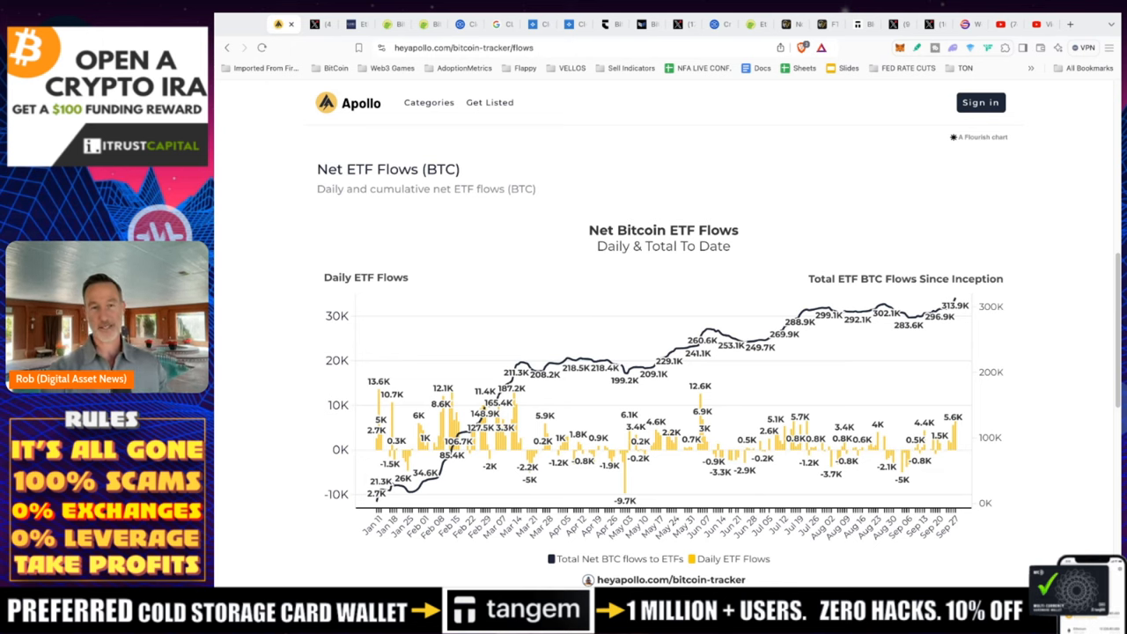
mouse_move(572, 365)
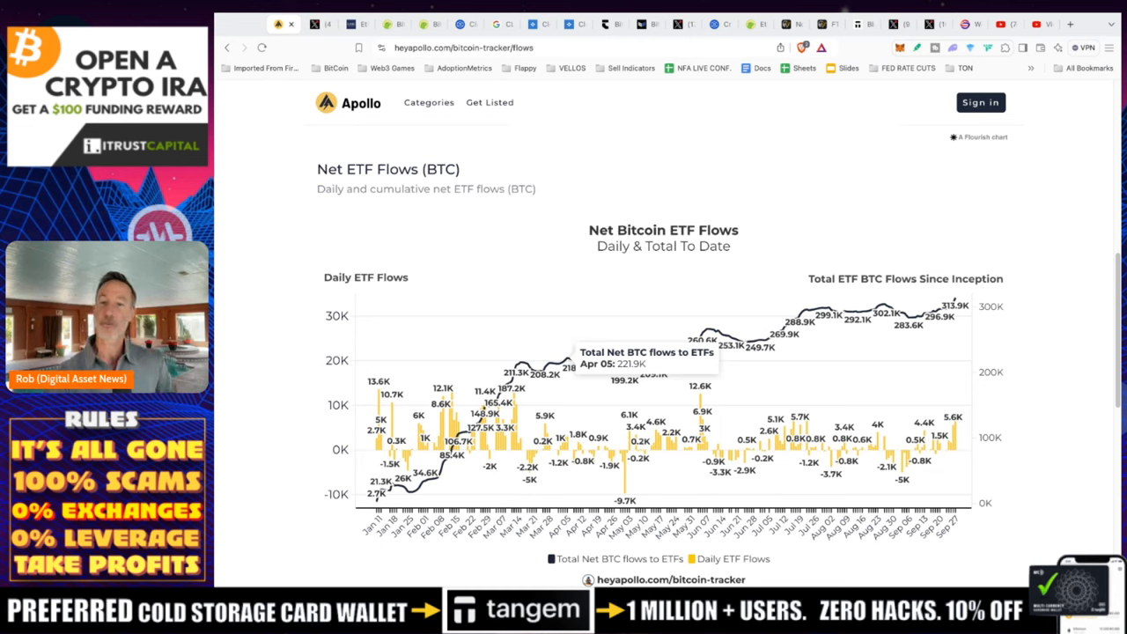
mouse_move(662, 335)
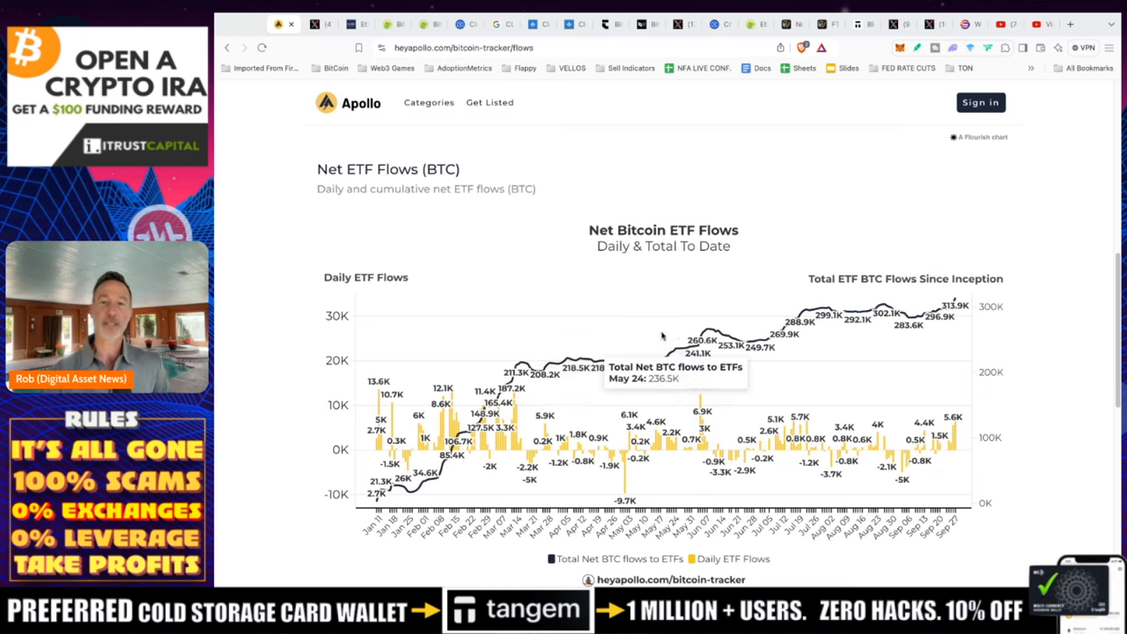
mouse_move(960, 302)
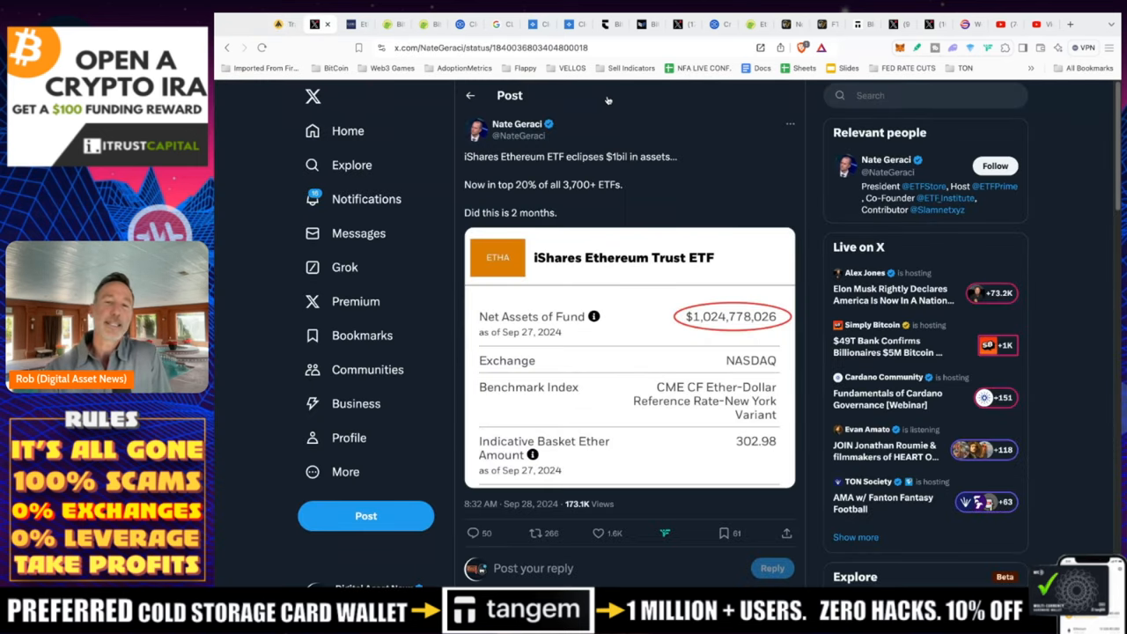
mouse_move(648, 109)
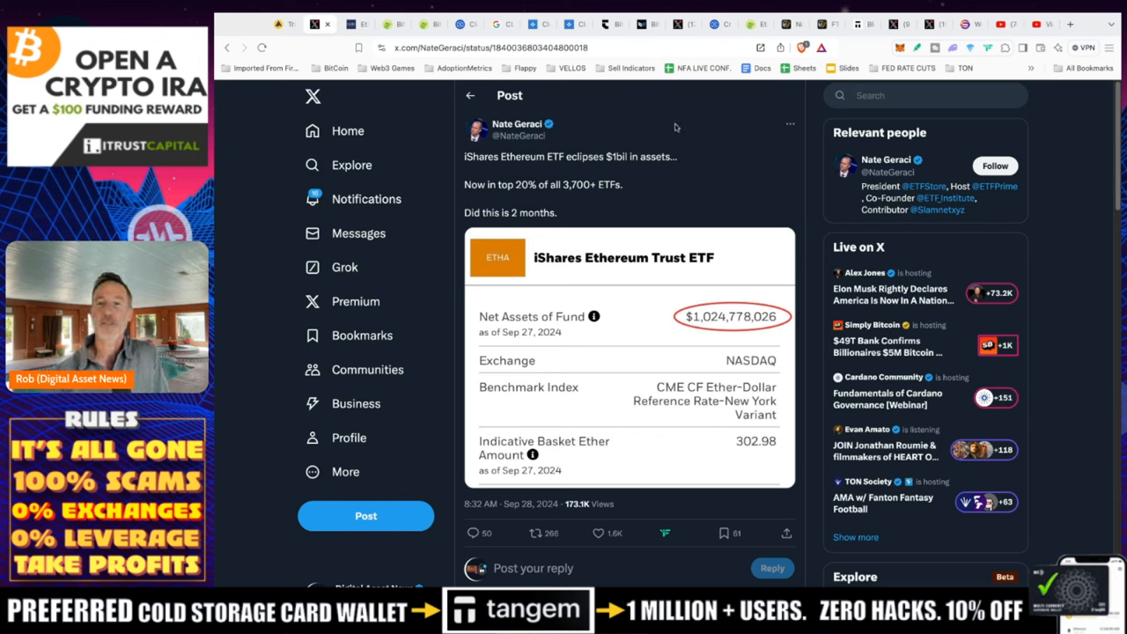
mouse_move(662, 151)
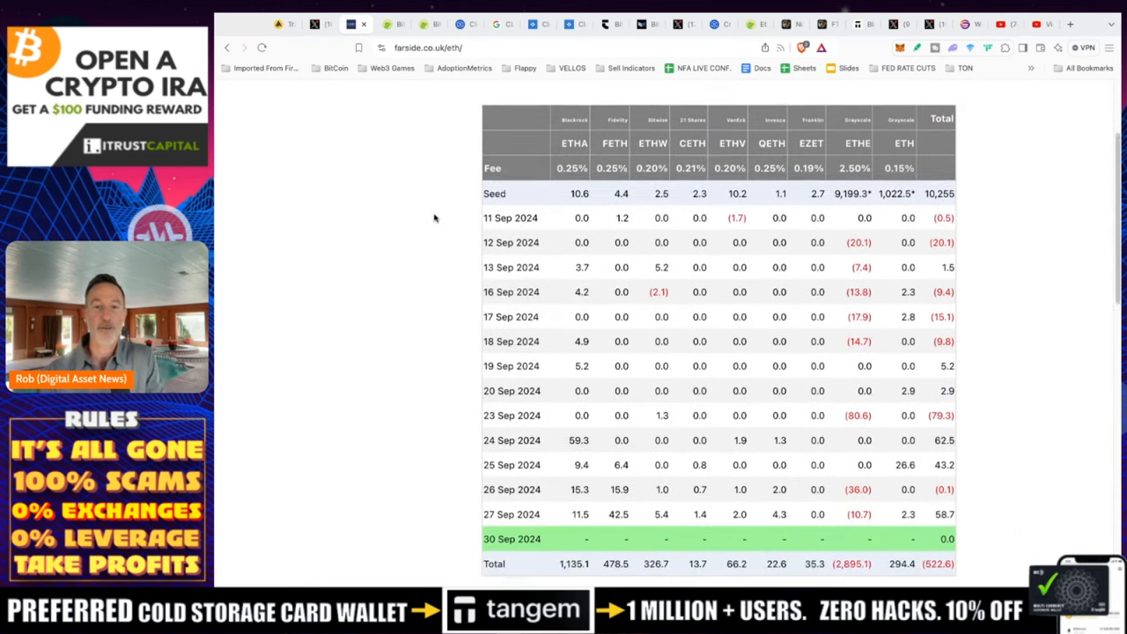
Review the September 2024 Ethereum ETF flow table, then return to the iShares ETF post on X
scroll(up, 3)
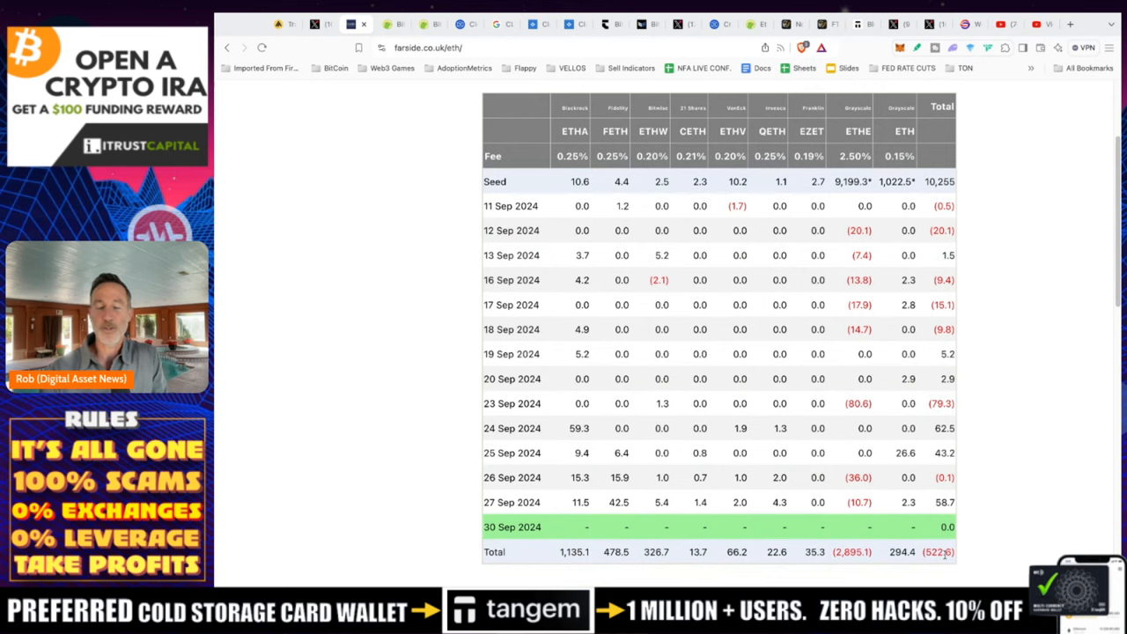
mouse_move(886, 280)
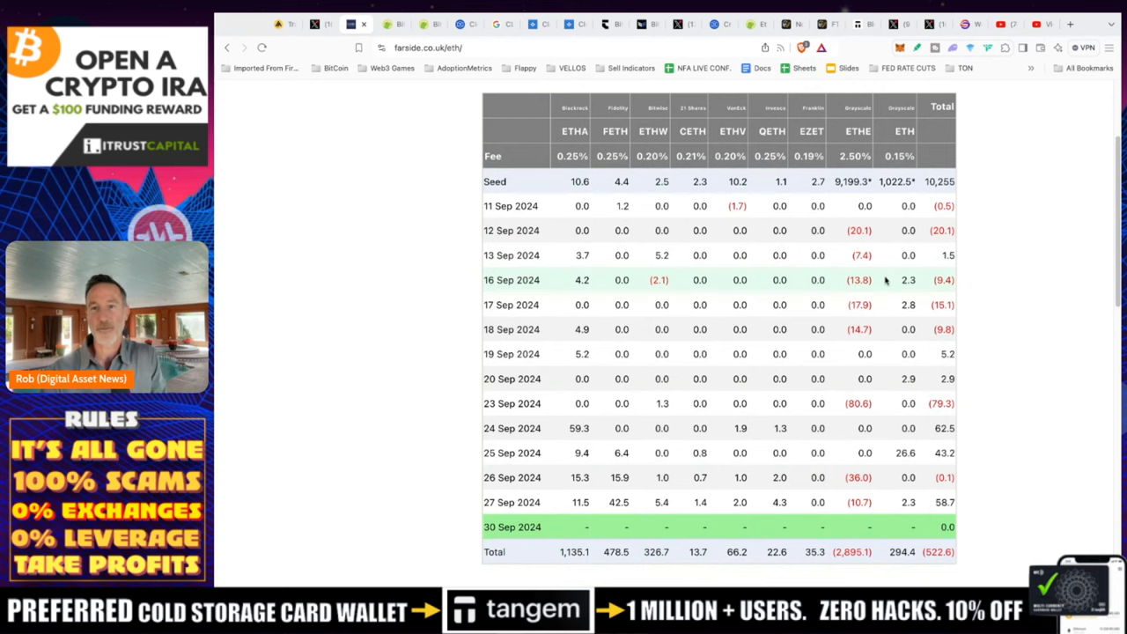
mouse_move(465, 141)
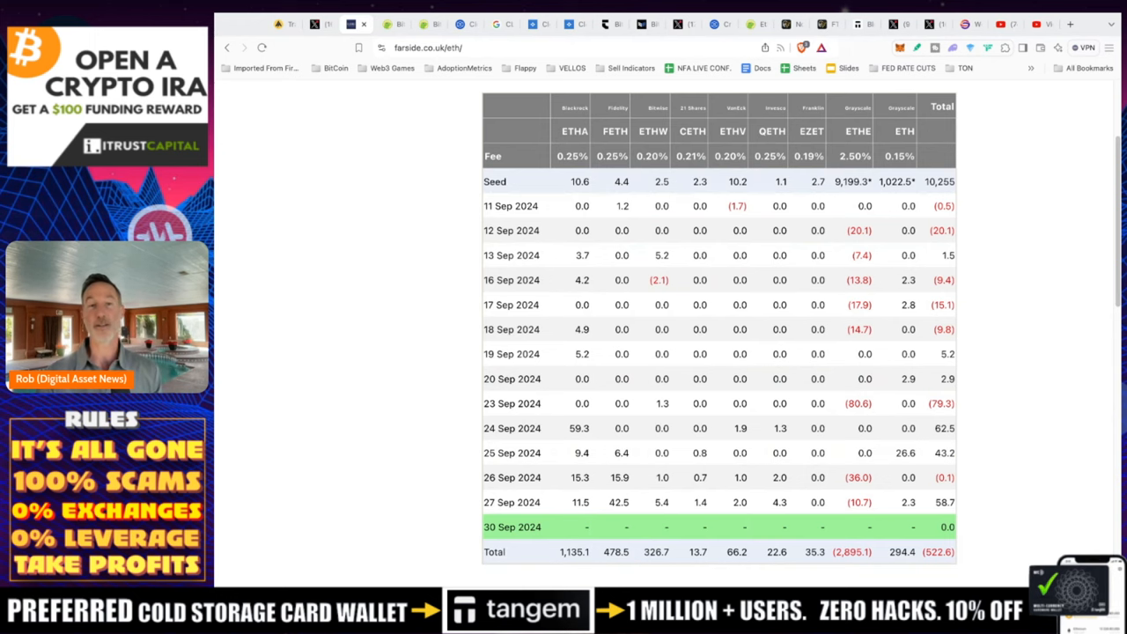
mouse_move(300, 198)
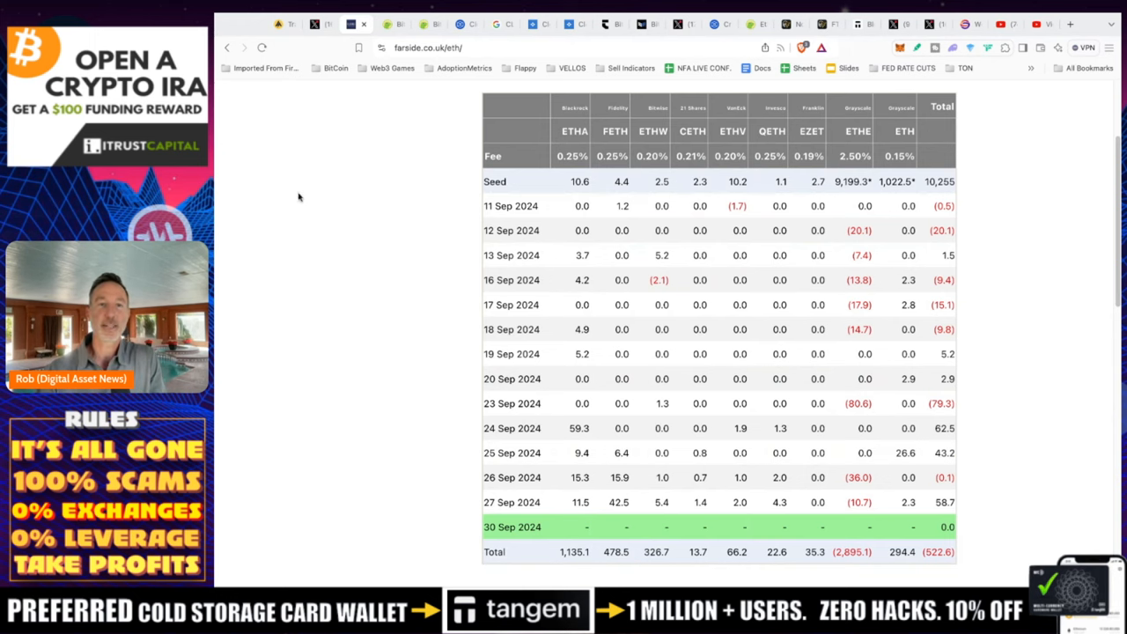
click(315, 25)
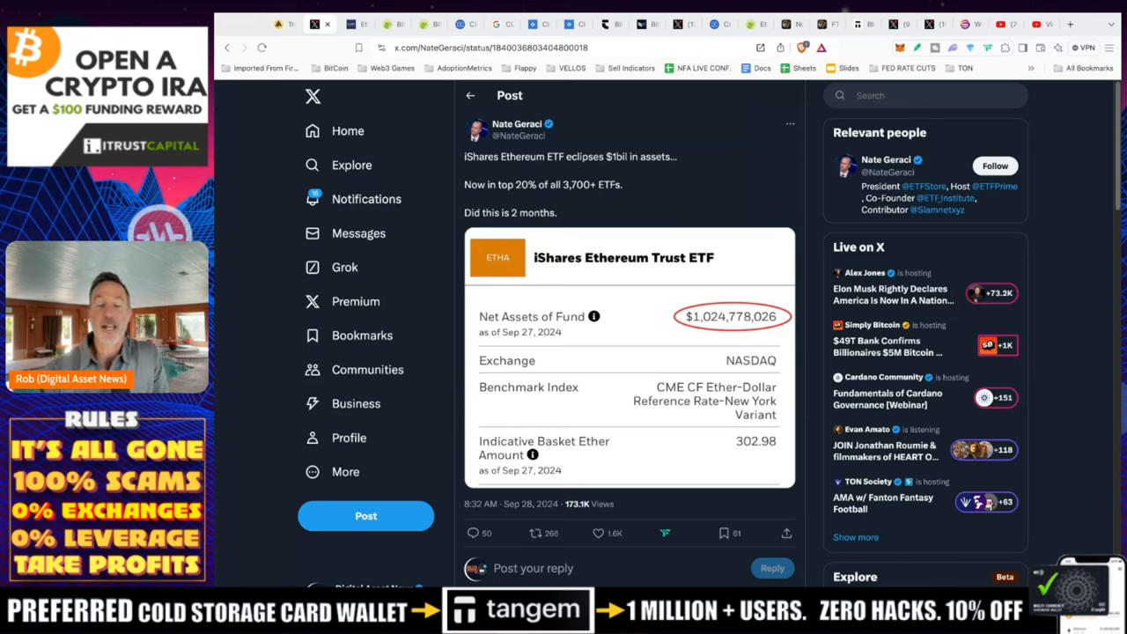
mouse_move(356, 16)
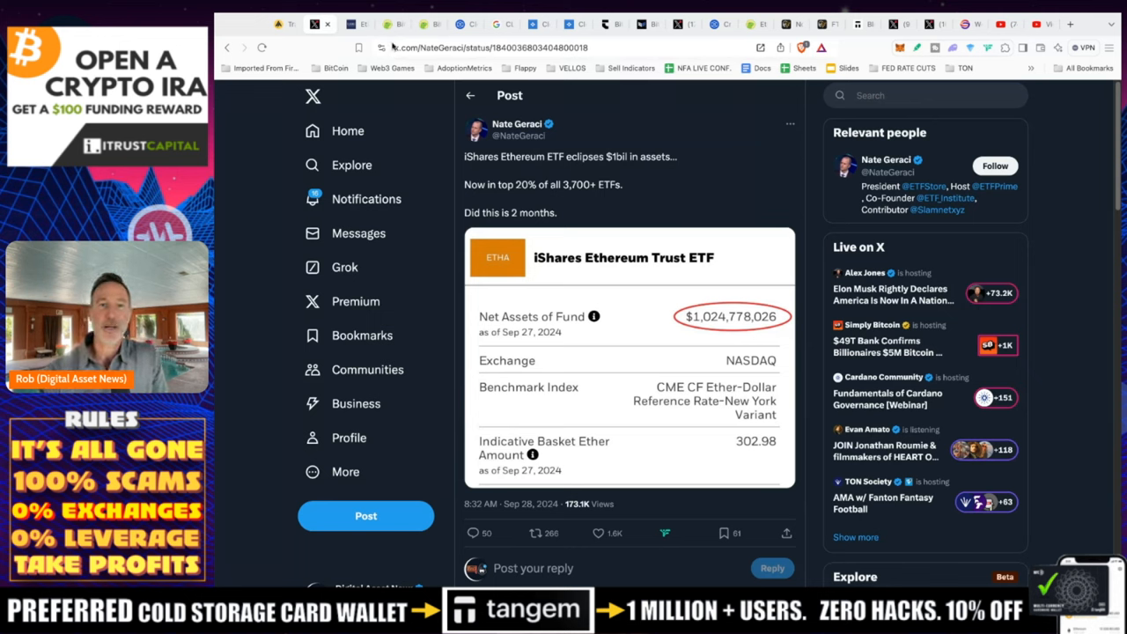
Move on from the iShares Ethereum ETF post to the CoinGecko Bitcoin tab
click(387, 25)
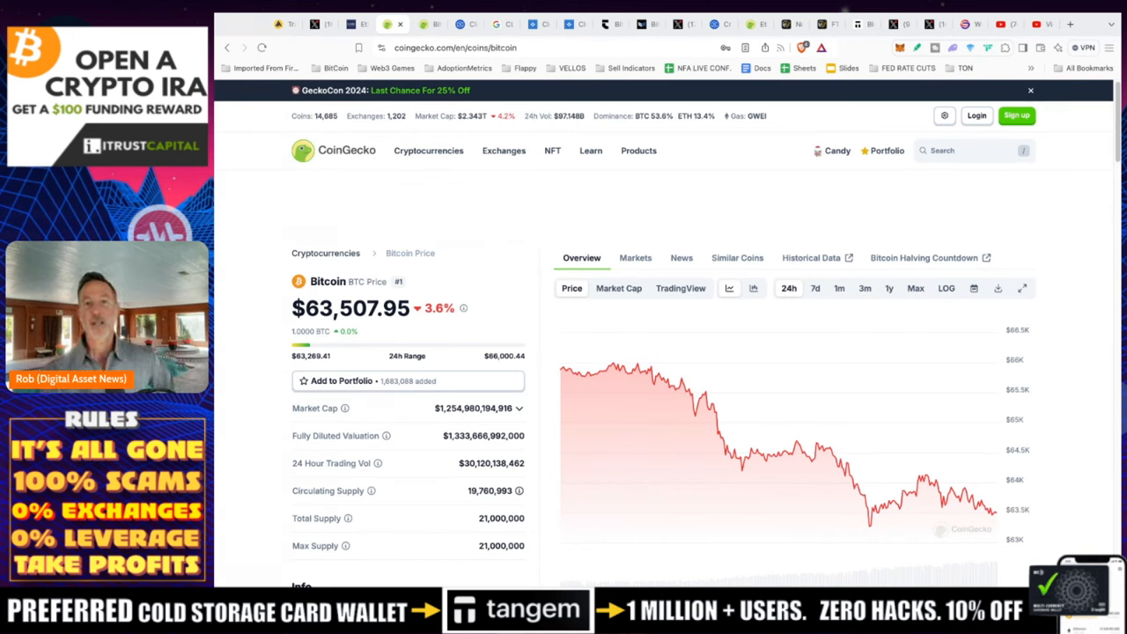
mouse_move(616, 190)
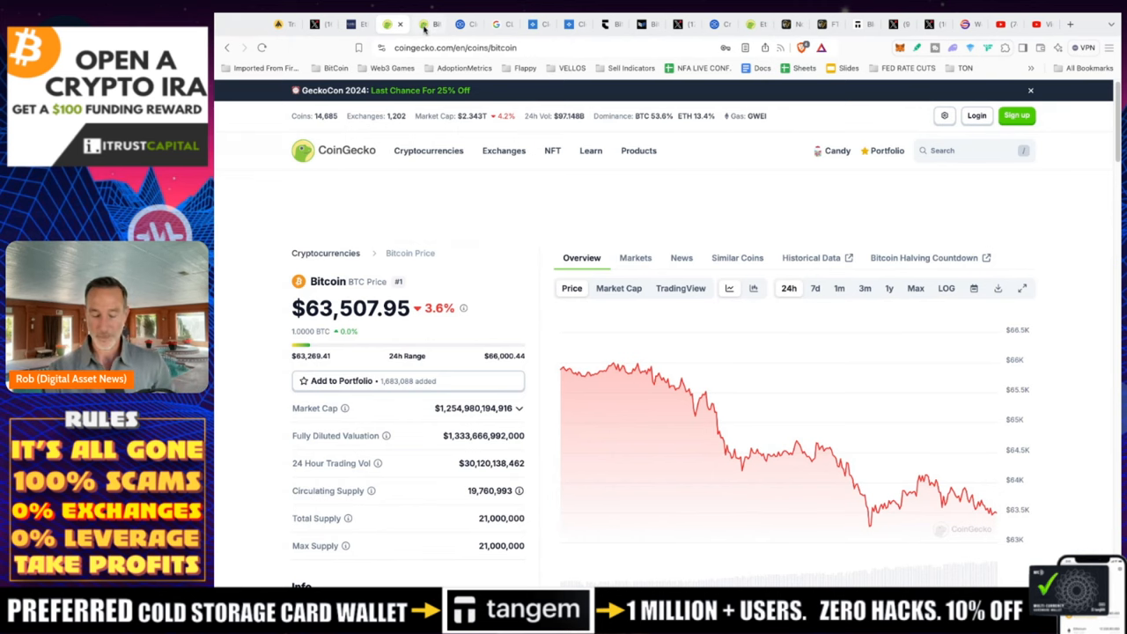
Scroll the CoinGecko Bitcoin page down to the longer-range price chart
scroll(down, 3)
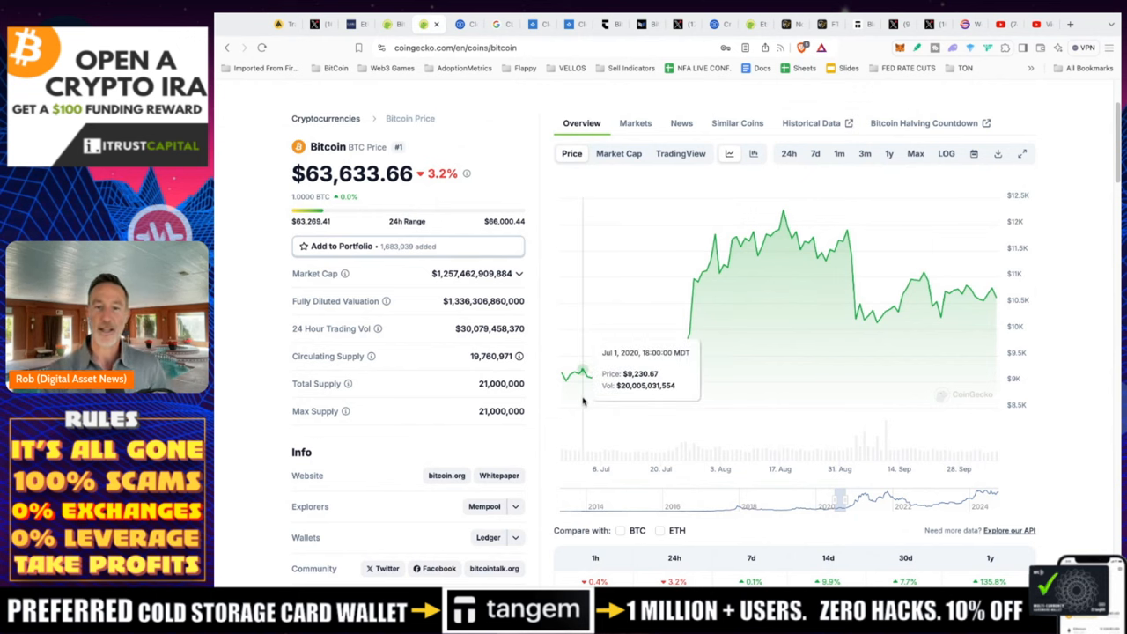
mouse_move(638, 403)
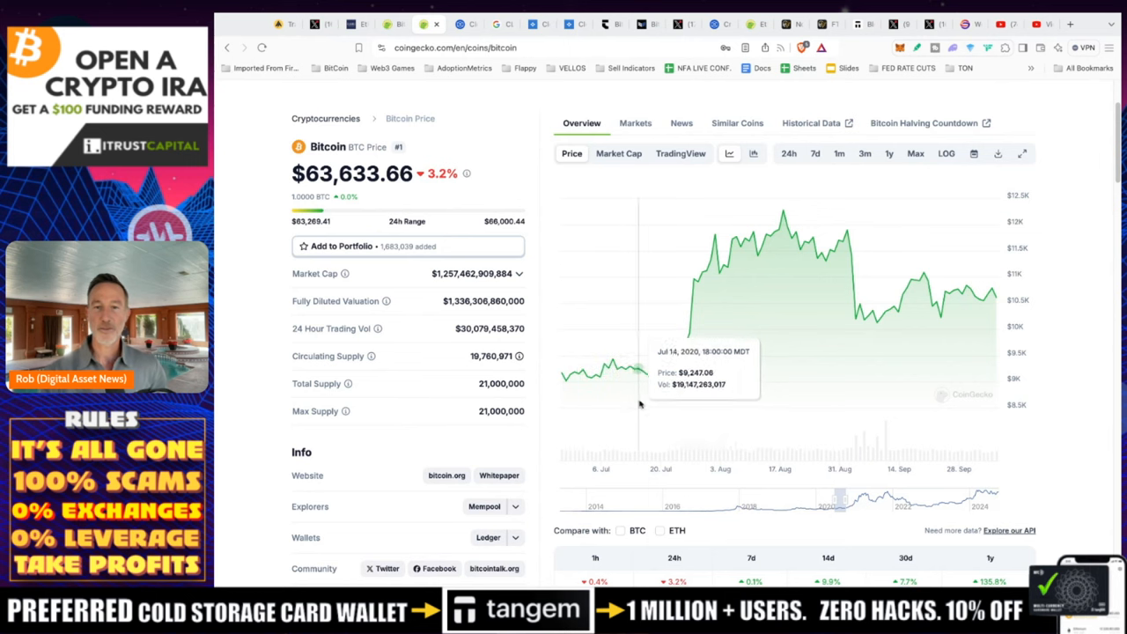
mouse_move(737, 370)
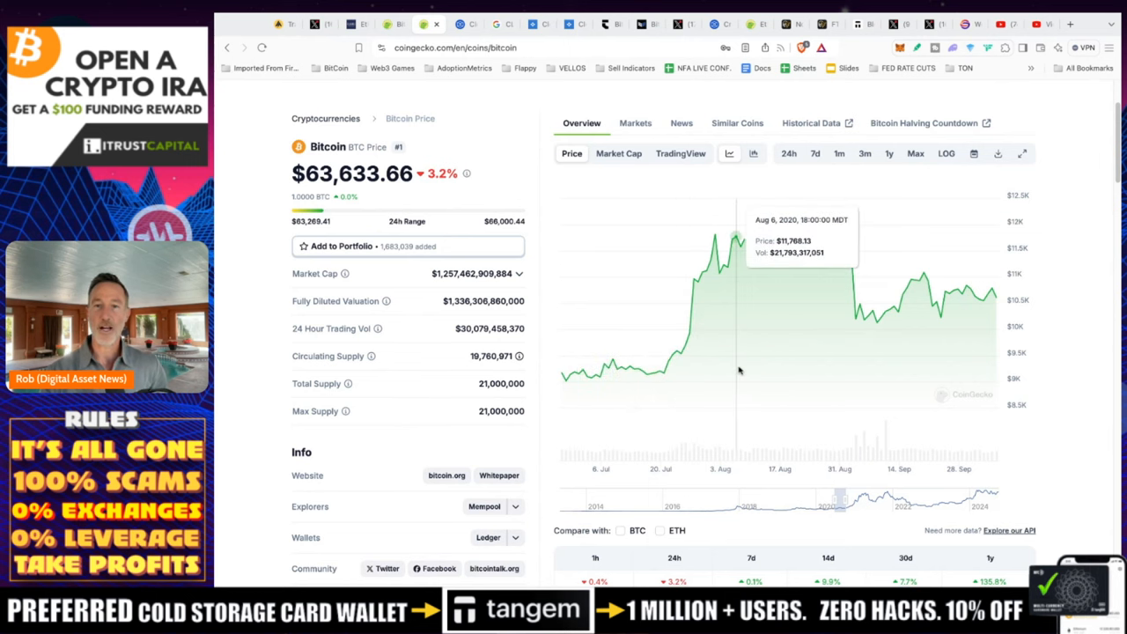
mouse_move(666, 442)
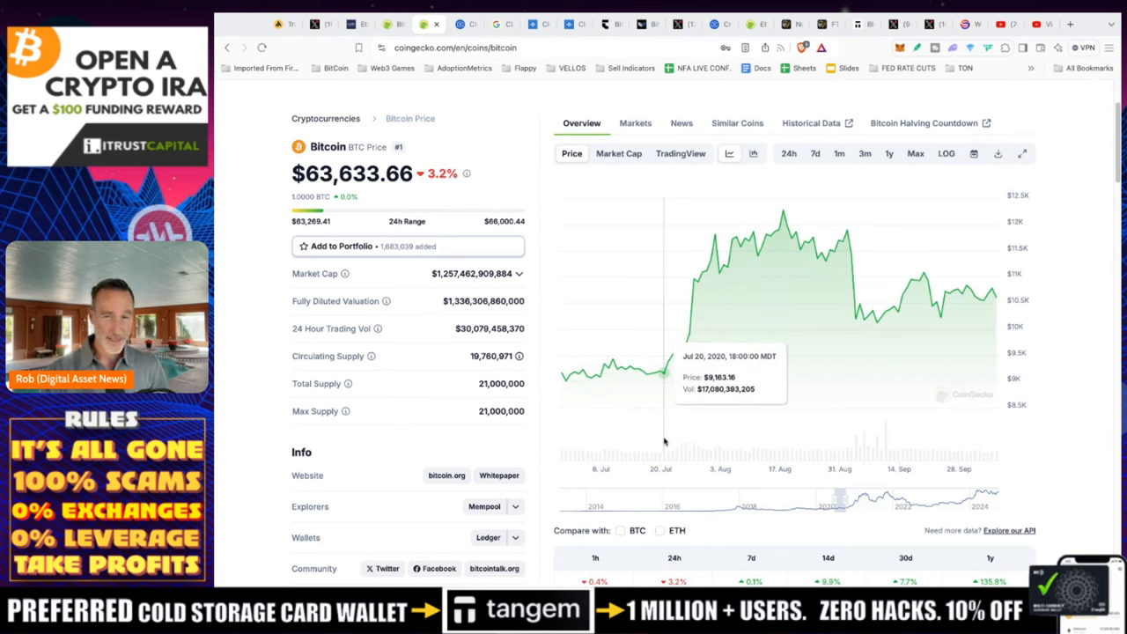
mouse_move(666, 444)
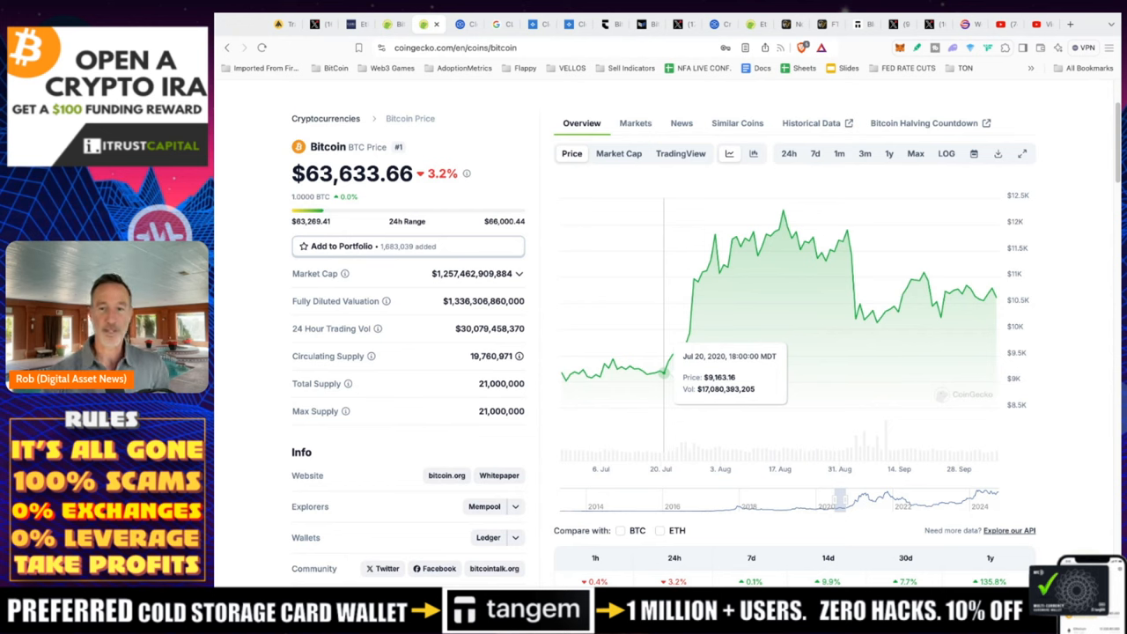
mouse_move(784, 359)
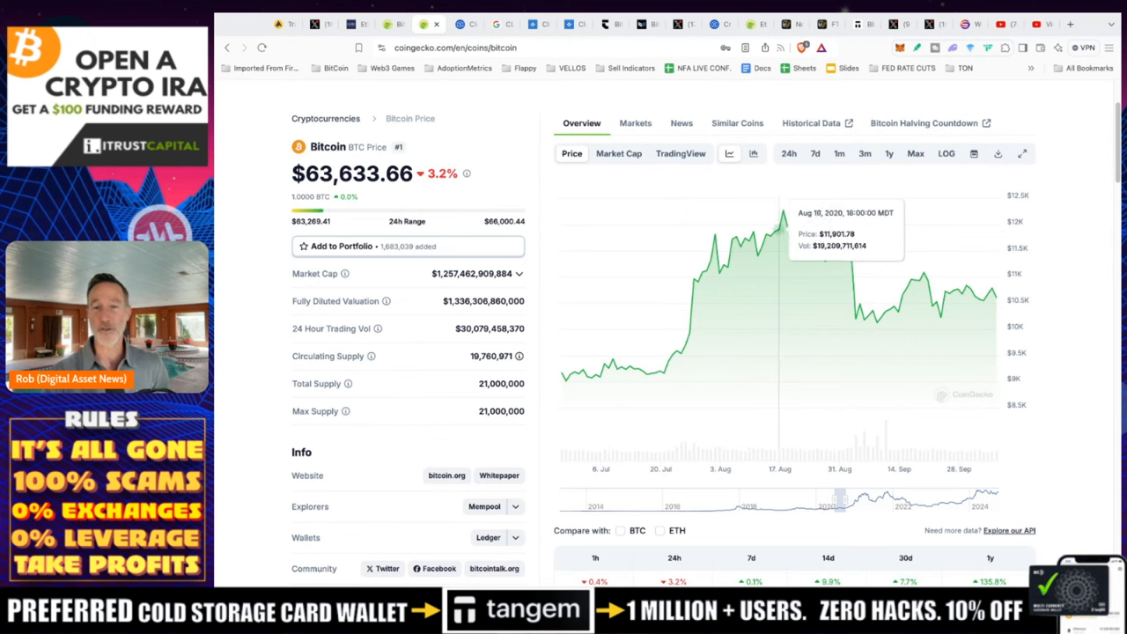
mouse_move(782, 396)
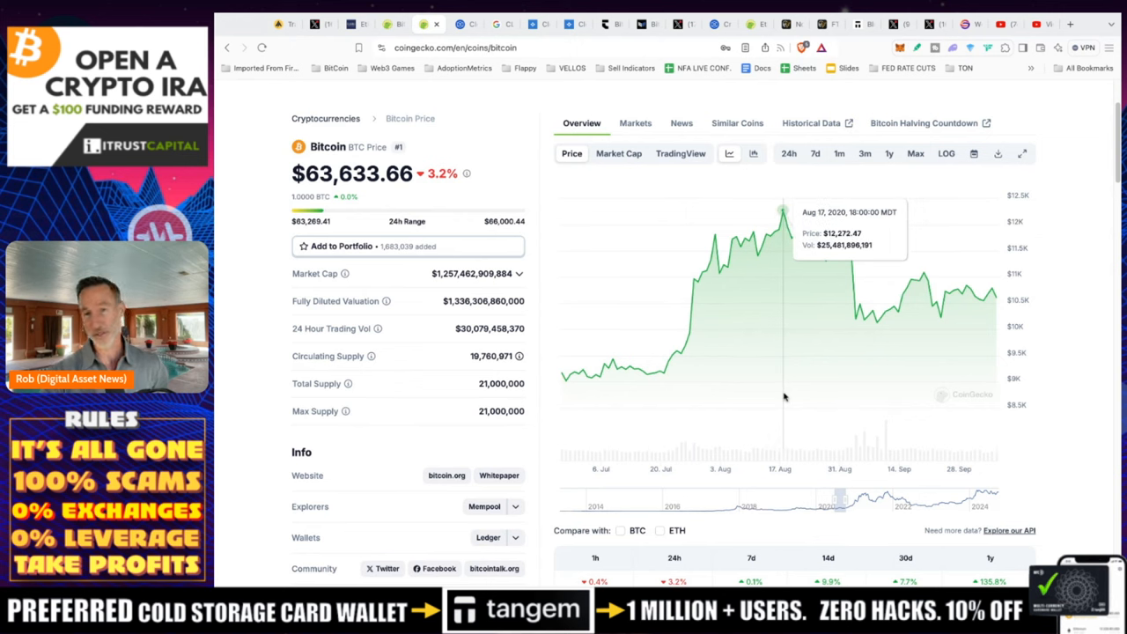
mouse_move(808, 405)
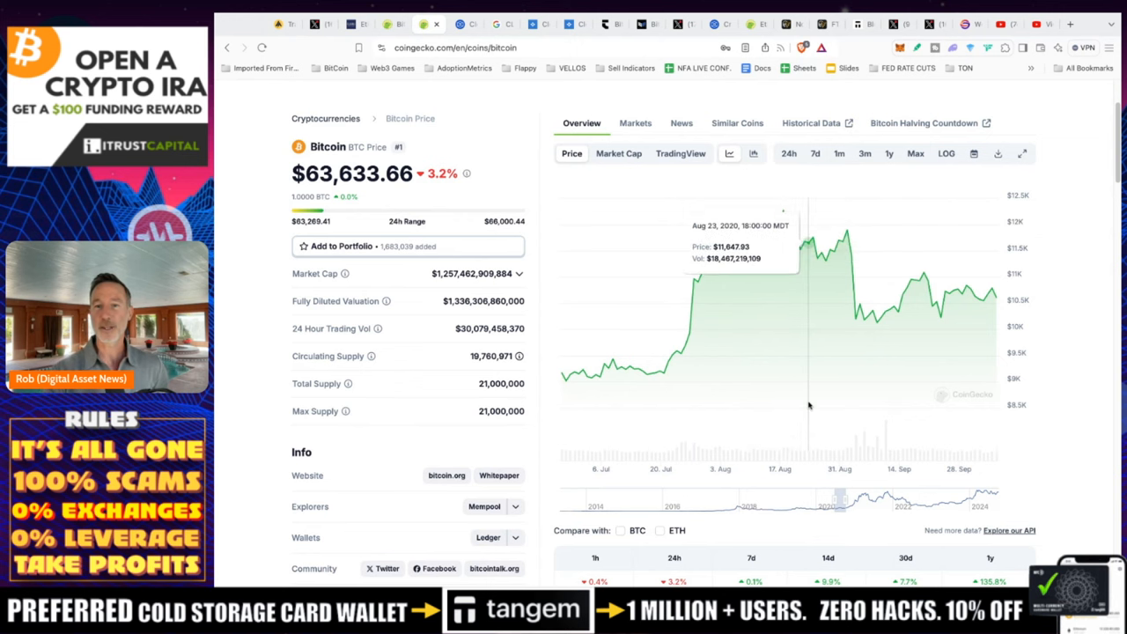
mouse_move(817, 401)
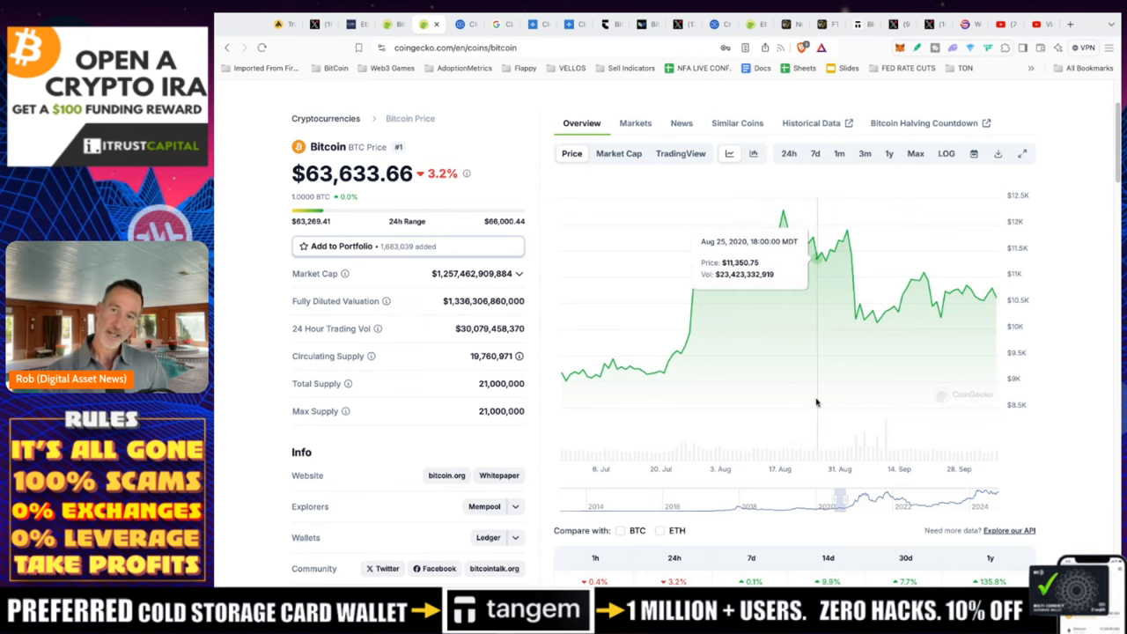
mouse_move(849, 402)
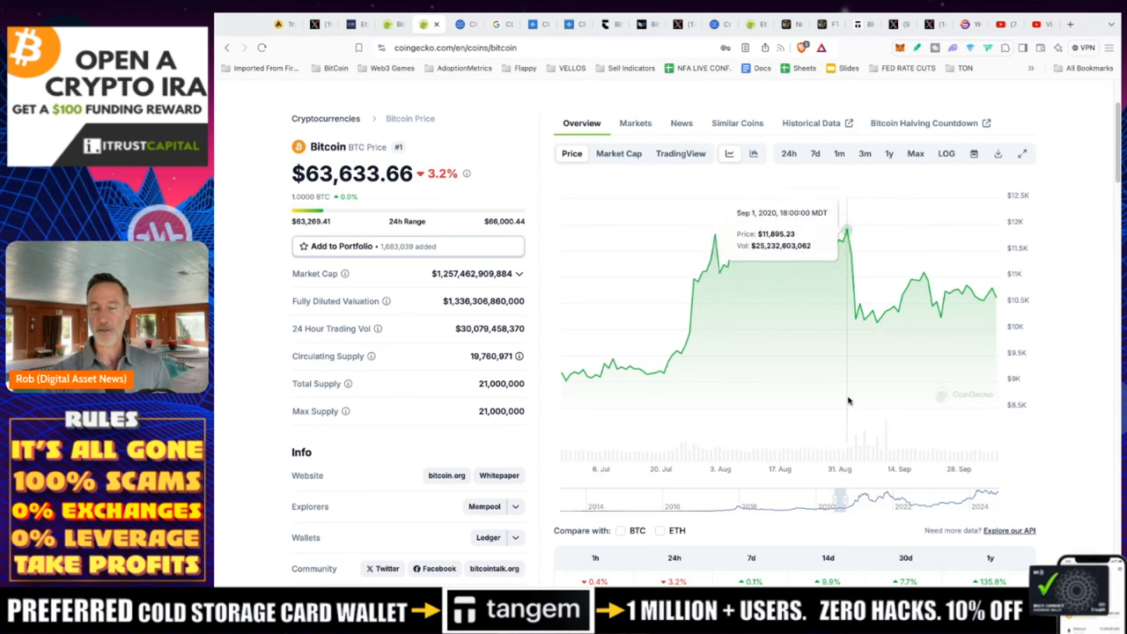
mouse_move(881, 436)
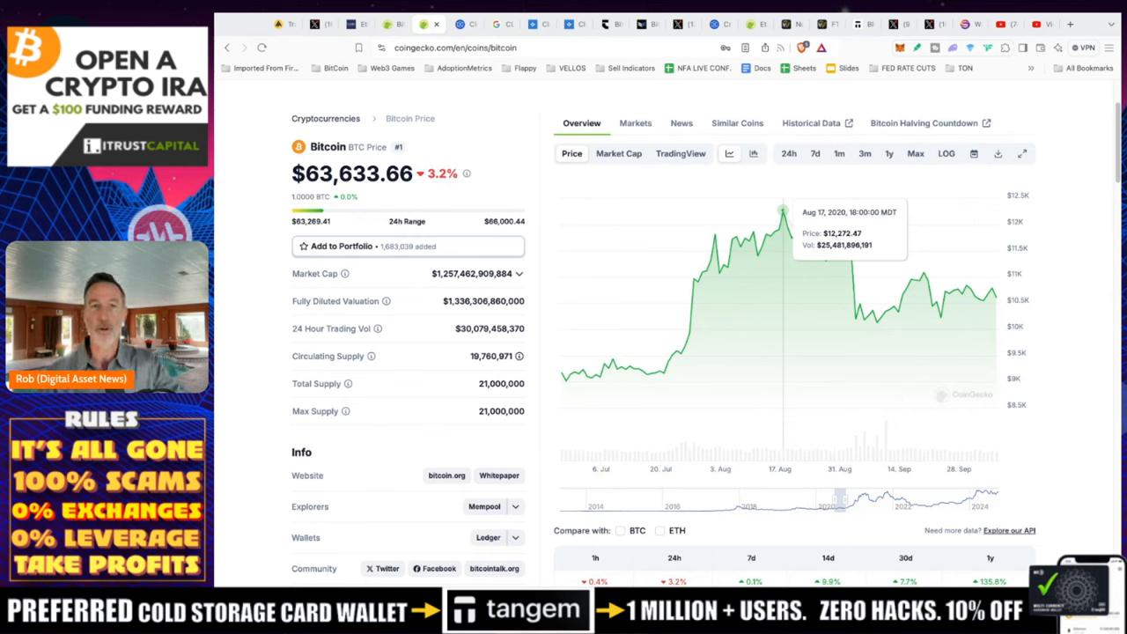
mouse_move(772, 408)
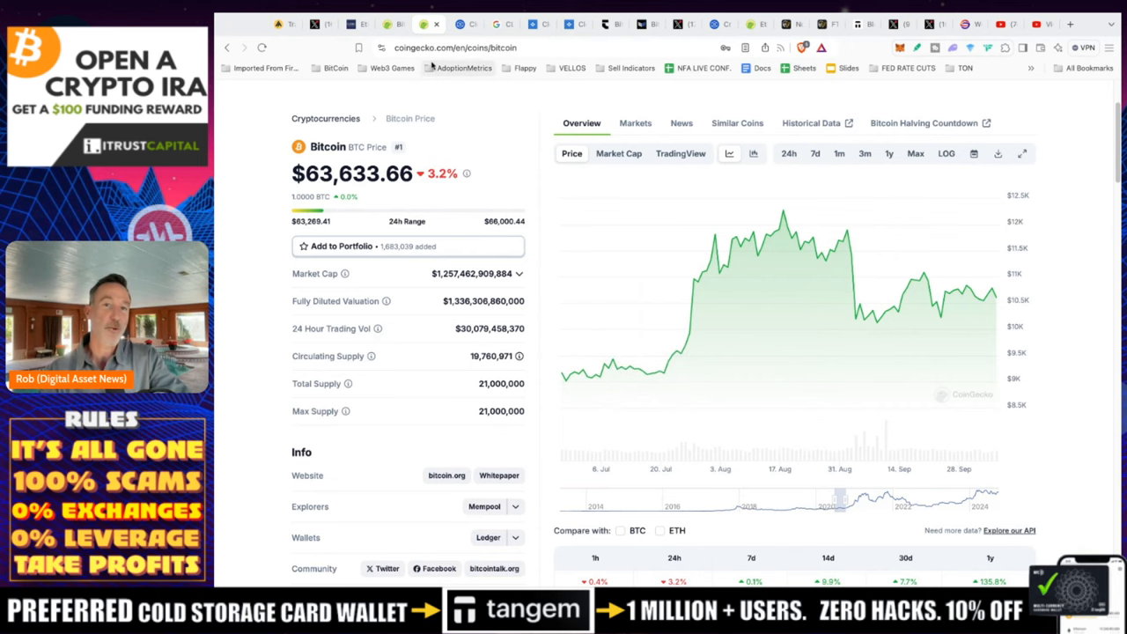
Bring up The Block article on CleanSpark CEO's $200,000 bitcoin peak forecast and read the opening quotes
click(461, 25)
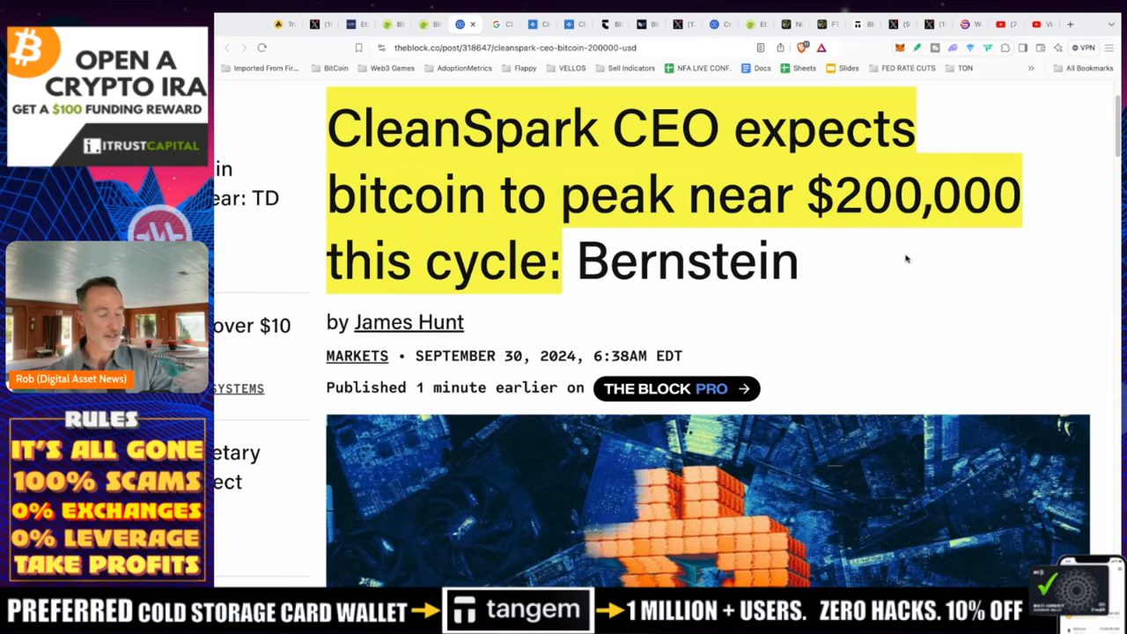
scroll(down, 3)
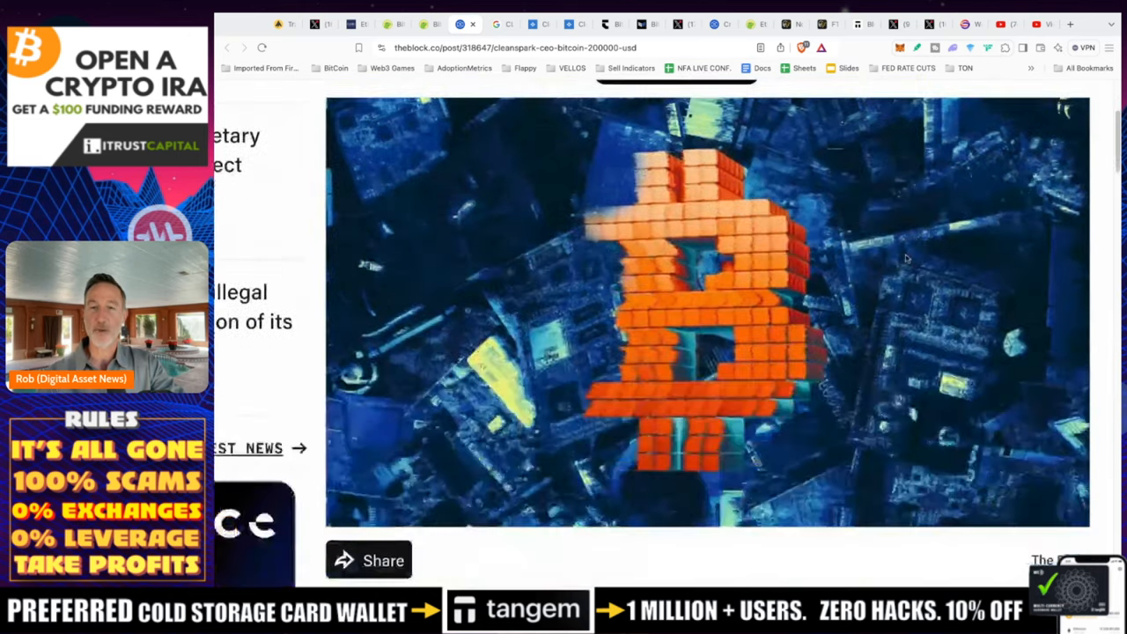
scroll(down, 3)
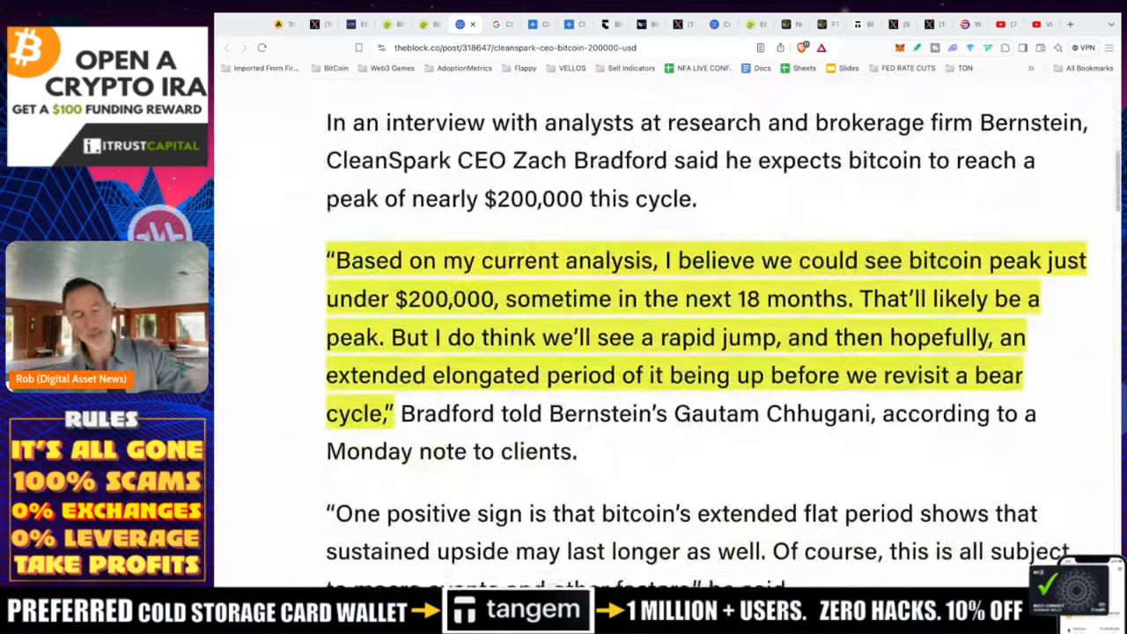
scroll(down, 3)
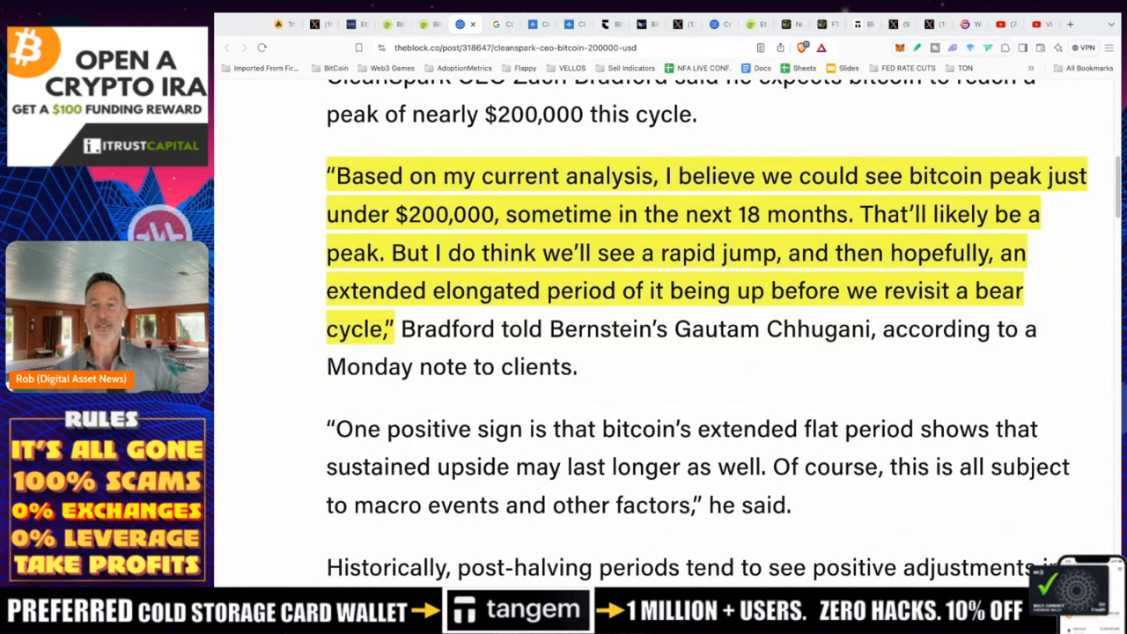
scroll(up, 3)
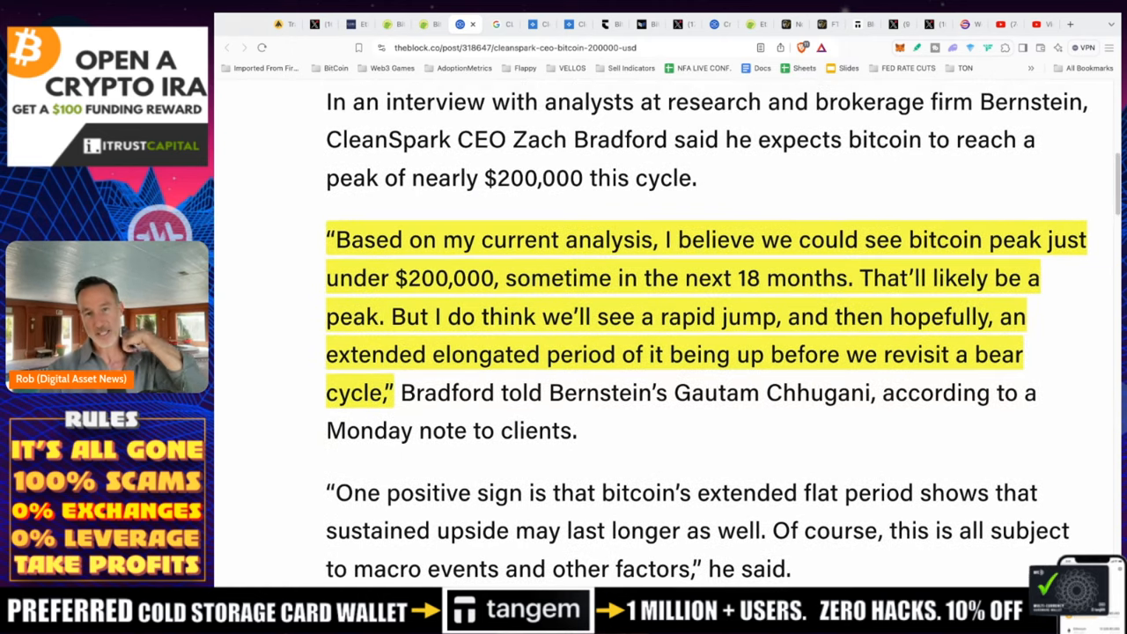
scroll(down, 3)
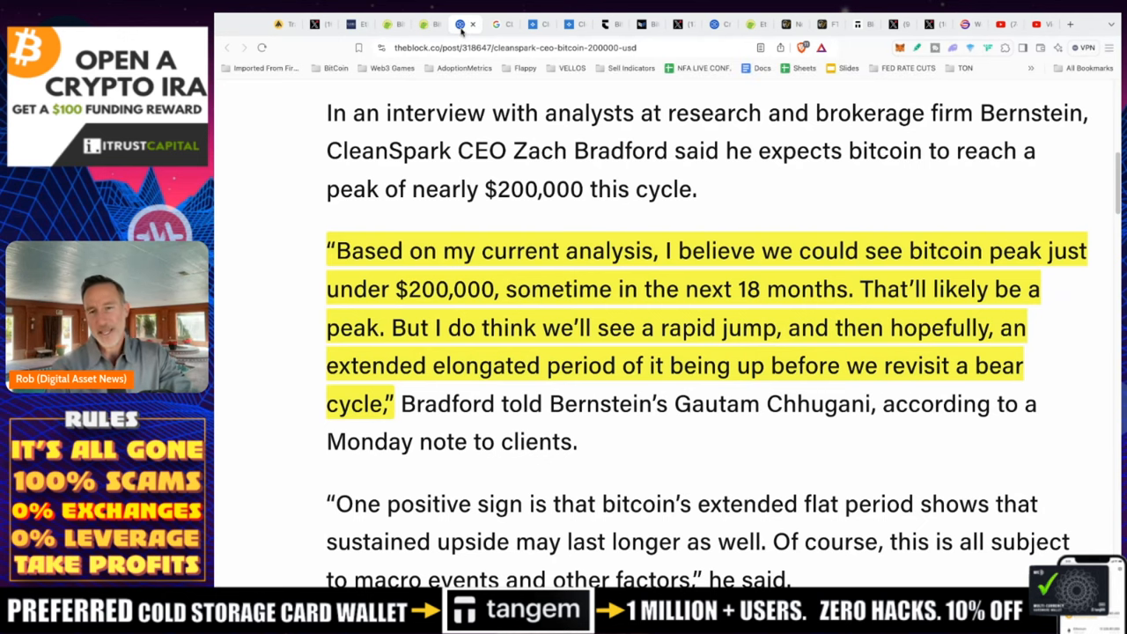
Read on to Bradford's comments on the U.S. election and Federal Reserve rate cuts
scroll(down, 3)
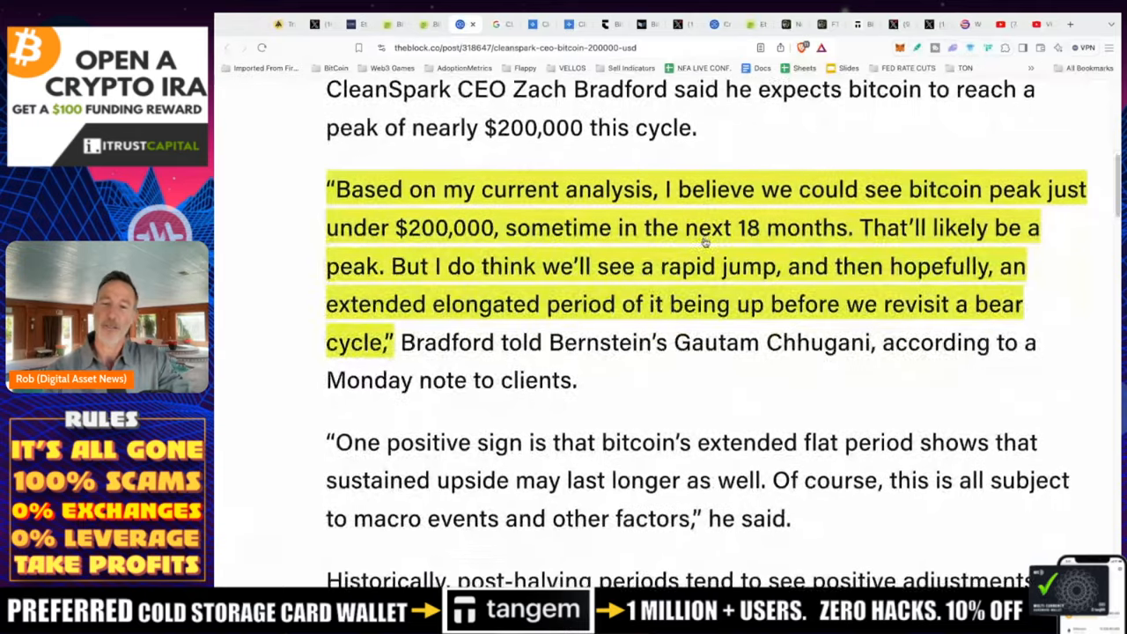
scroll(down, 3)
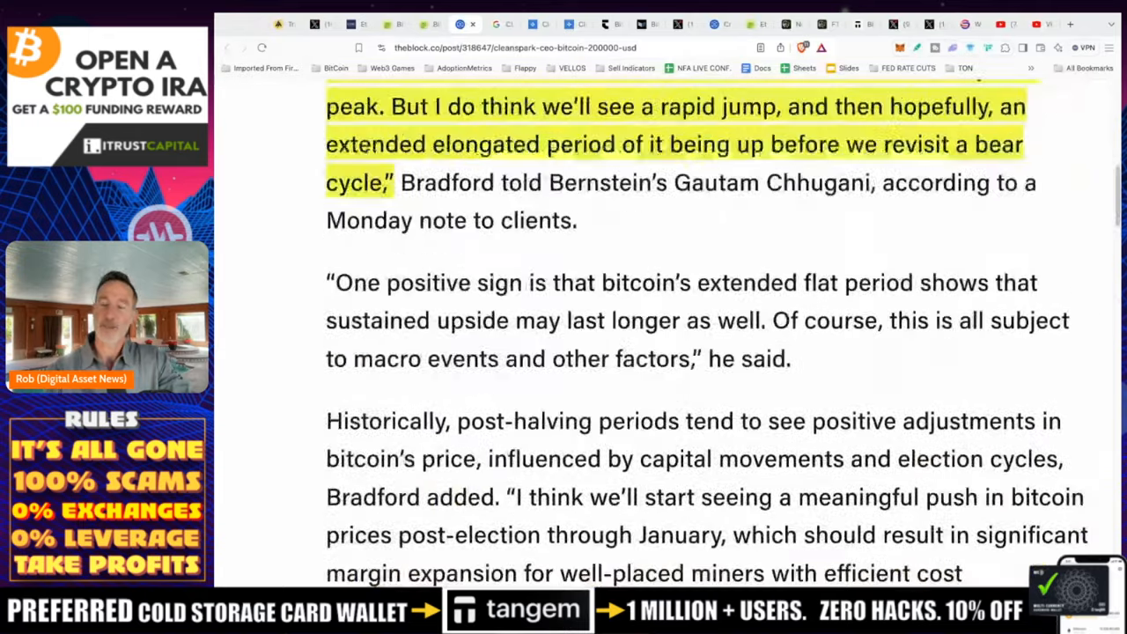
scroll(up, 3)
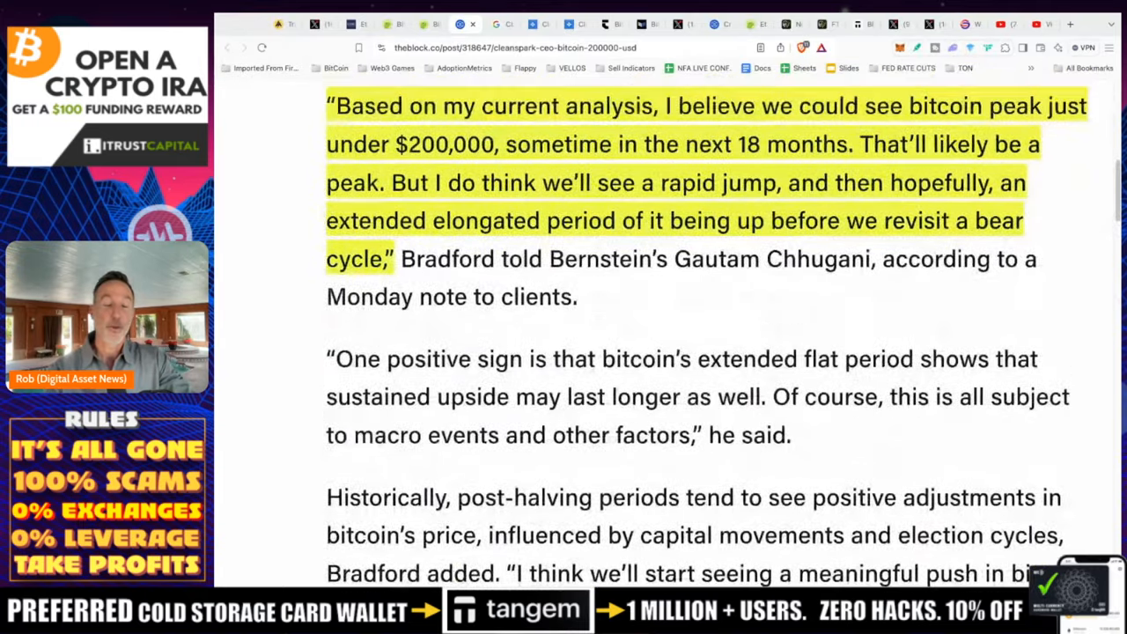
scroll(down, 3)
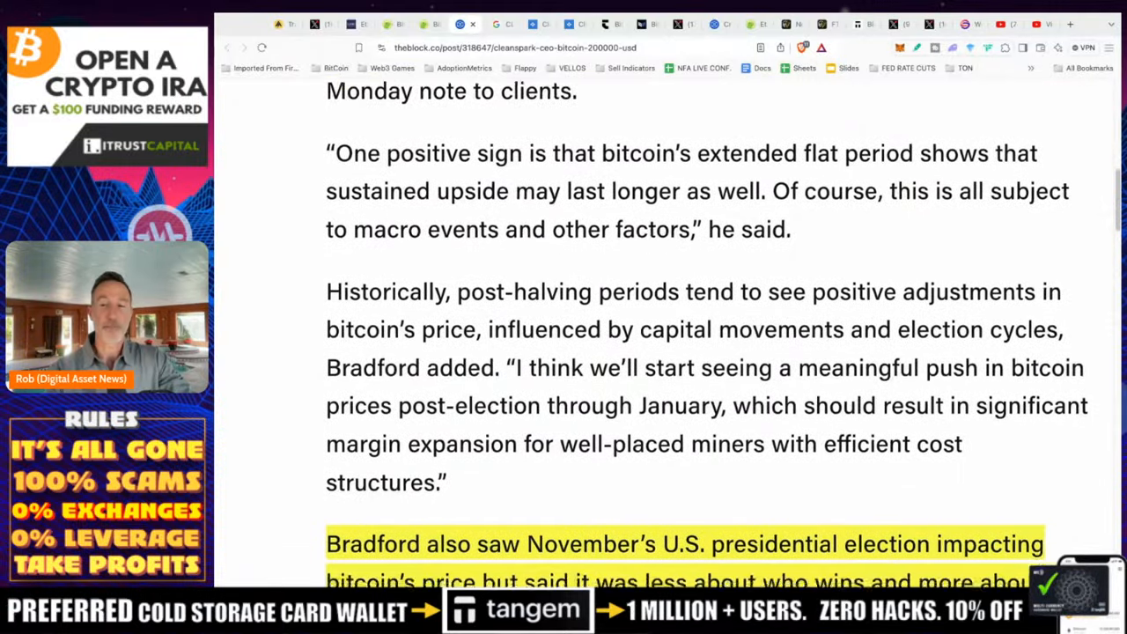
scroll(down, 3)
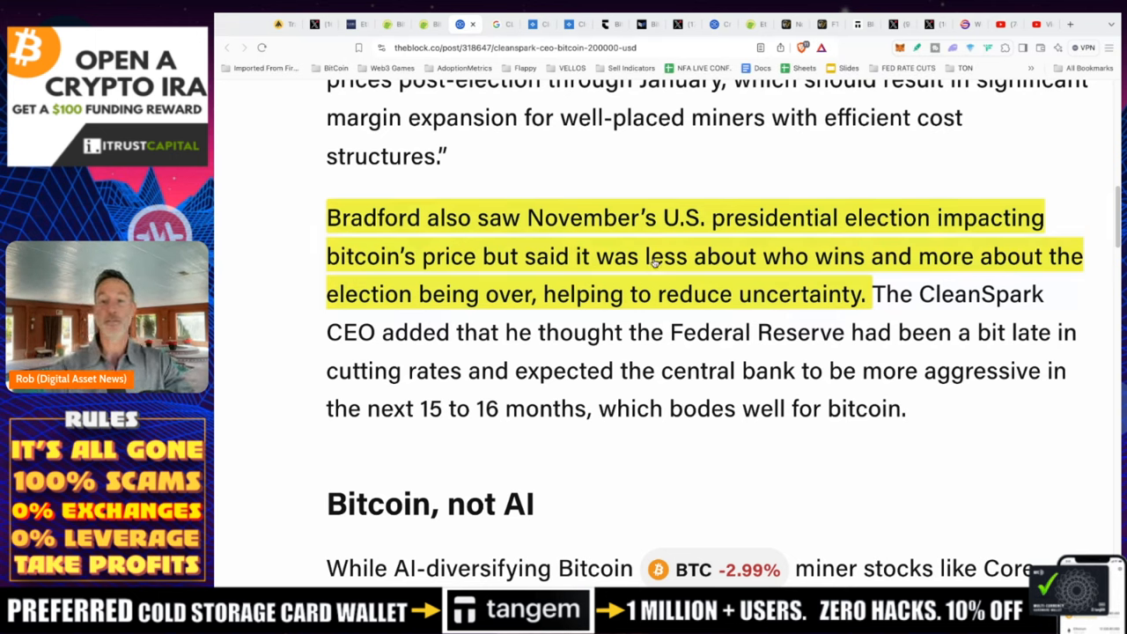
Read through the article's Bitcoin-not-AI section and related indices before the CLSK stock lookup
scroll(down, 3)
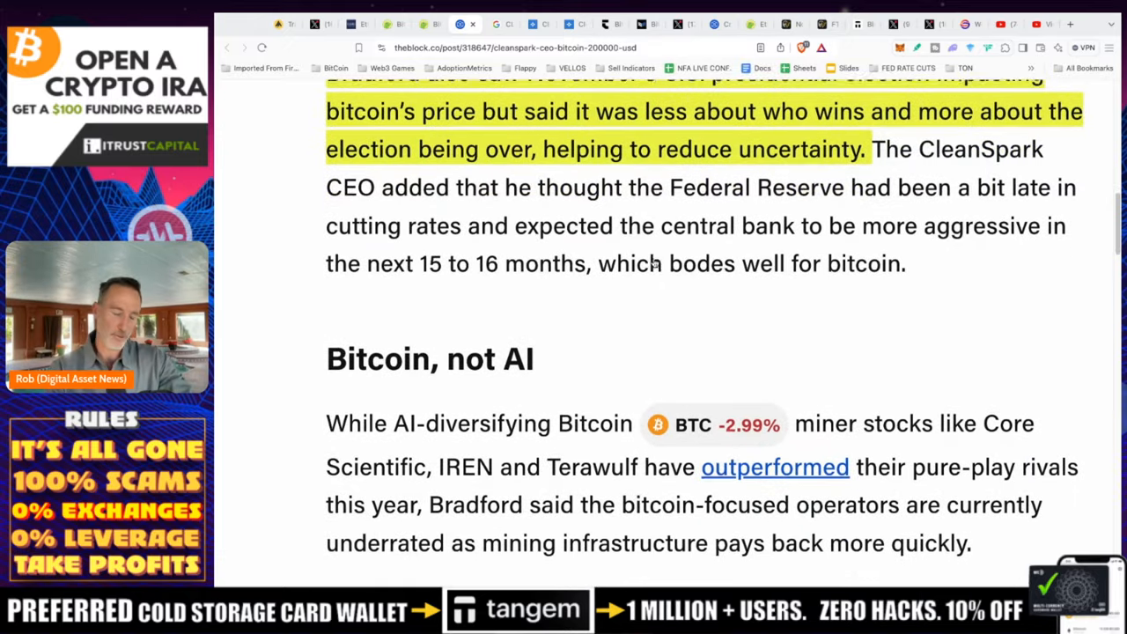
scroll(down, 3)
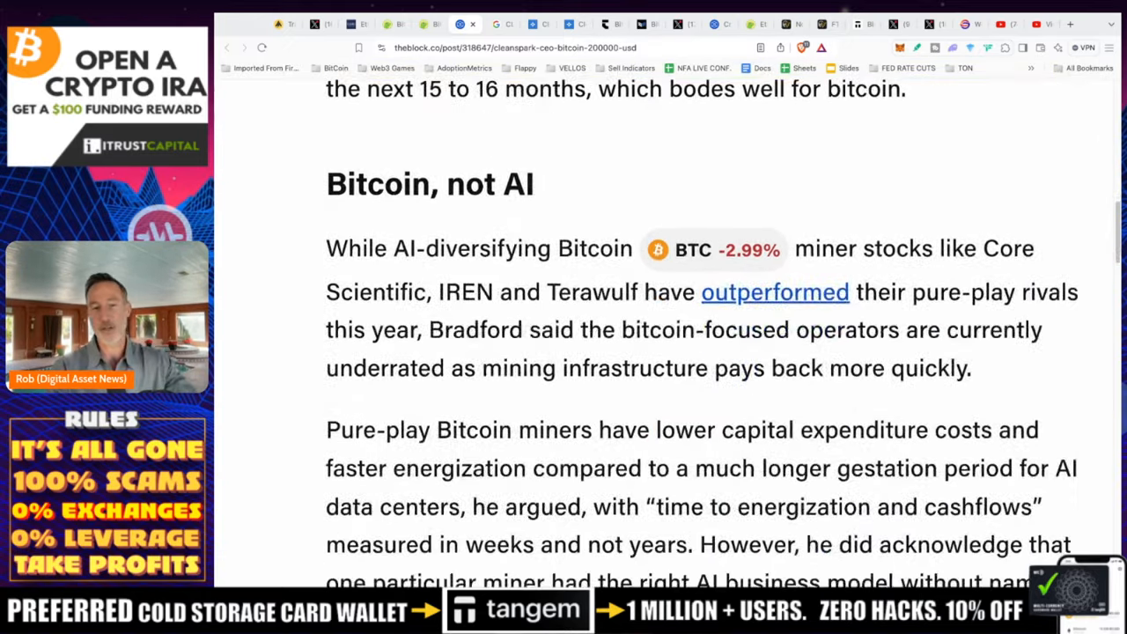
scroll(down, 3)
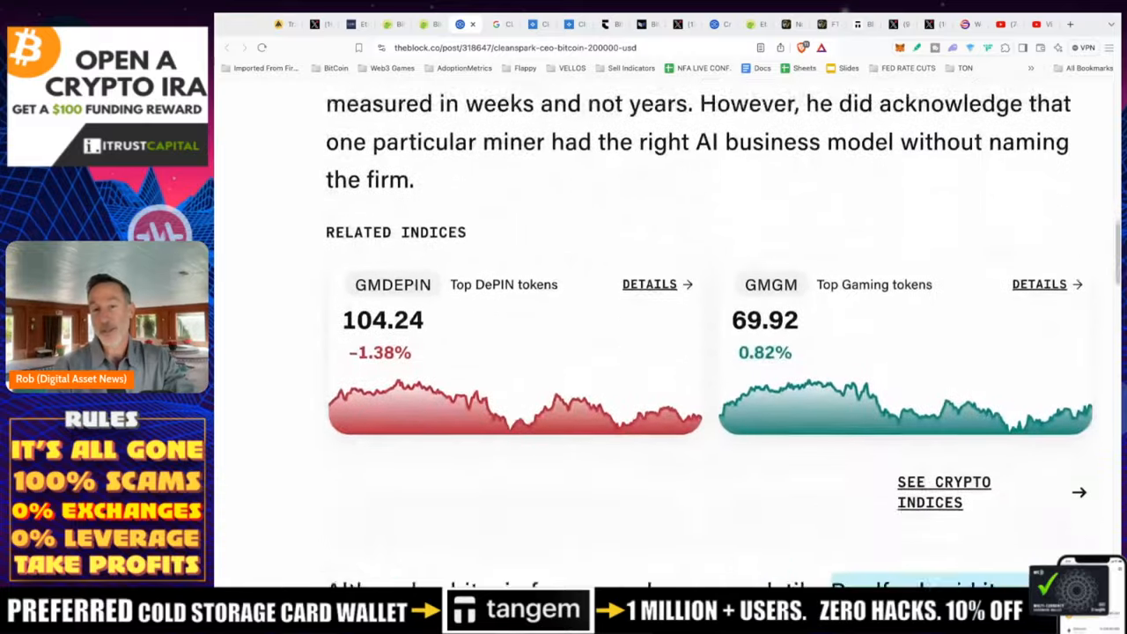
scroll(down, 3)
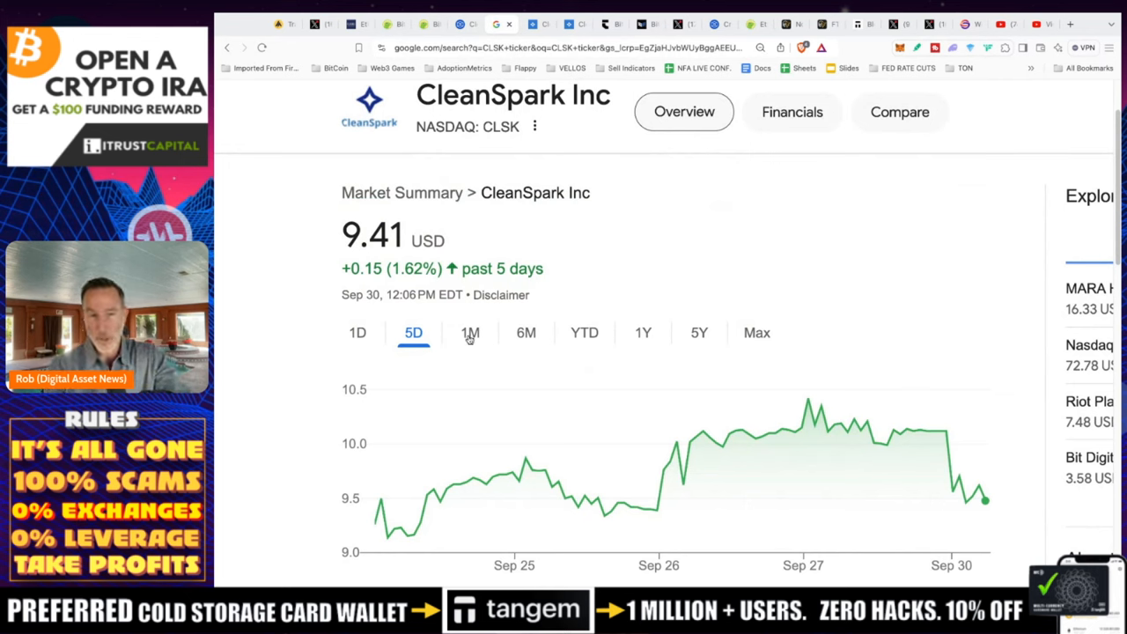
Check CleanSpark's stock chart over 1-month, 6-month, 1-year and 5-year ranges, then go to cleanspark.com
click(469, 331)
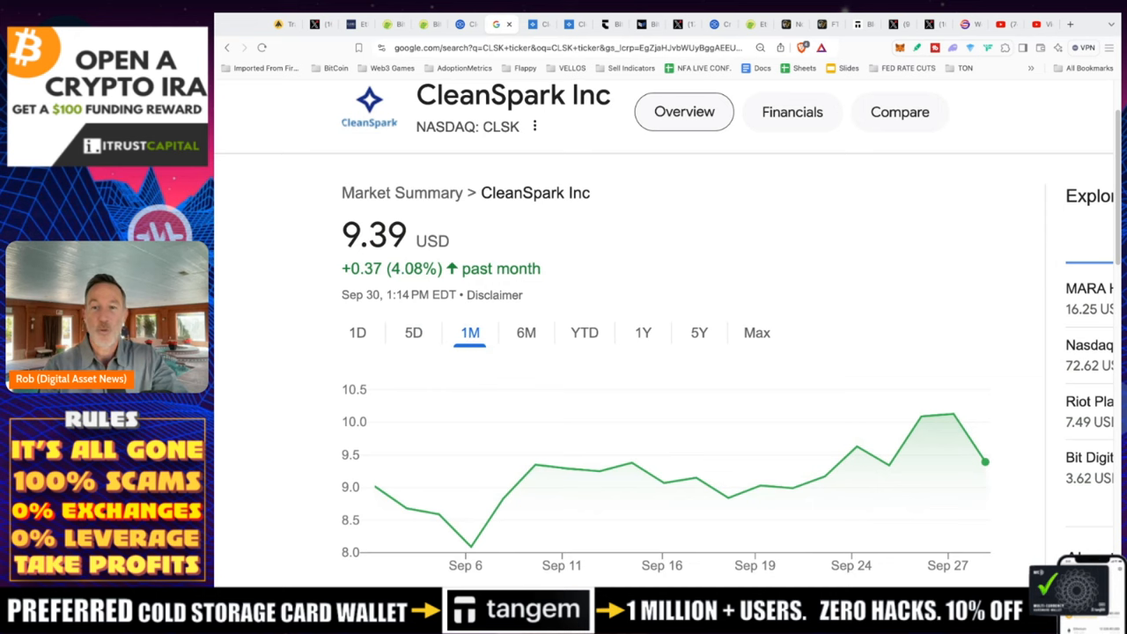
mouse_move(524, 331)
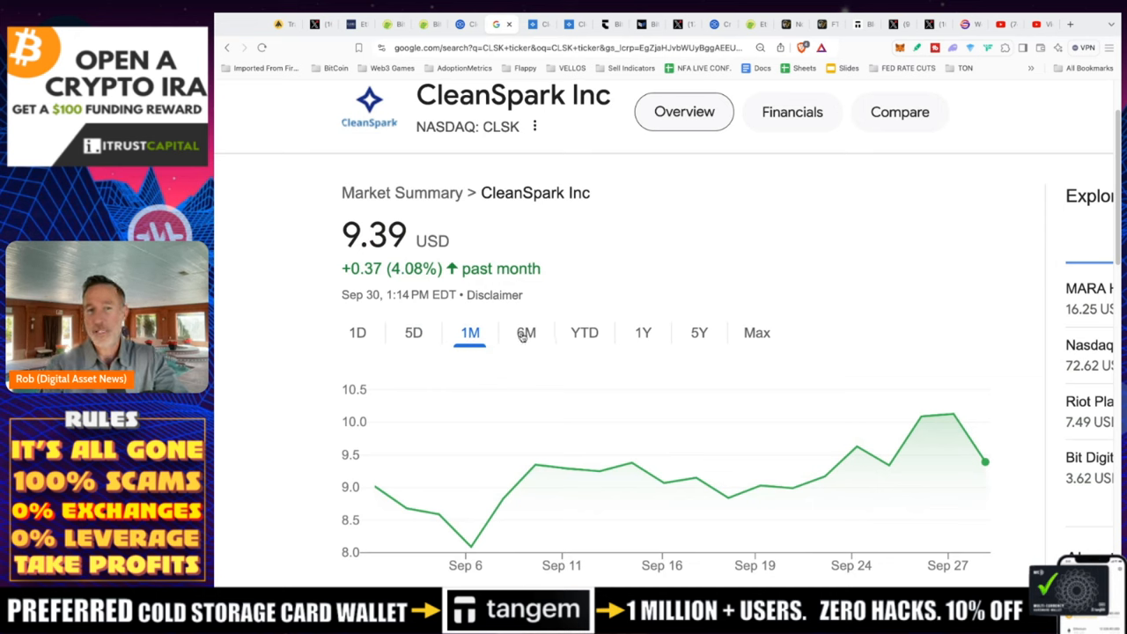
click(524, 331)
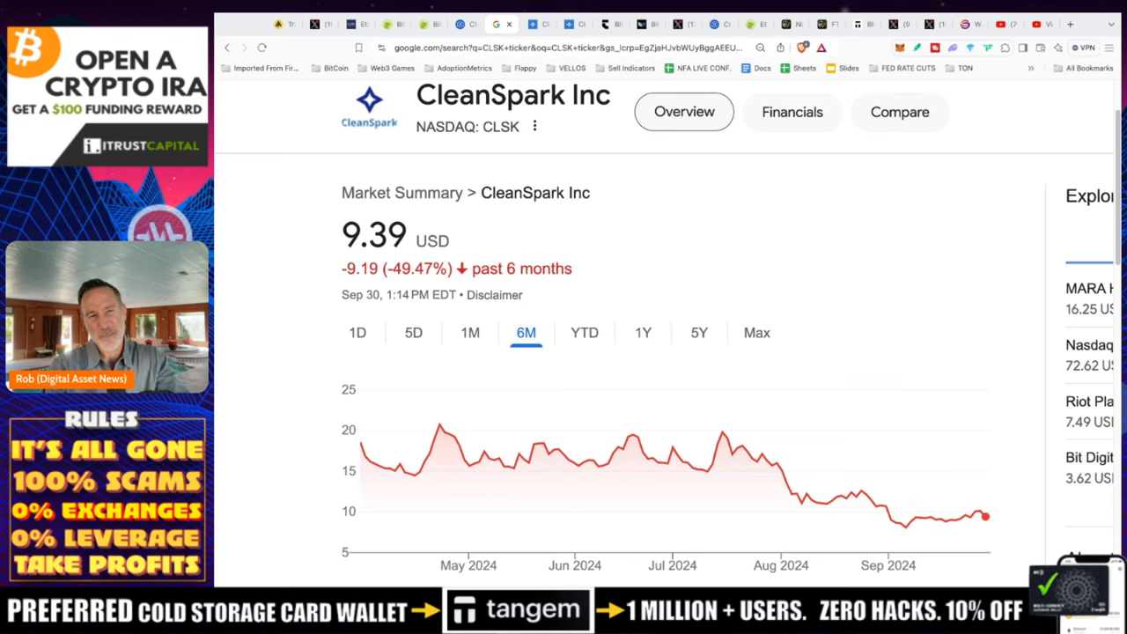
click(643, 331)
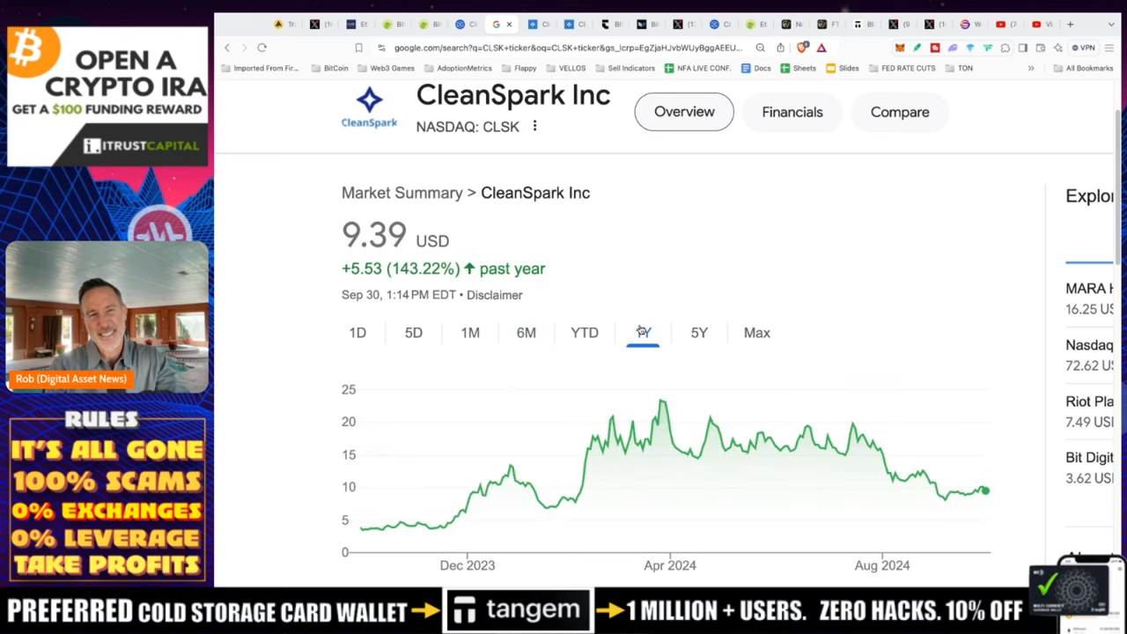
mouse_move(696, 333)
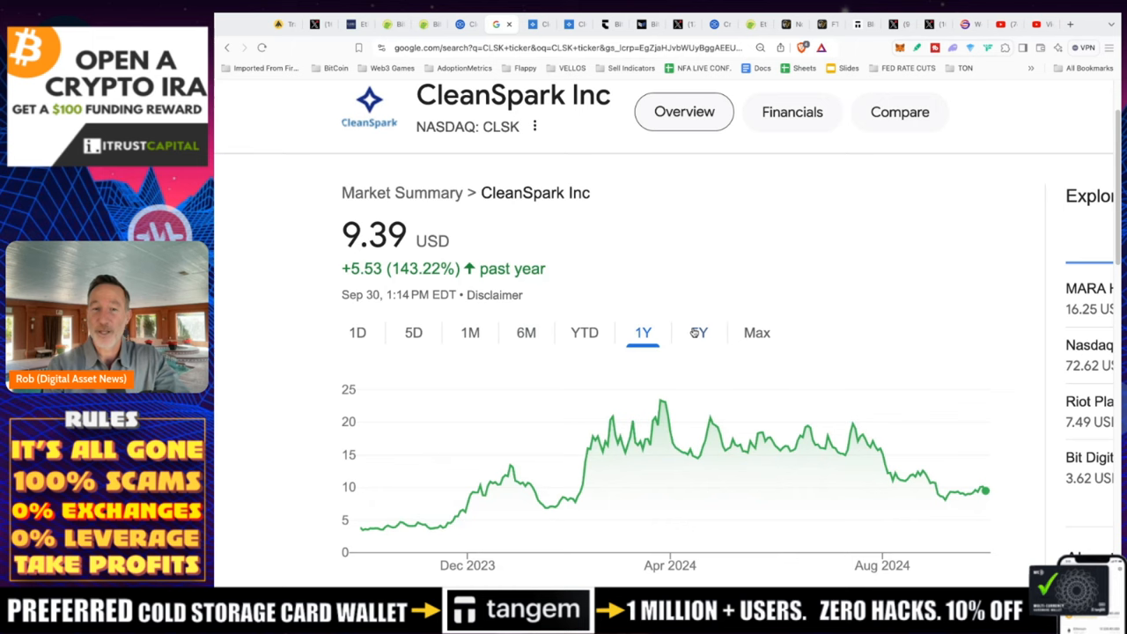
click(697, 331)
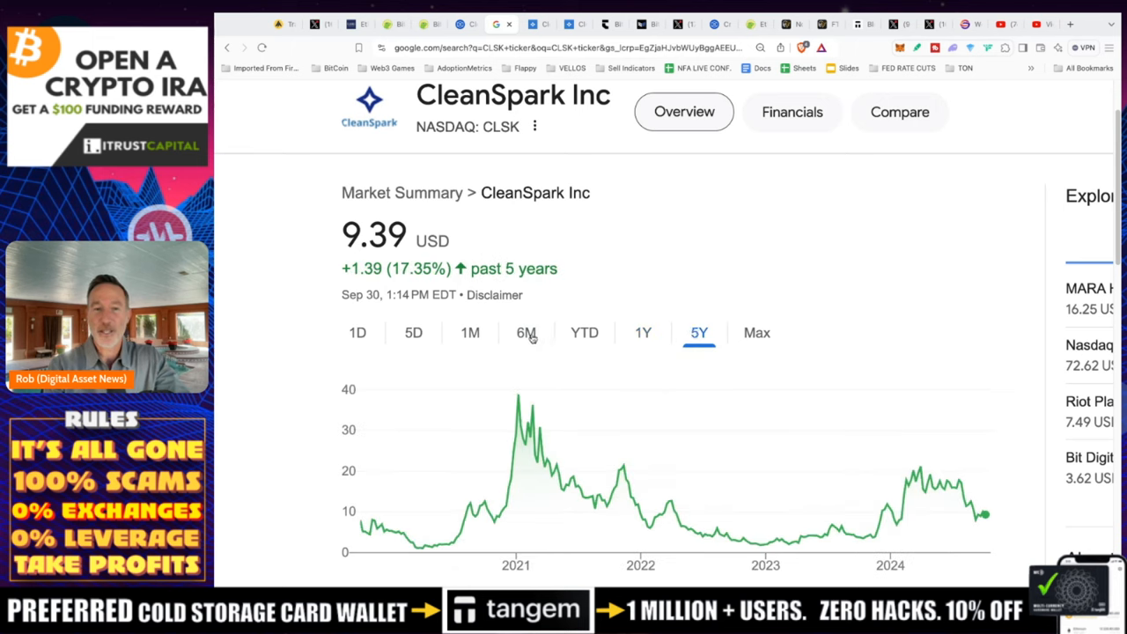
click(525, 331)
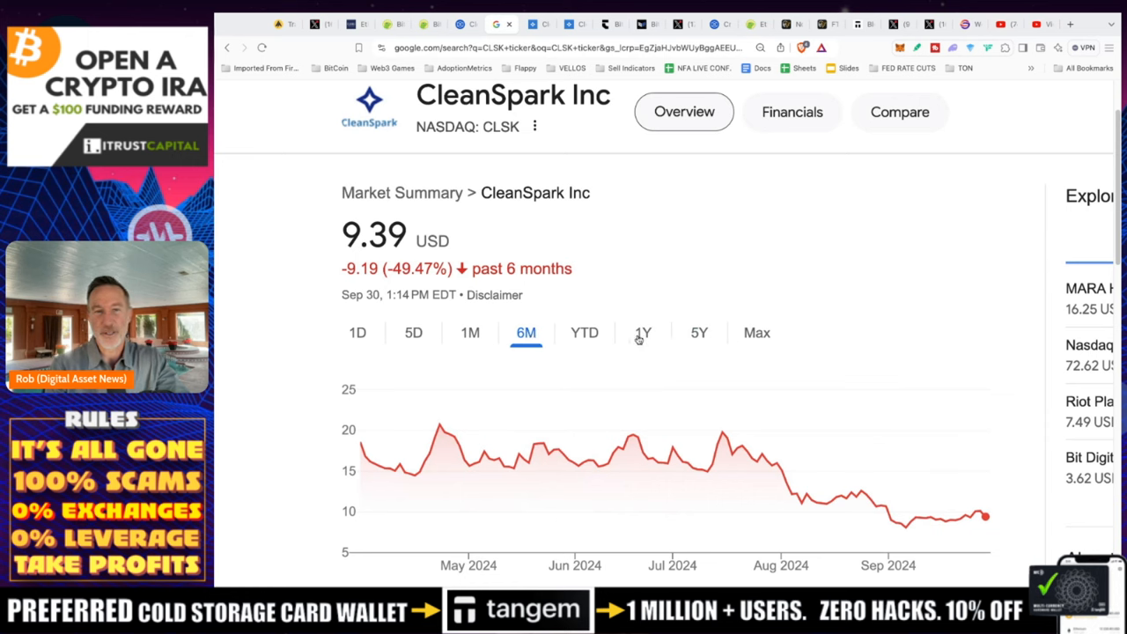
click(697, 331)
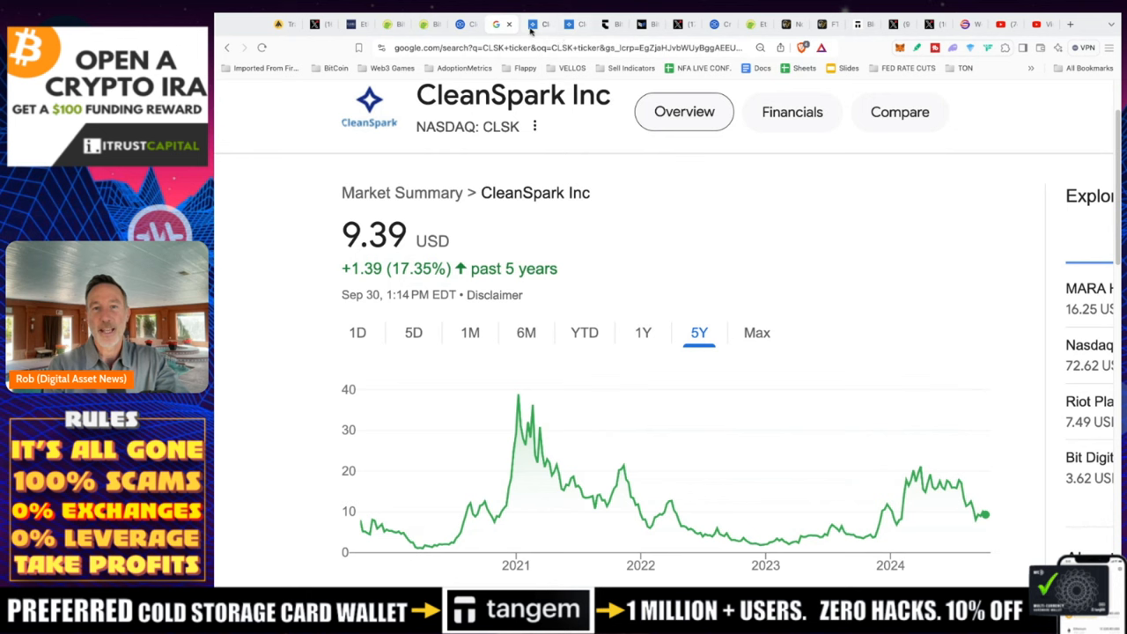
click(531, 24)
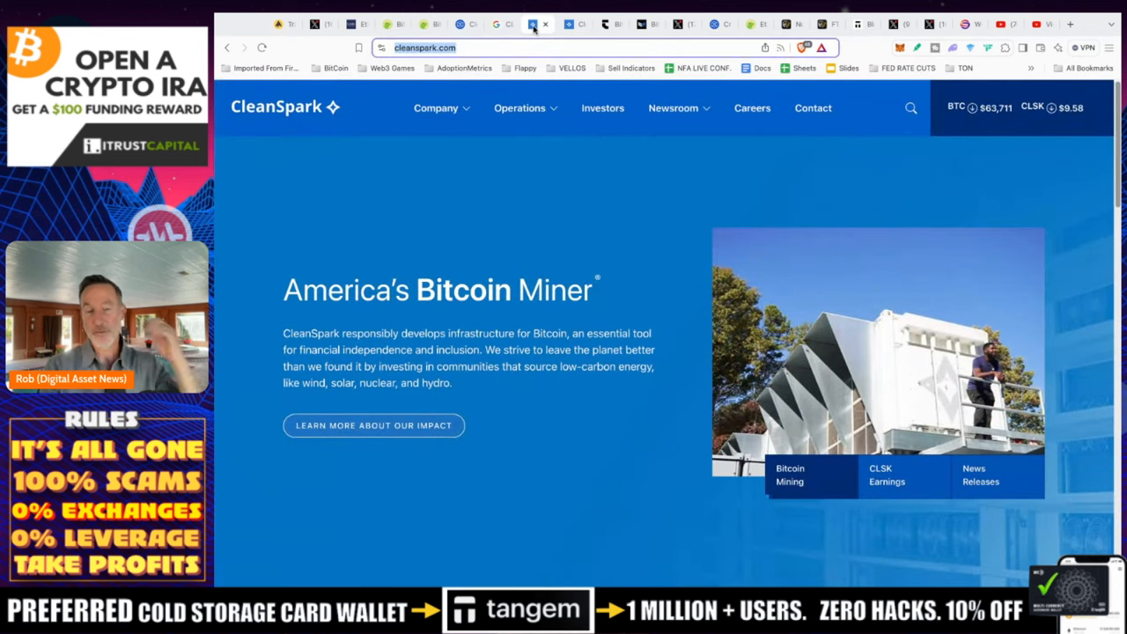
mouse_move(572, 137)
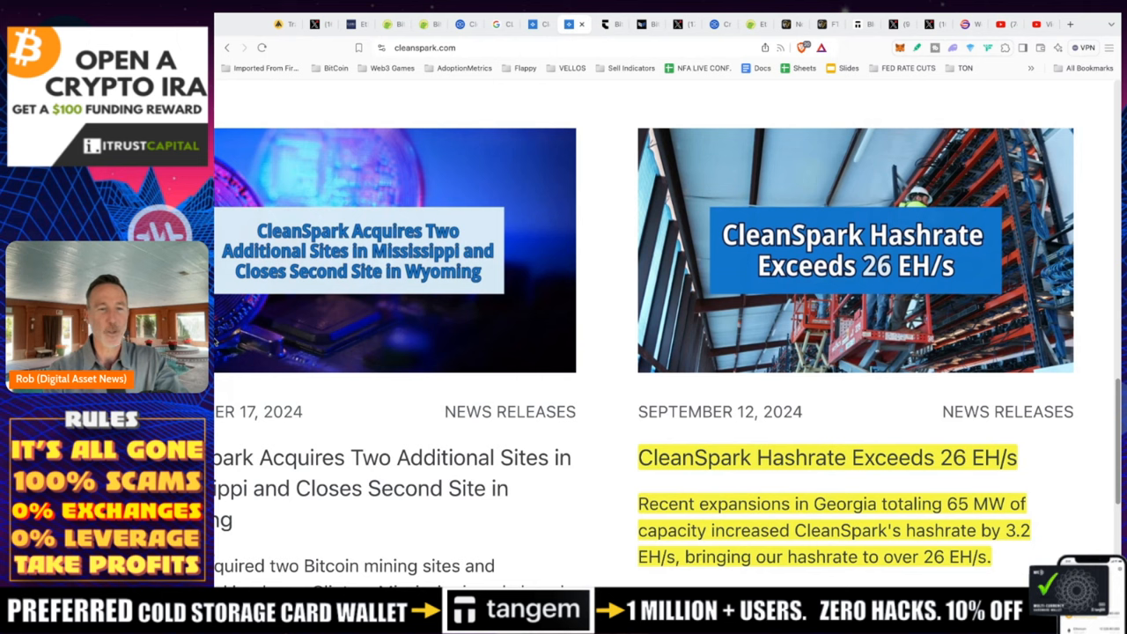
mouse_move(433, 131)
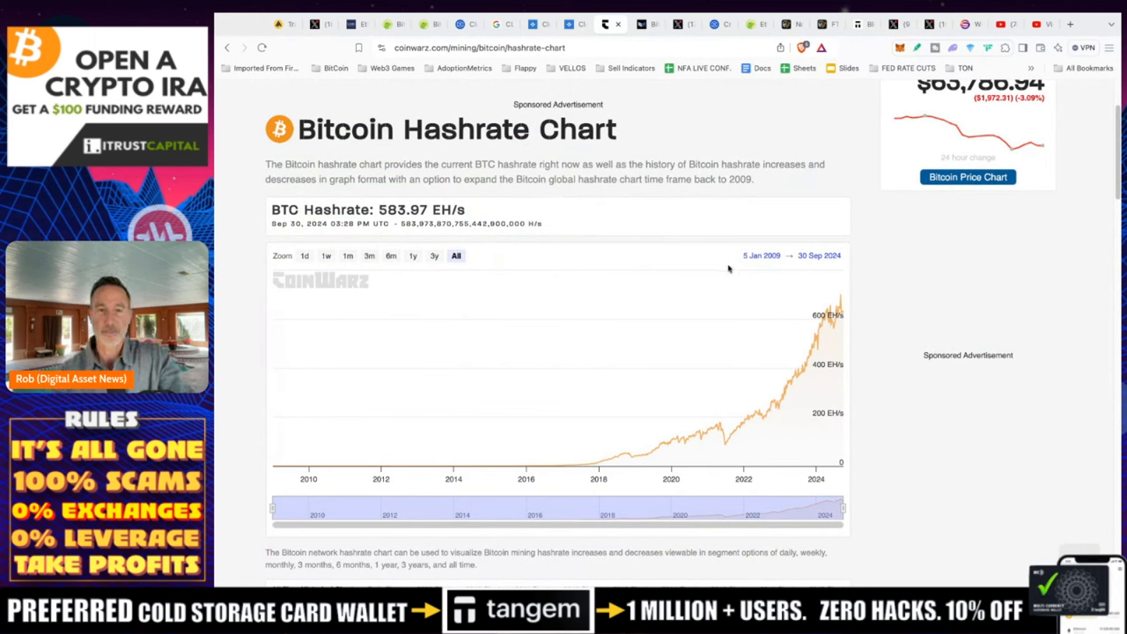
mouse_move(828, 317)
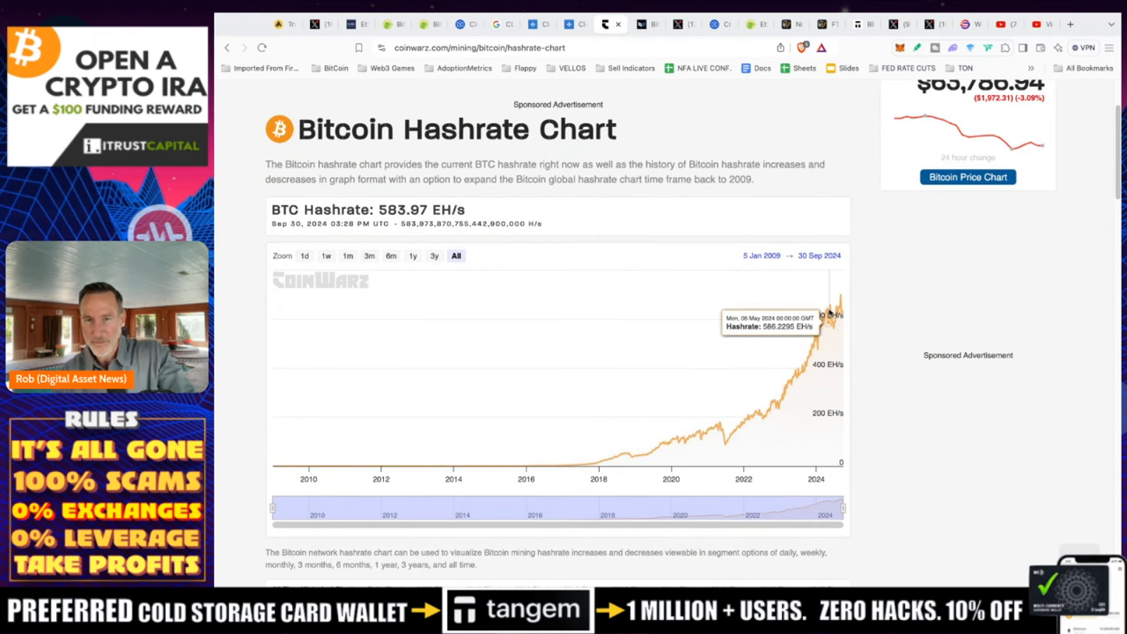
mouse_move(877, 321)
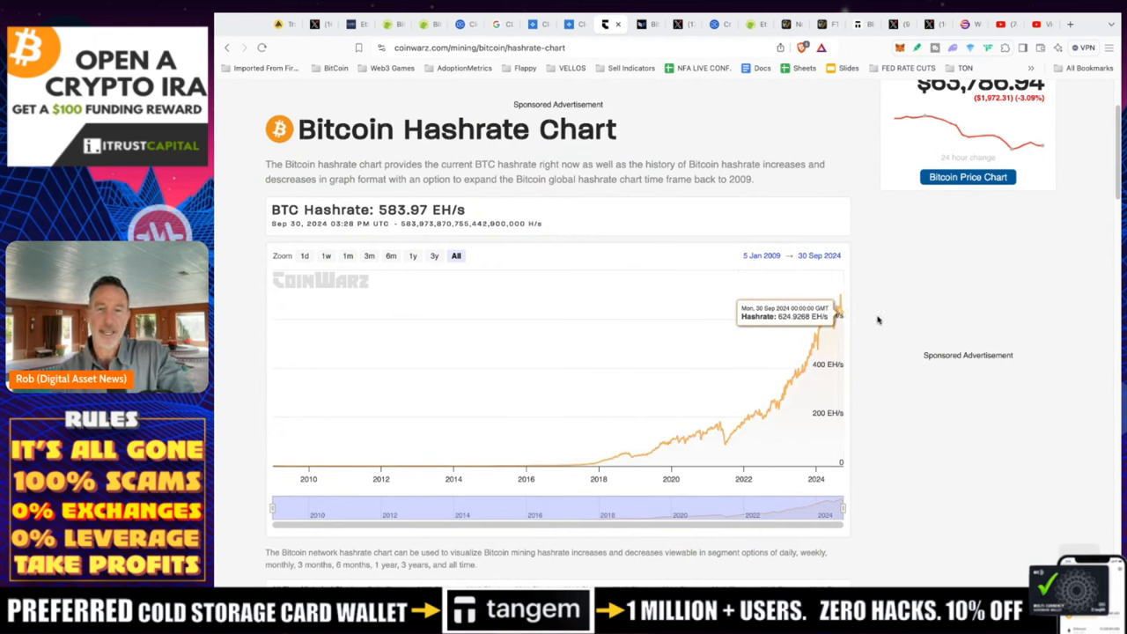
mouse_move(616, 62)
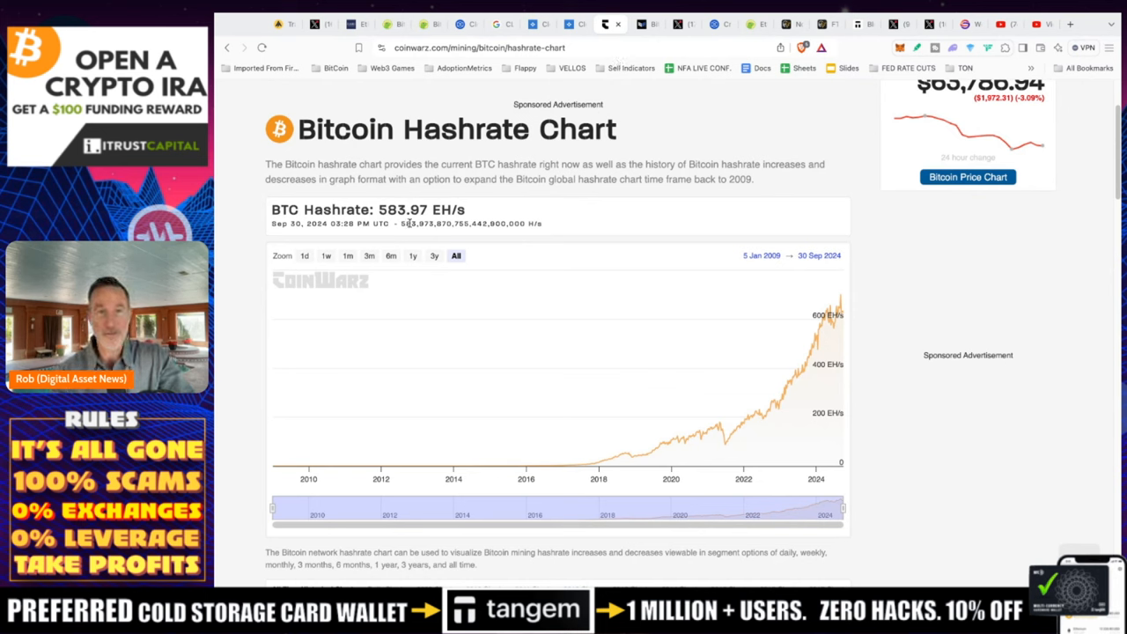
View the CoinWarz all-time Bitcoin hashrate chart, currently at 583.97 EH/s
click(567, 24)
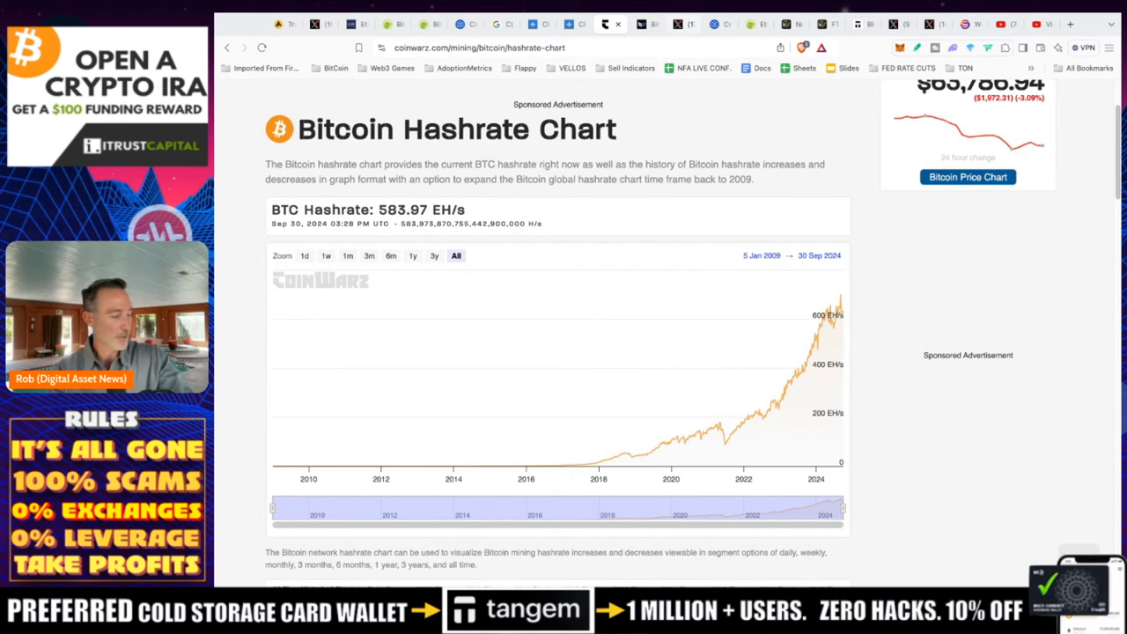
Read CZ's X post about Giggle Academy and long-term blockchain, AI and biotech investing
click(683, 25)
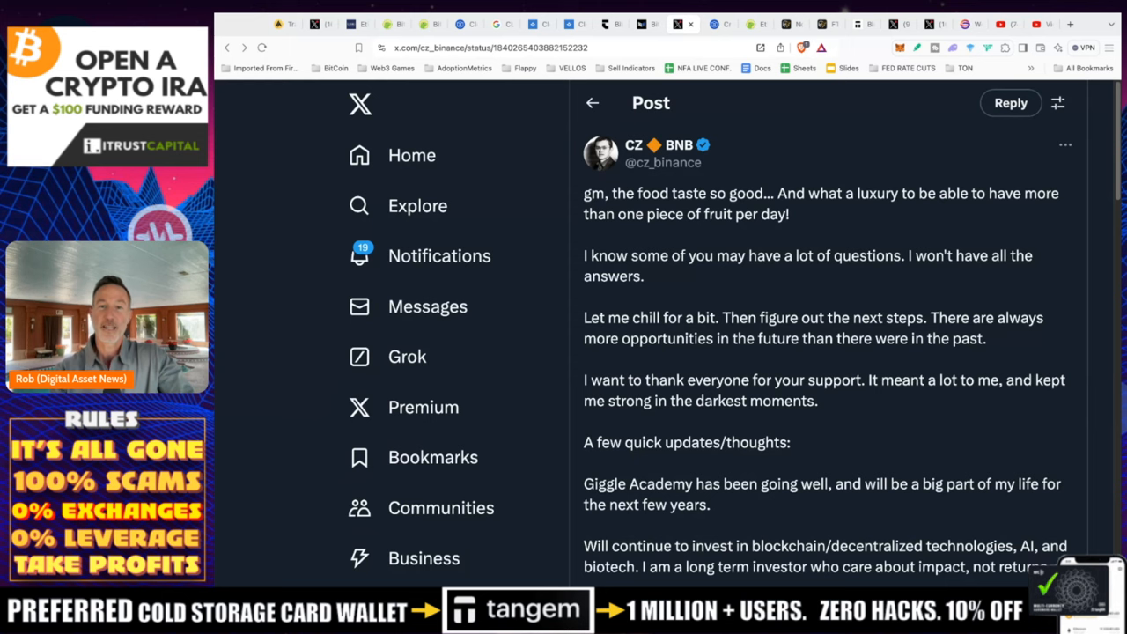
mouse_move(803, 206)
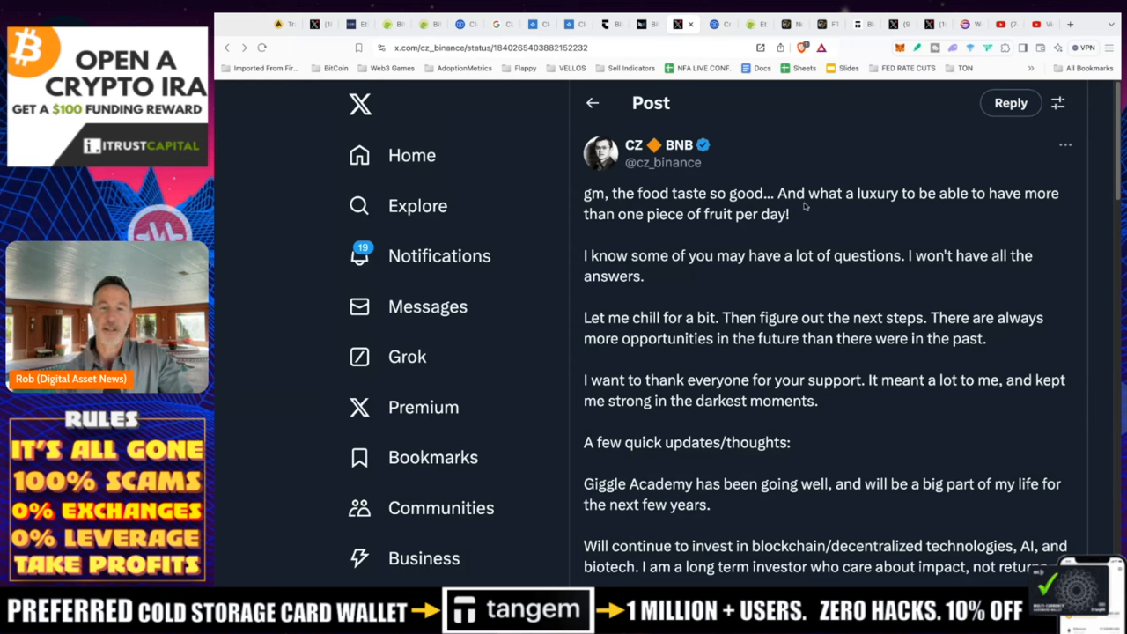
mouse_move(803, 206)
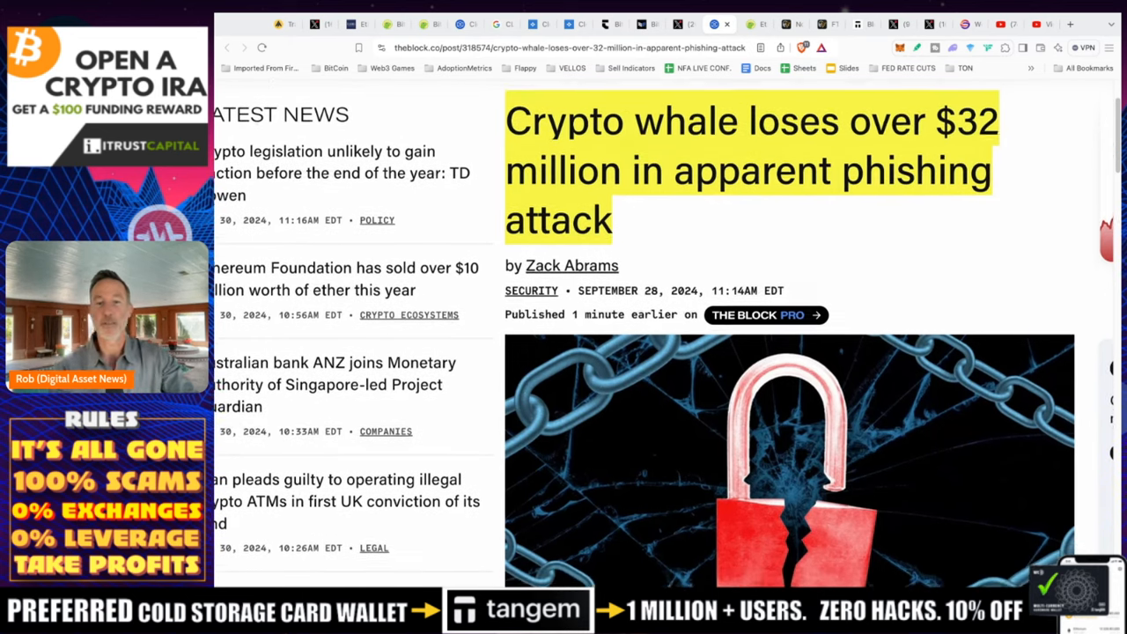
Read The Block's $32 million whale phishing article down to its Quick Take
scroll(down, 3)
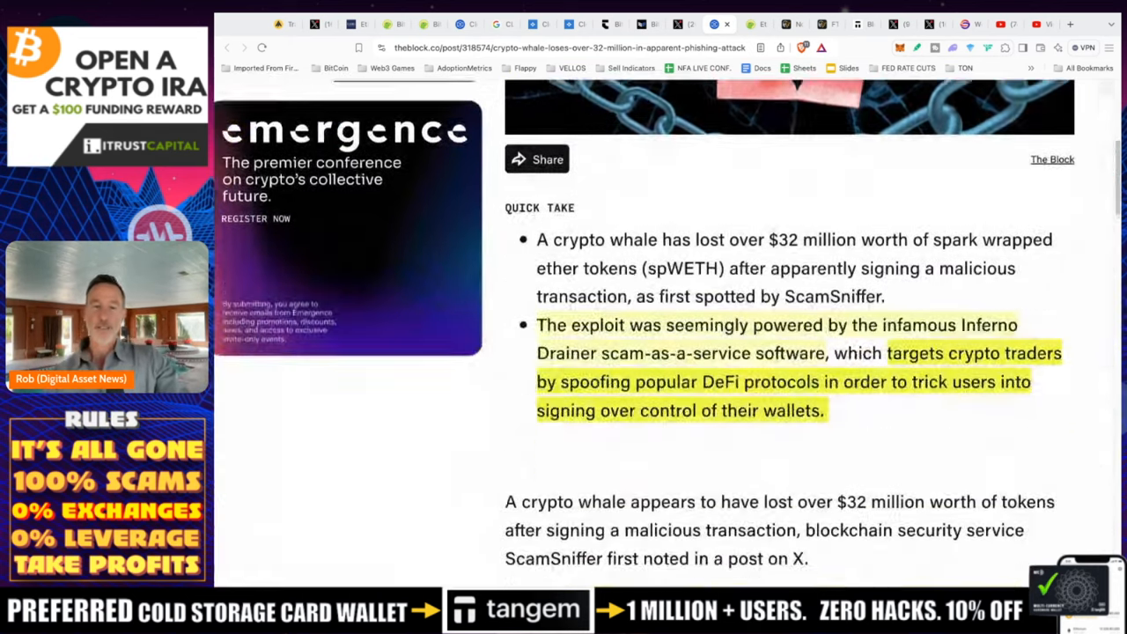
scroll(down, 3)
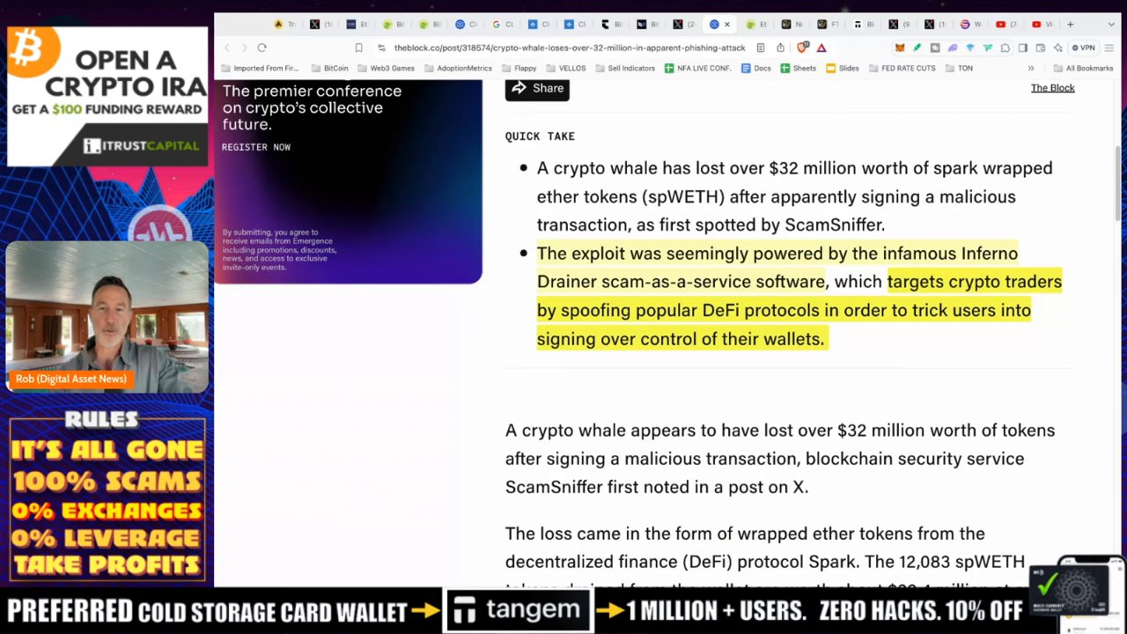
mouse_move(819, 310)
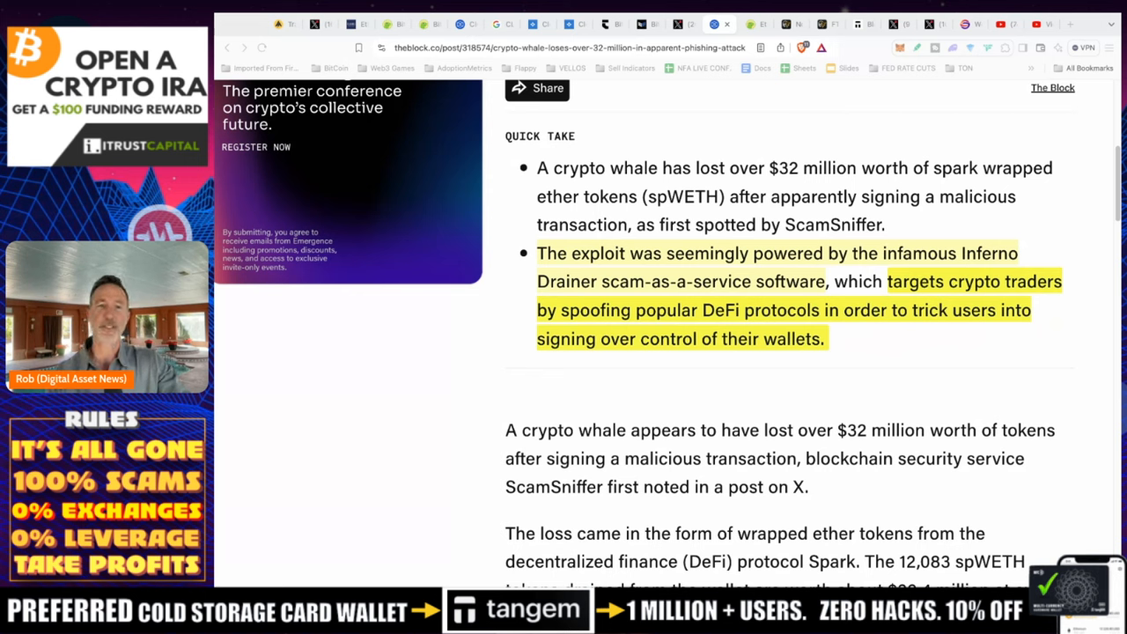
View the top of CoinGecko's Ethereum page showing $2,610.21, down 2.1%
click(750, 25)
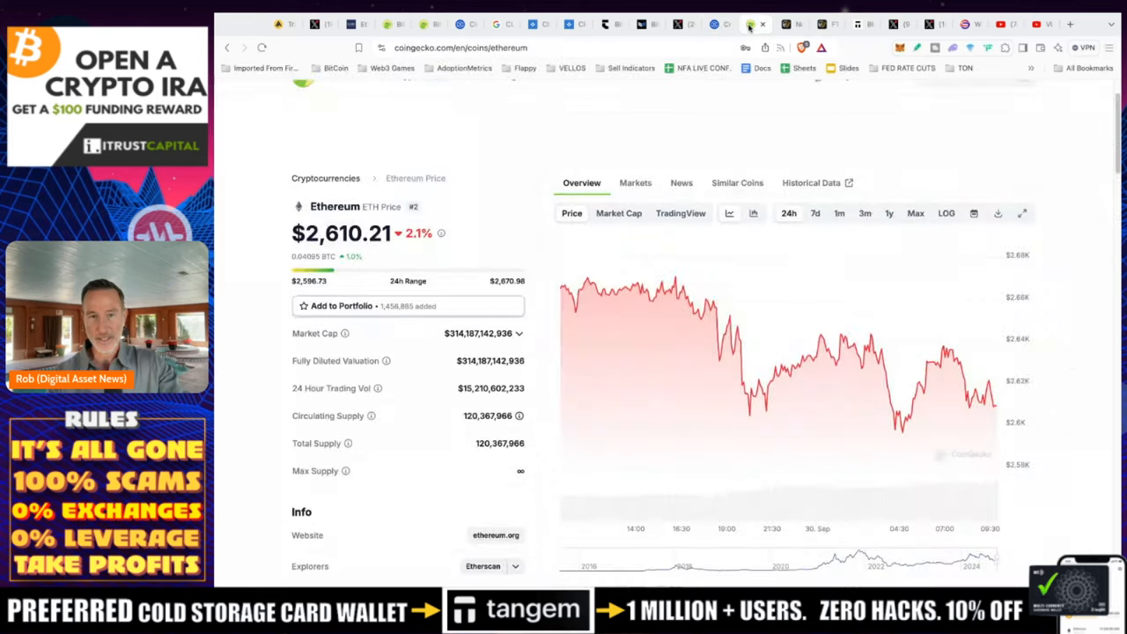
scroll(up, 3)
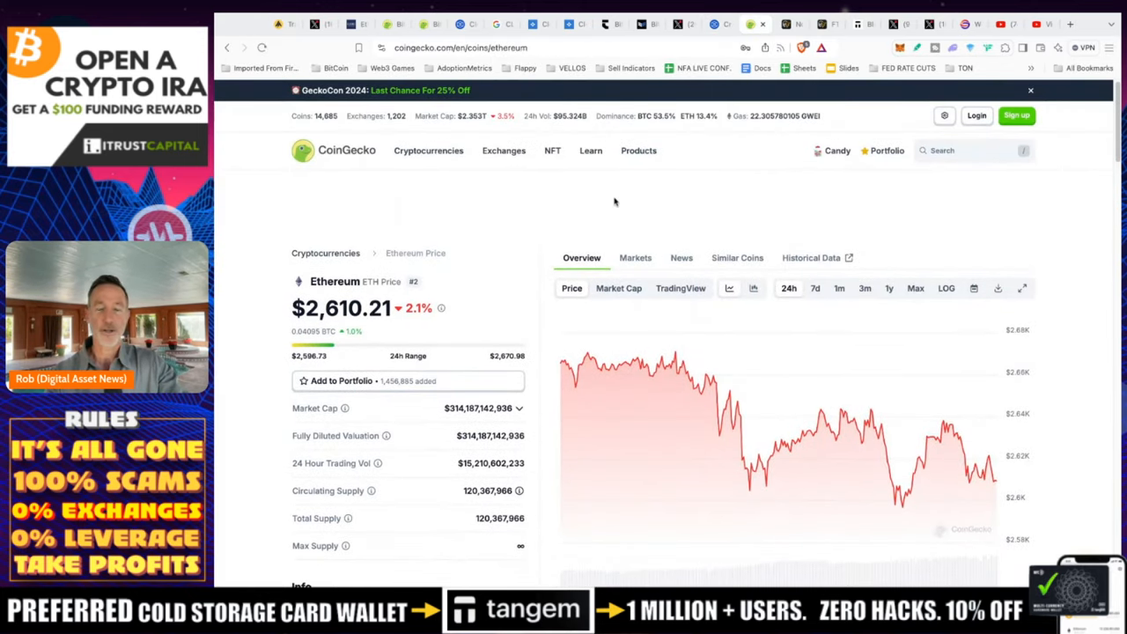
mouse_move(502, 308)
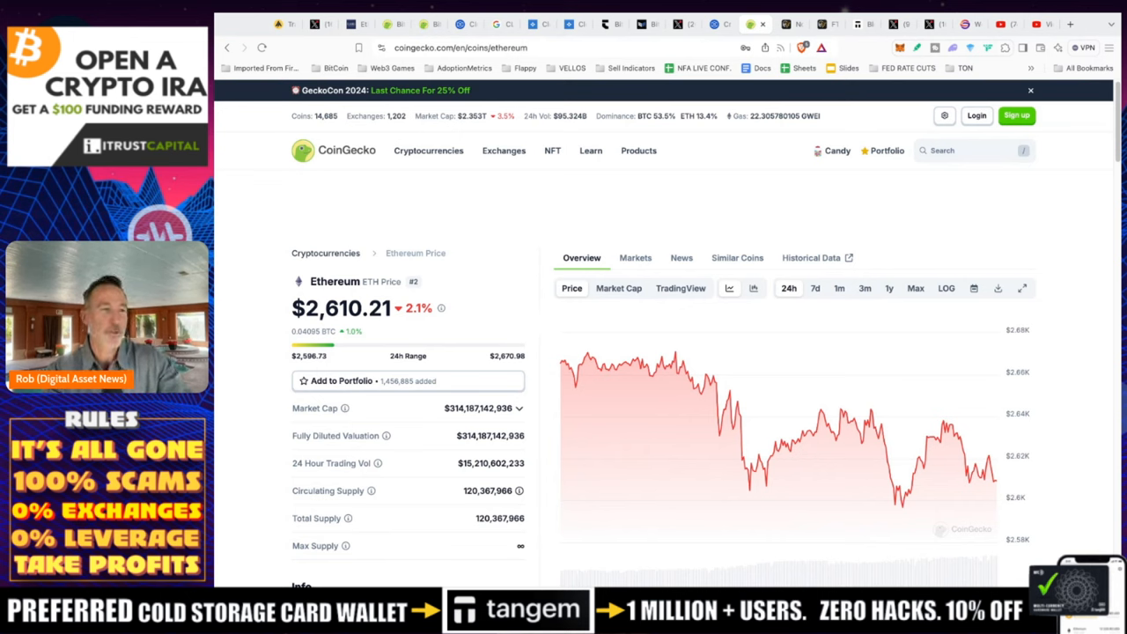
mouse_move(673, 201)
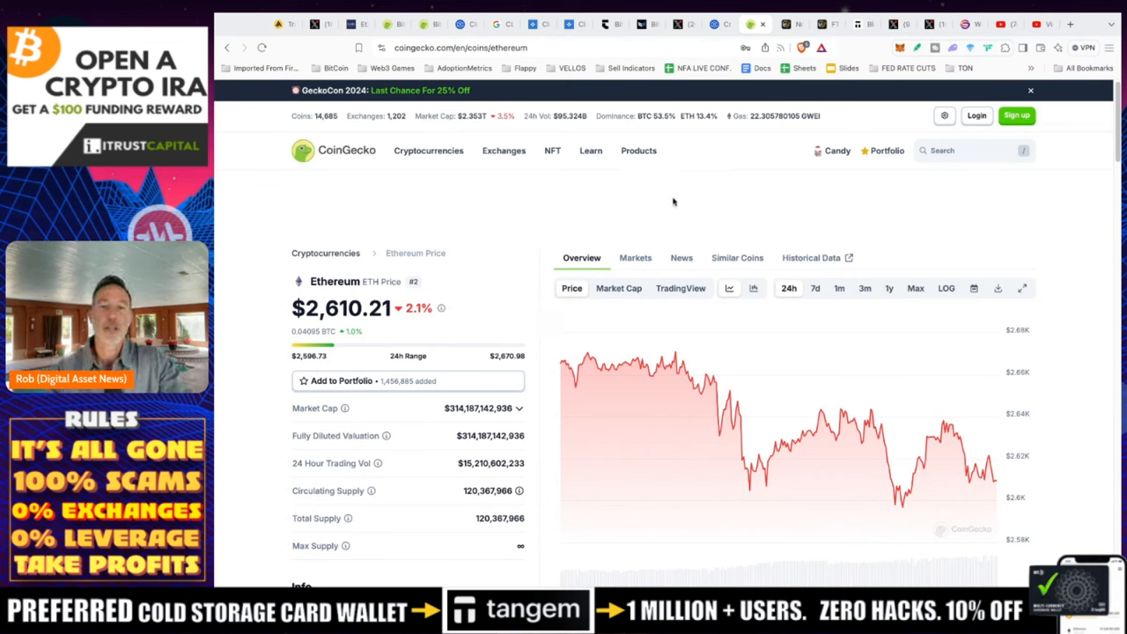
mouse_move(915, 180)
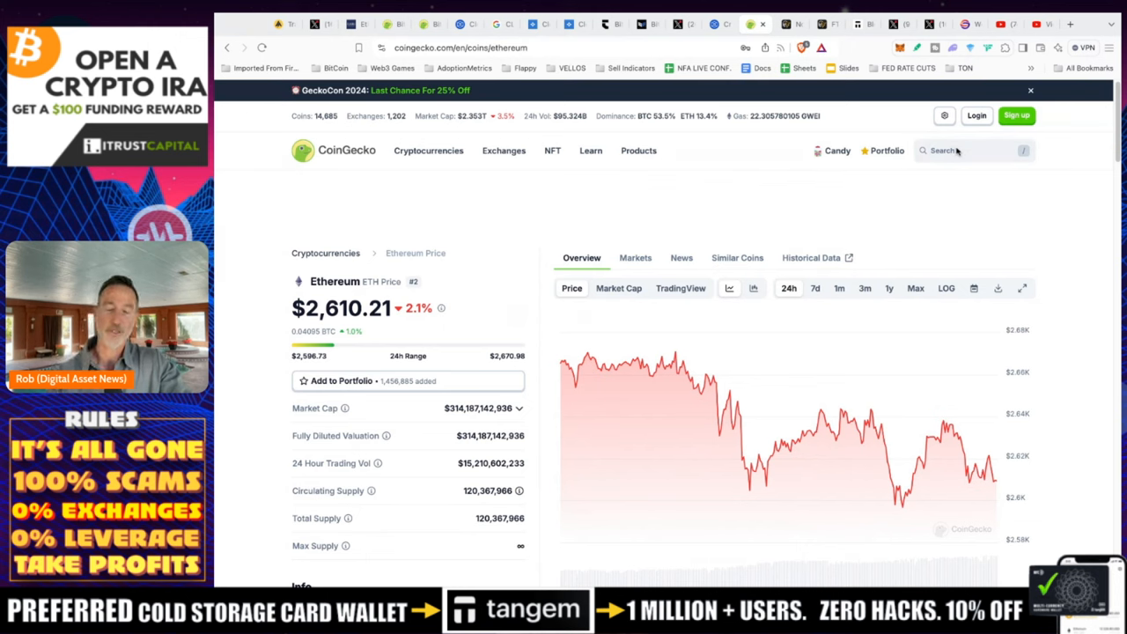
mouse_move(648, 236)
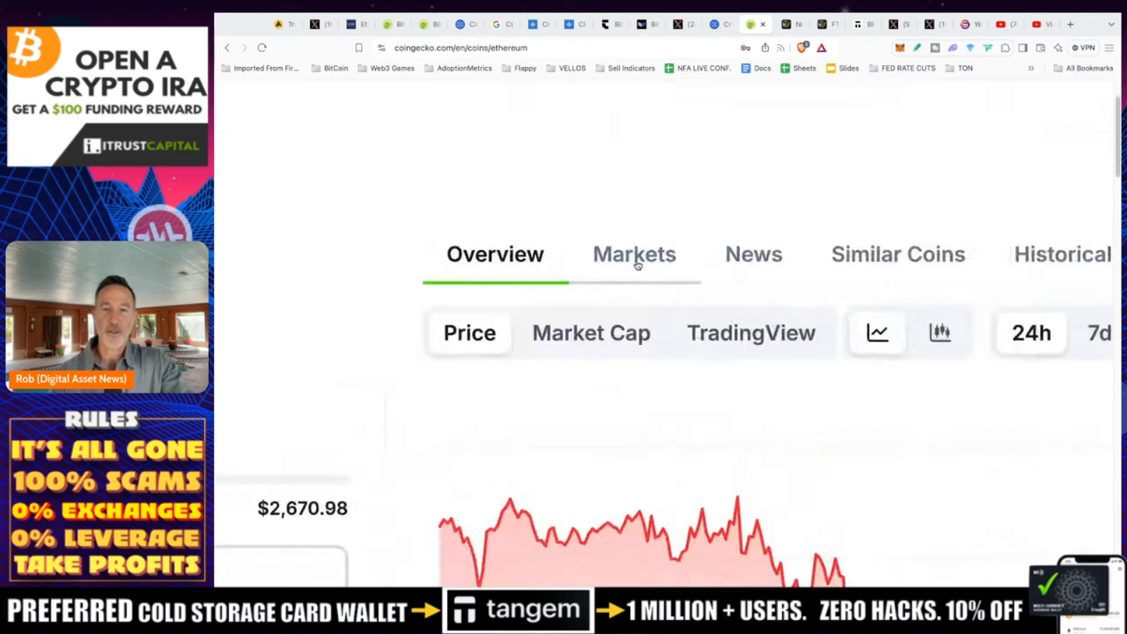
Page the Ethereum Markets list through pages 2 and 3, then jump to the last page (265)
click(633, 253)
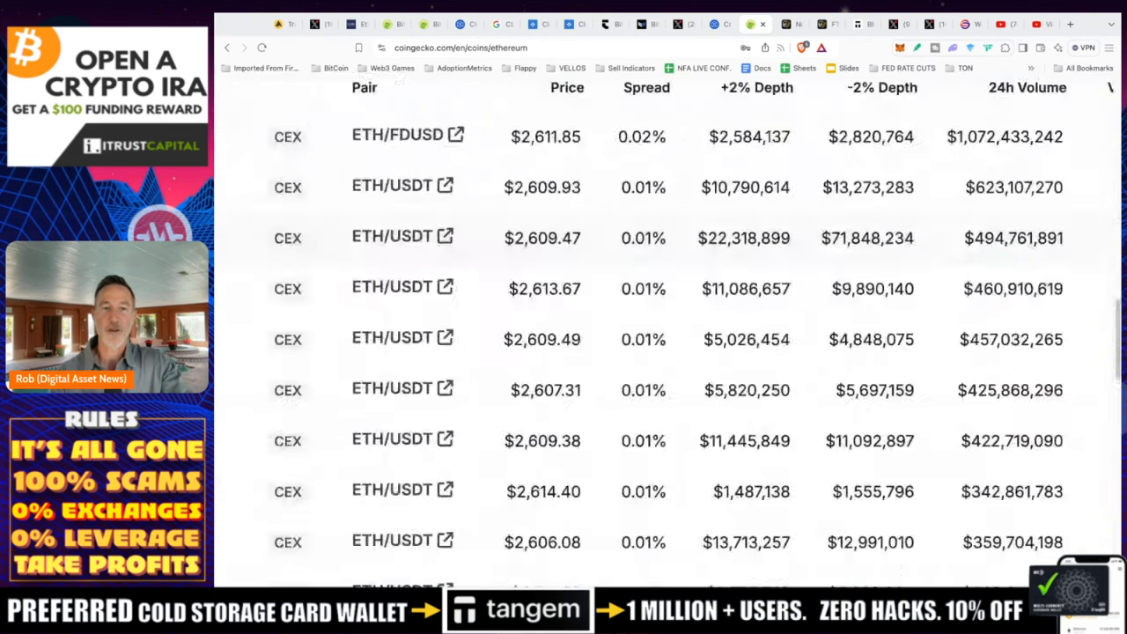
scroll(up, 3)
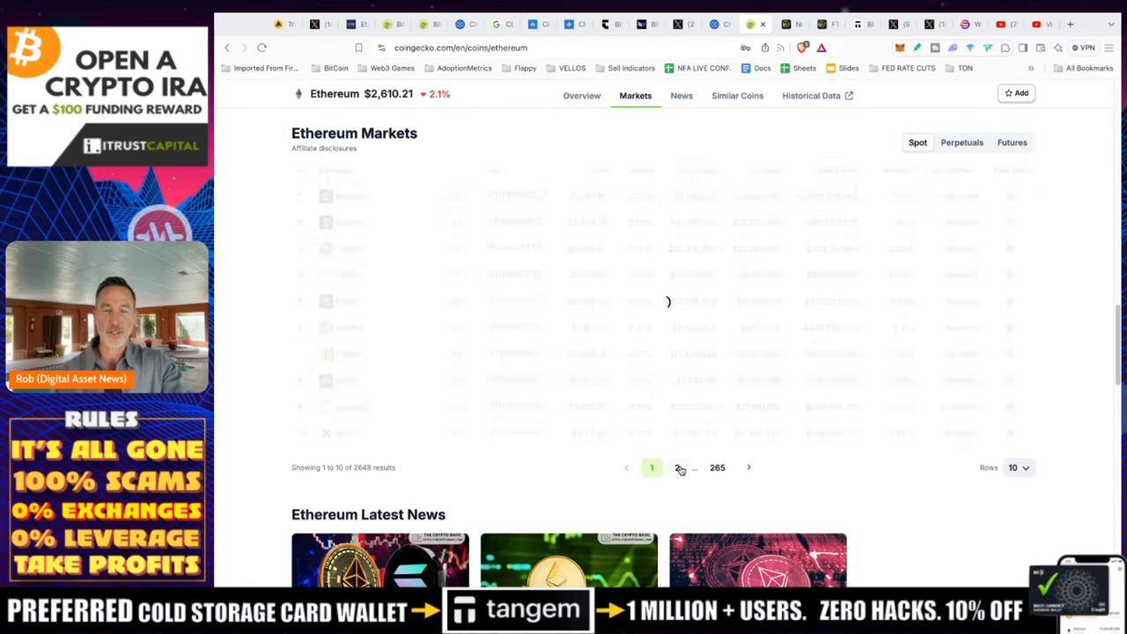
click(666, 469)
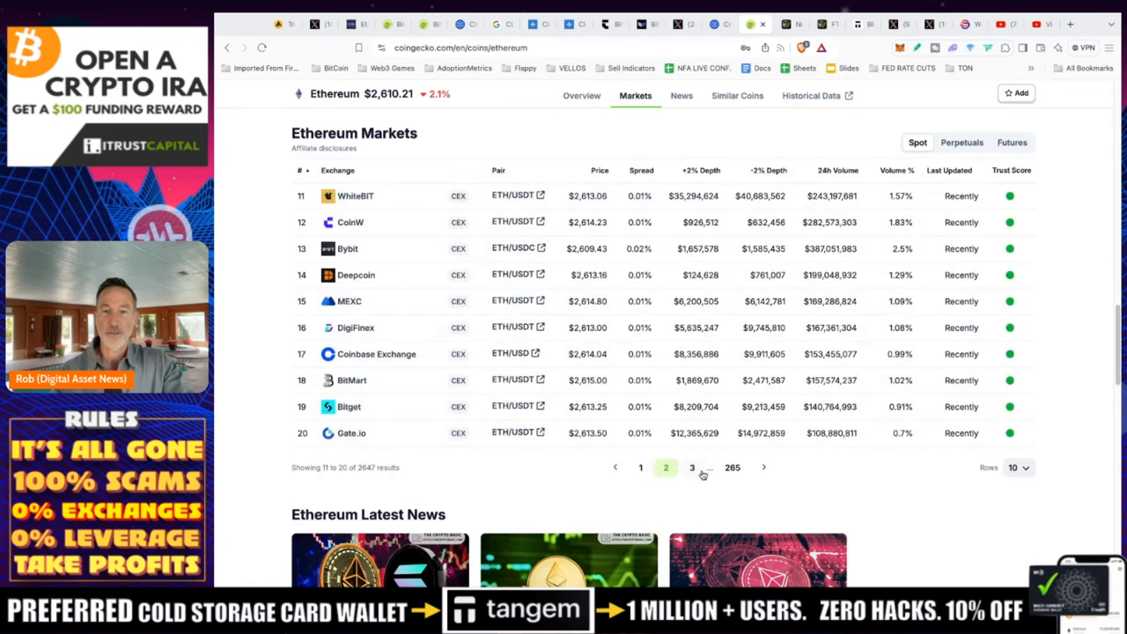
click(692, 469)
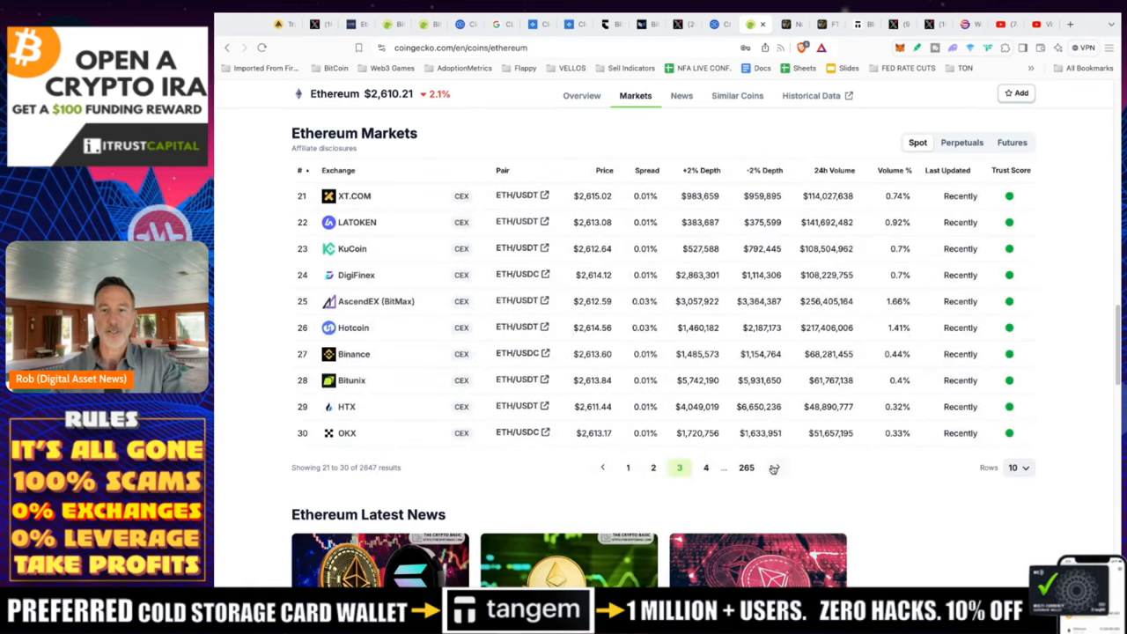
click(746, 468)
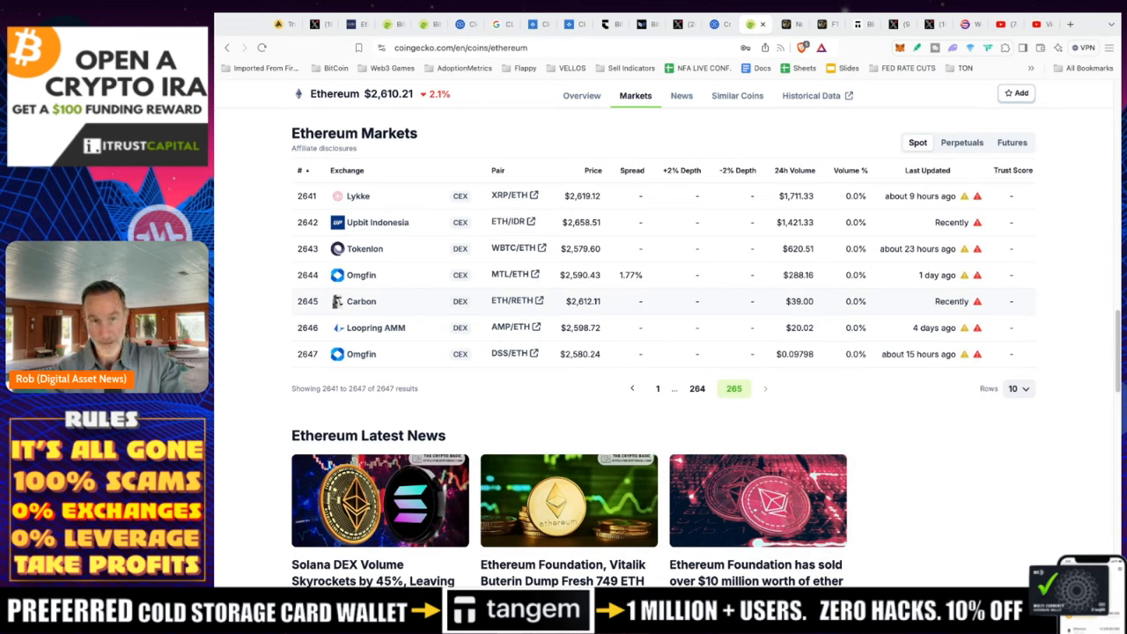
mouse_move(854, 299)
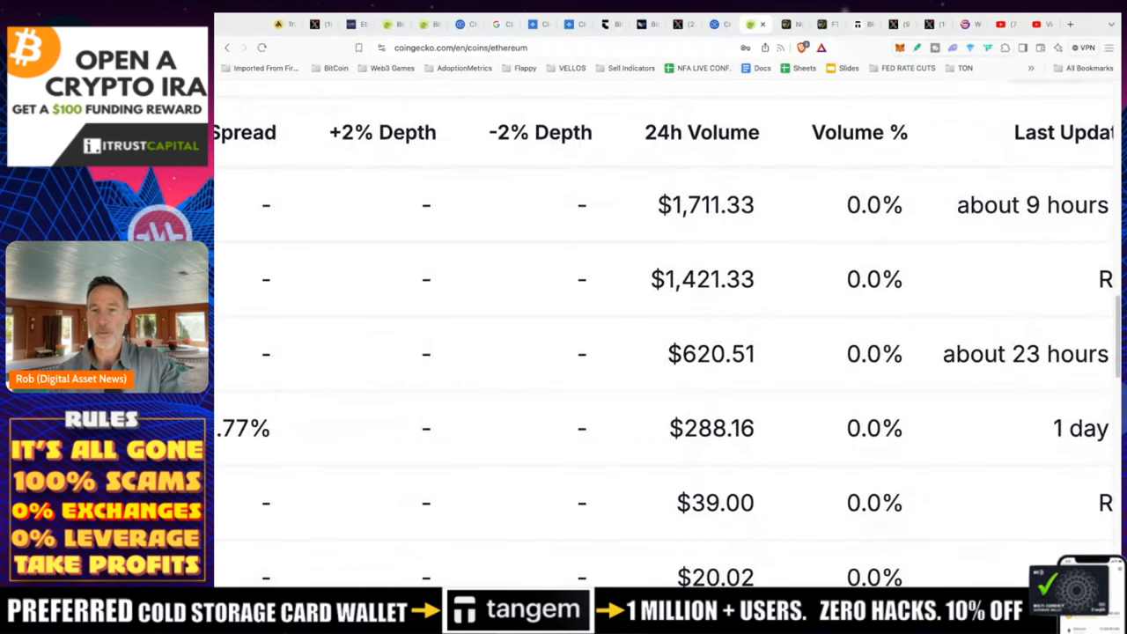
scroll(up, 3)
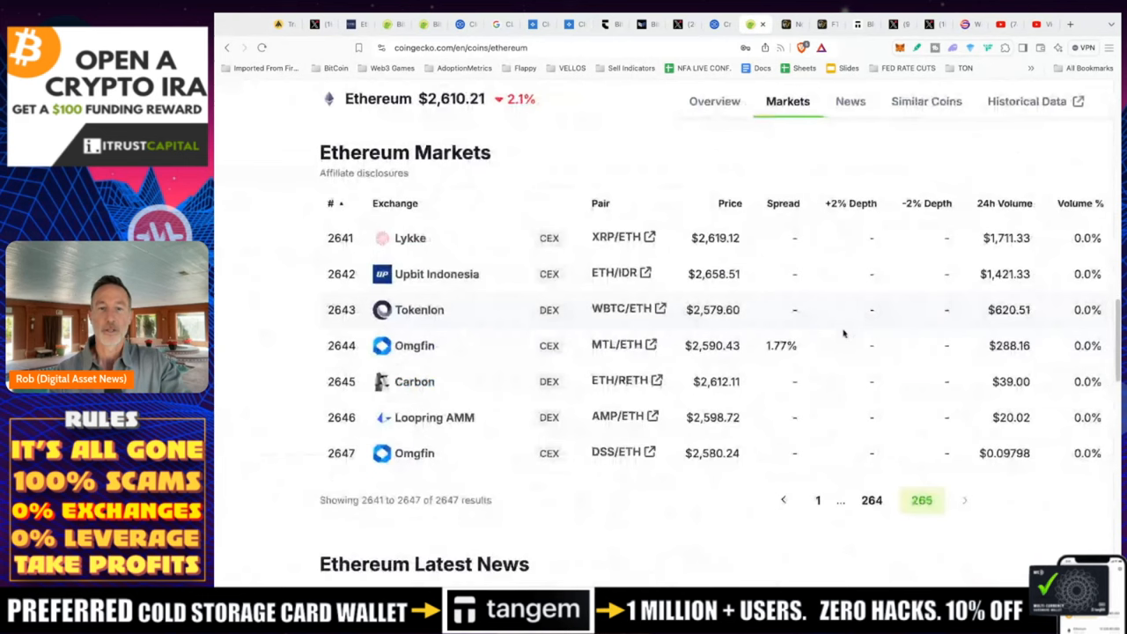
Return to the Ethereum overview, scroll past the converter, then switch to the Cointelegraph FTX distribution article
click(817, 500)
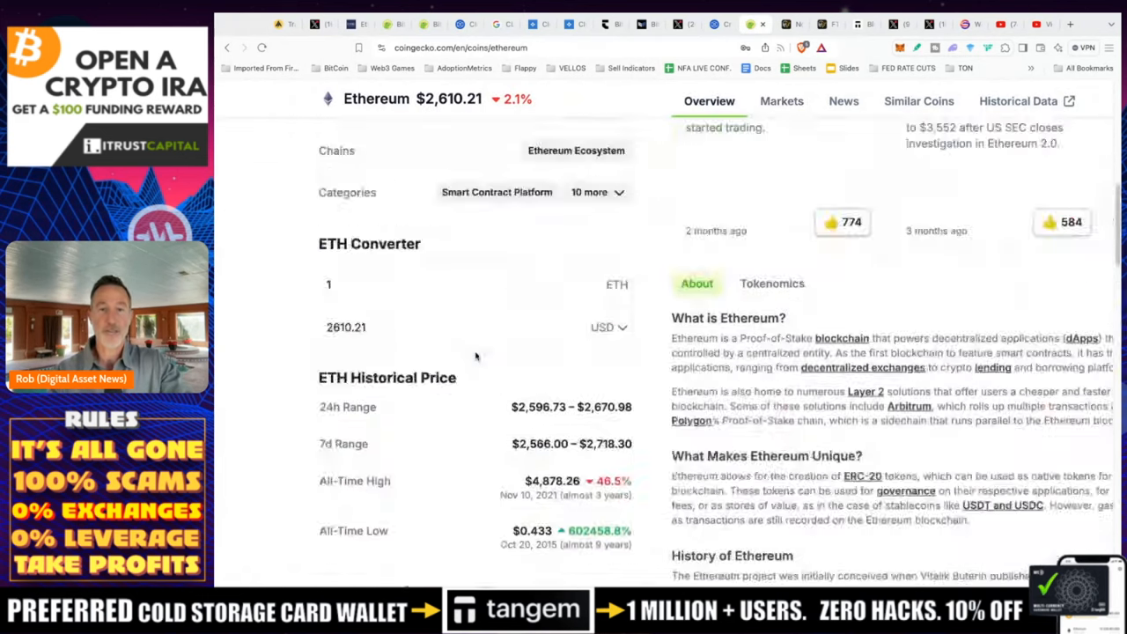
scroll(up, 3)
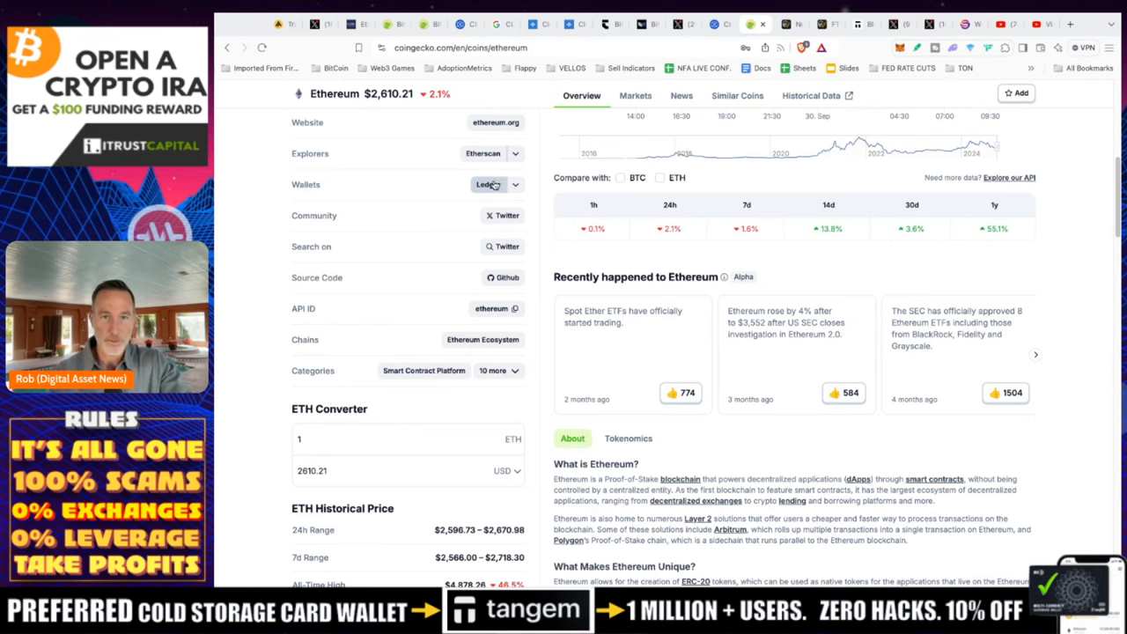
click(497, 185)
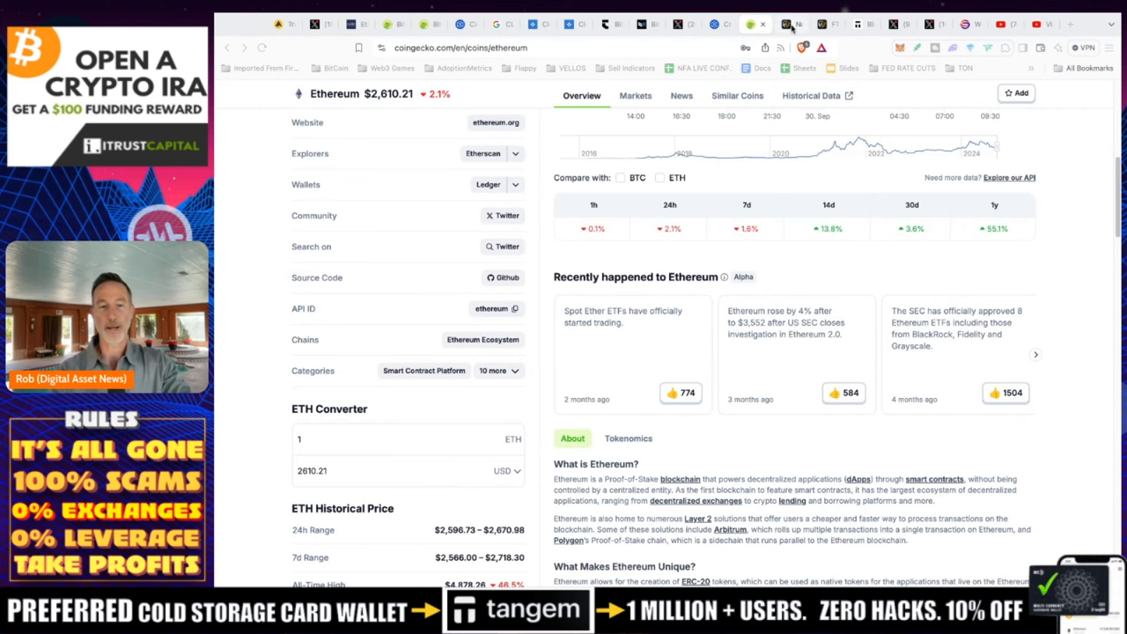
click(789, 25)
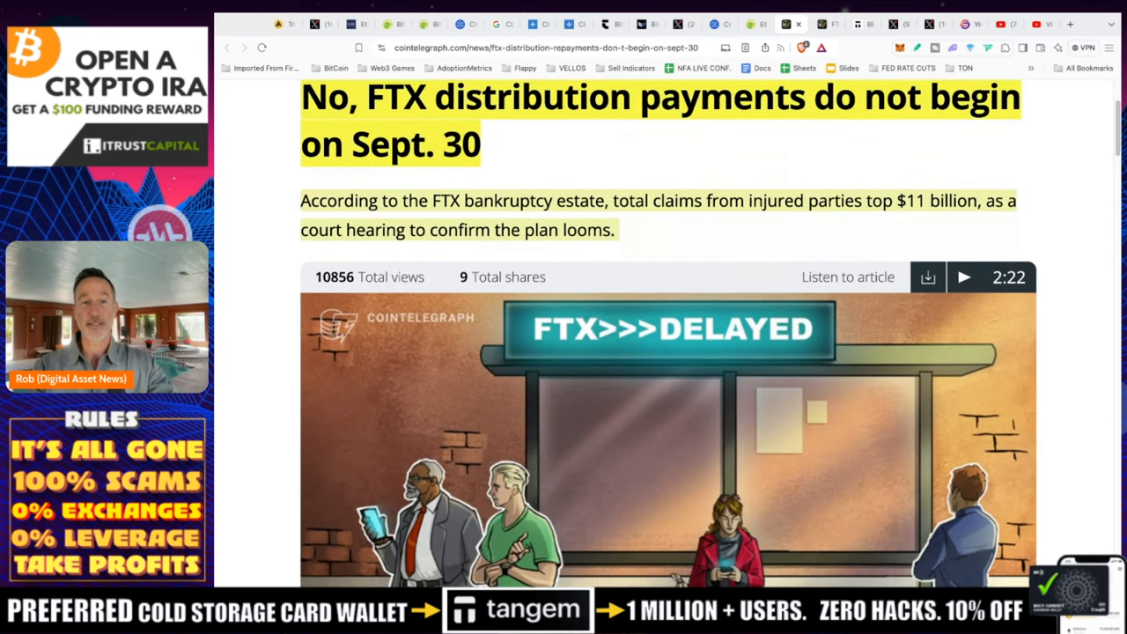
Scroll the FTX distribution article down to the Oct. 7 court hearing and repayment timeline paragraphs
scroll(down, 3)
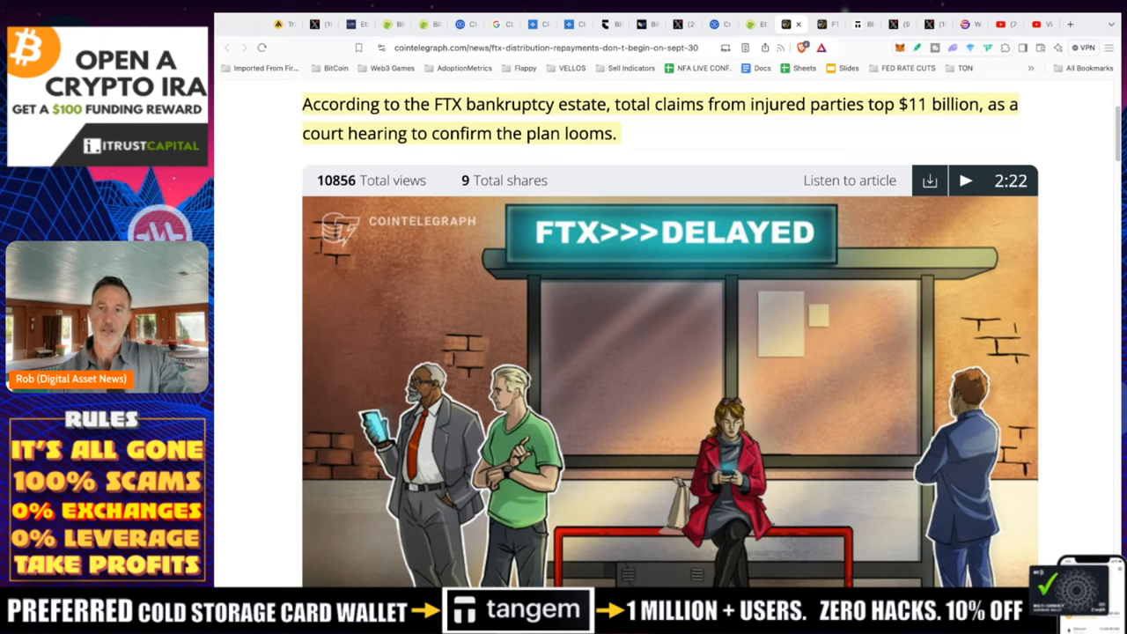
mouse_move(690, 170)
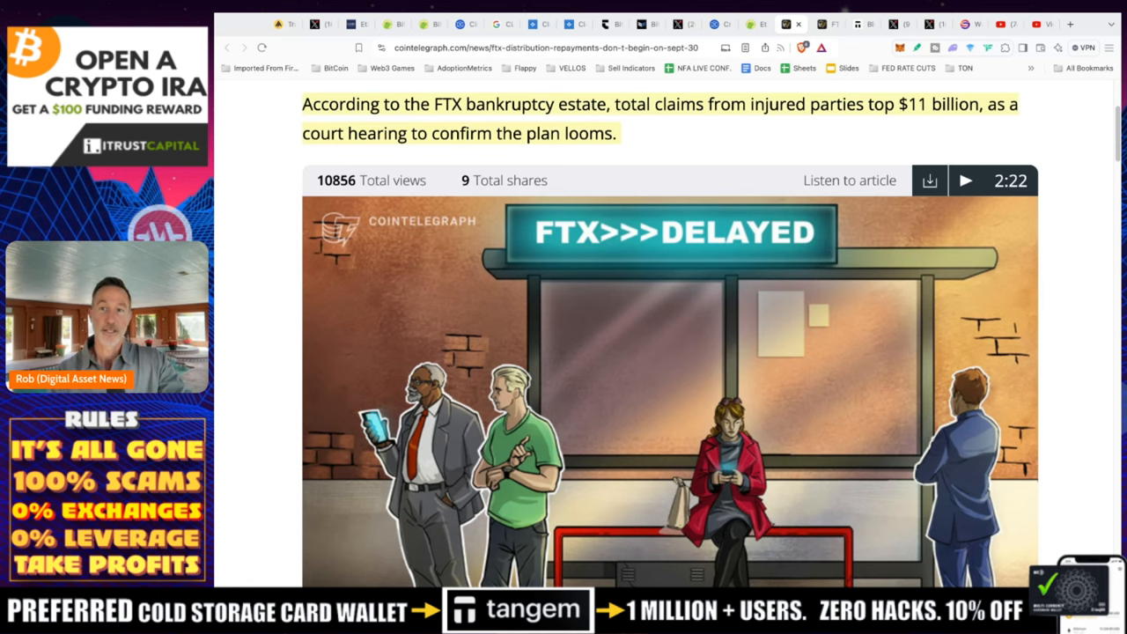
scroll(down, 3)
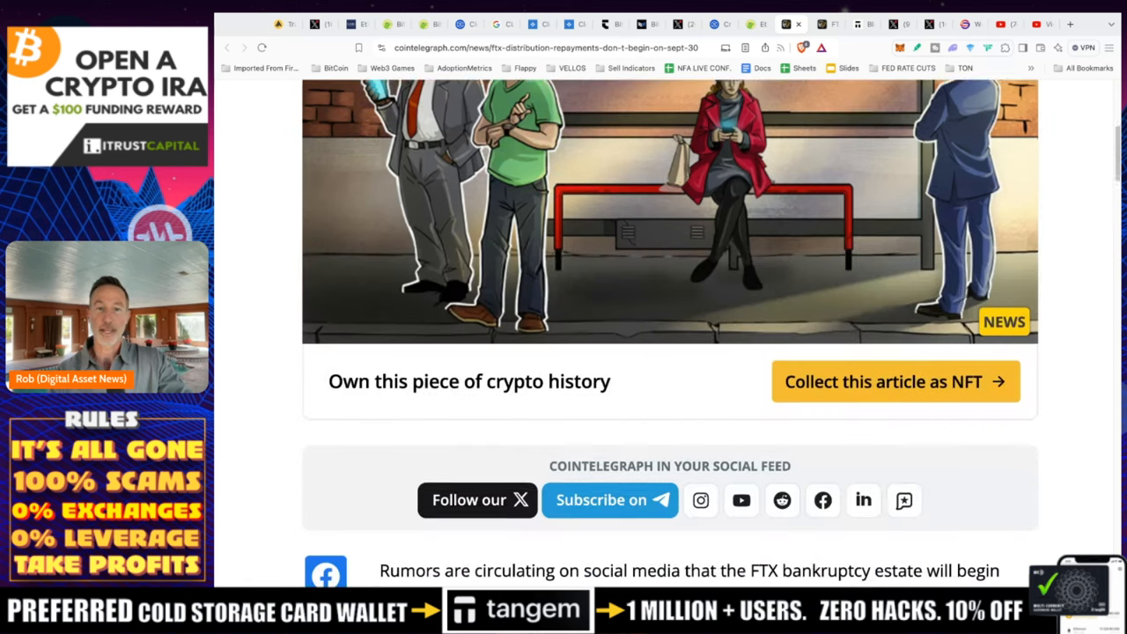
scroll(down, 3)
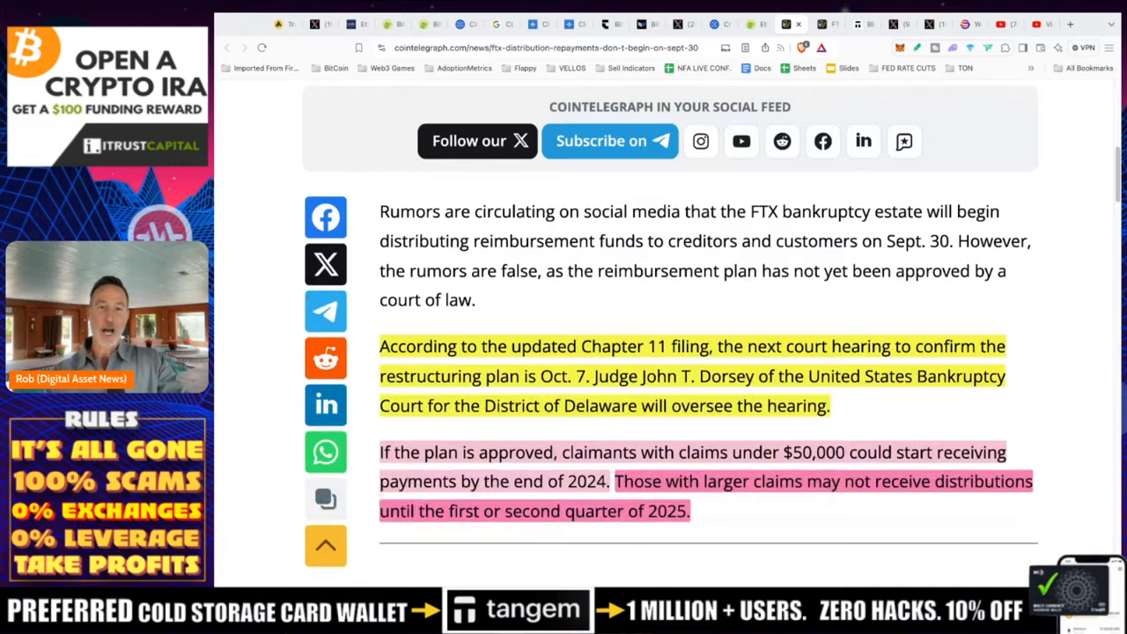
scroll(down, 3)
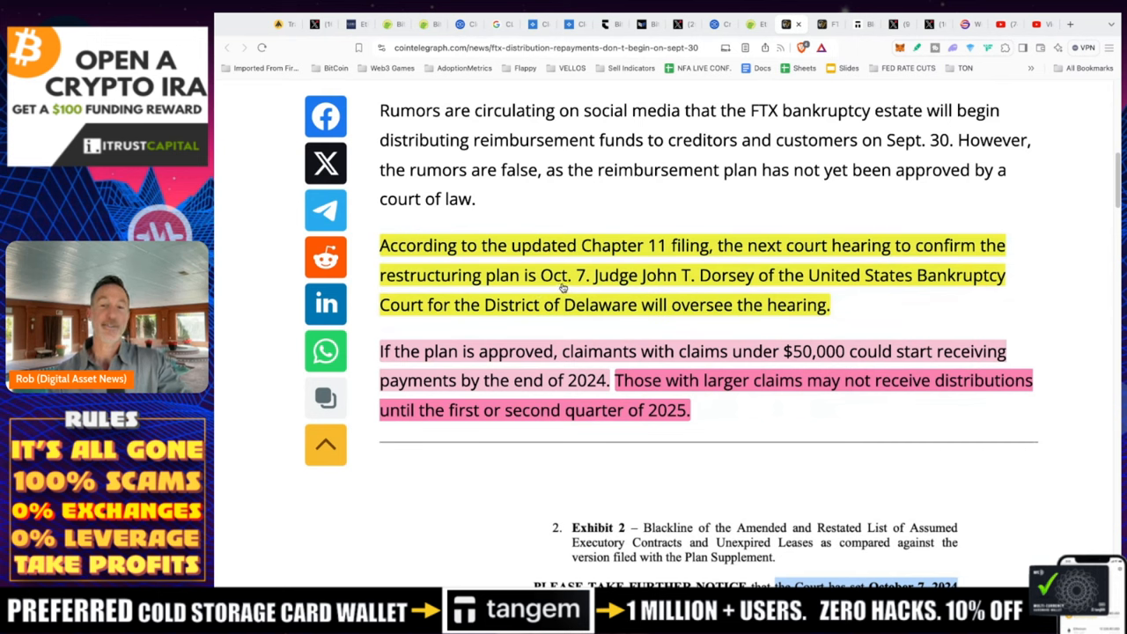
mouse_move(661, 278)
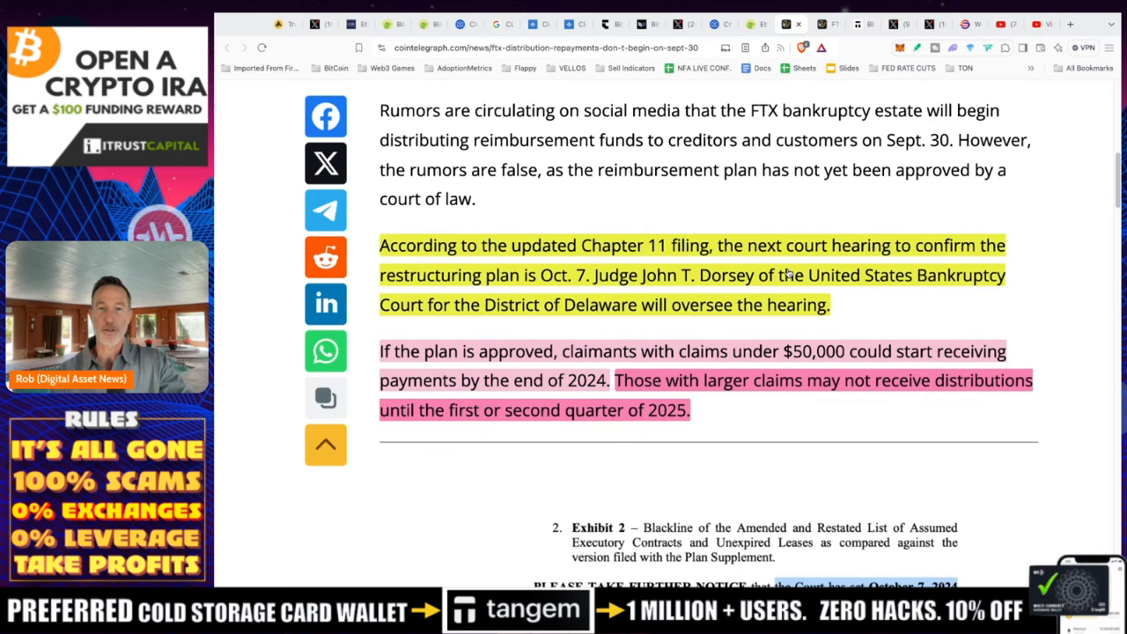
scroll(down, 3)
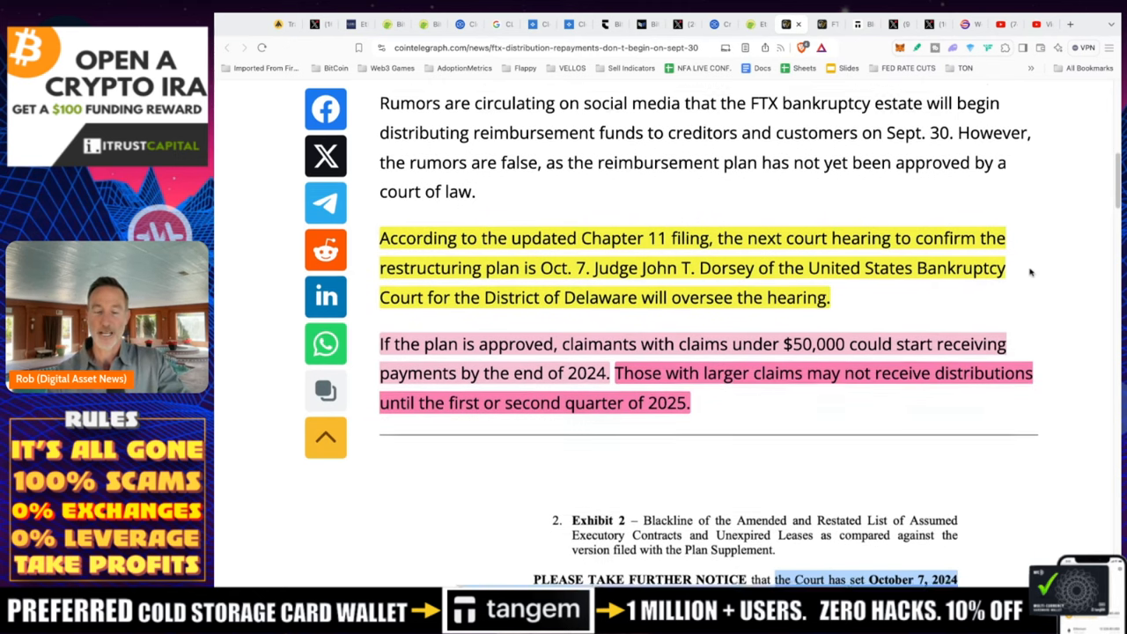
scroll(down, 3)
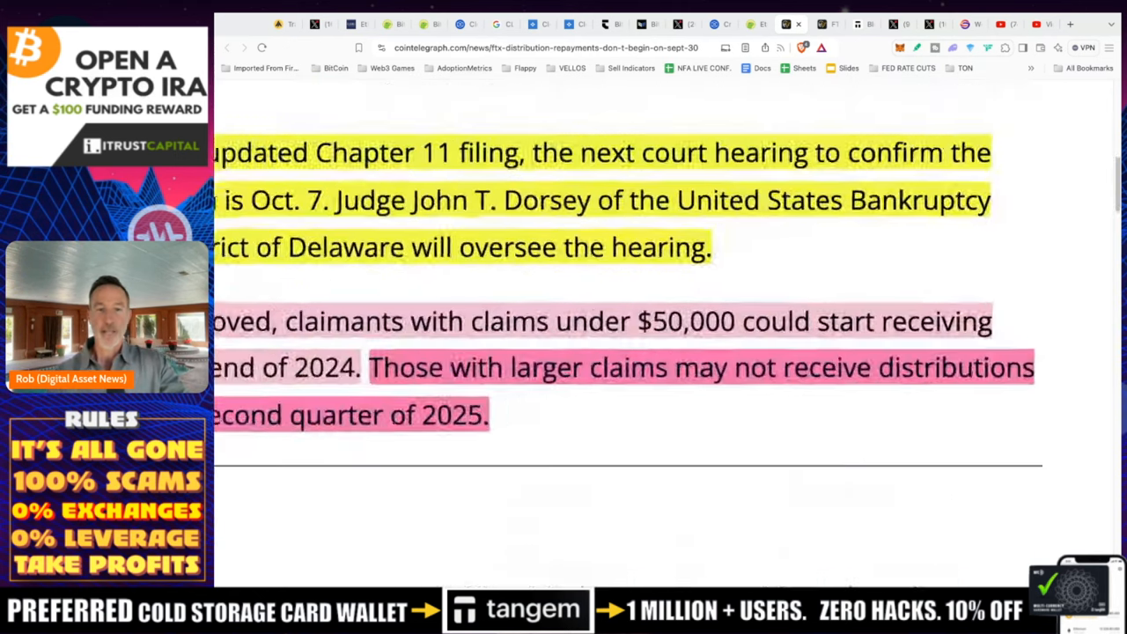
scroll(up, 3)
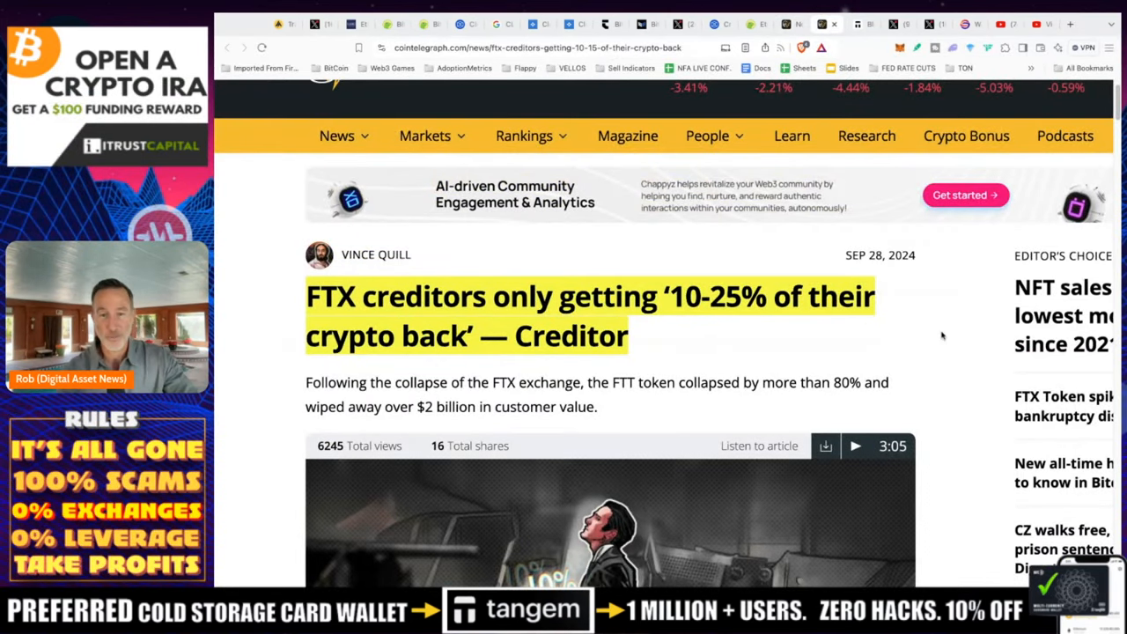
Scroll the FTX creditors 10-25% article down to Kavuri's quote about petition-date prices
scroll(down, 3)
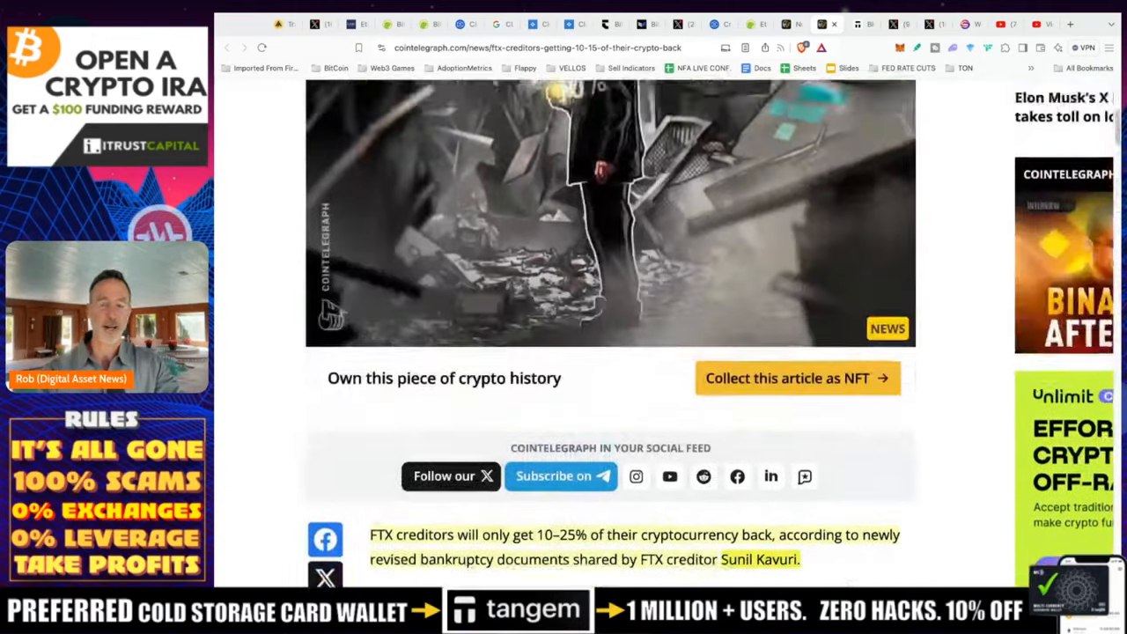
scroll(up, 3)
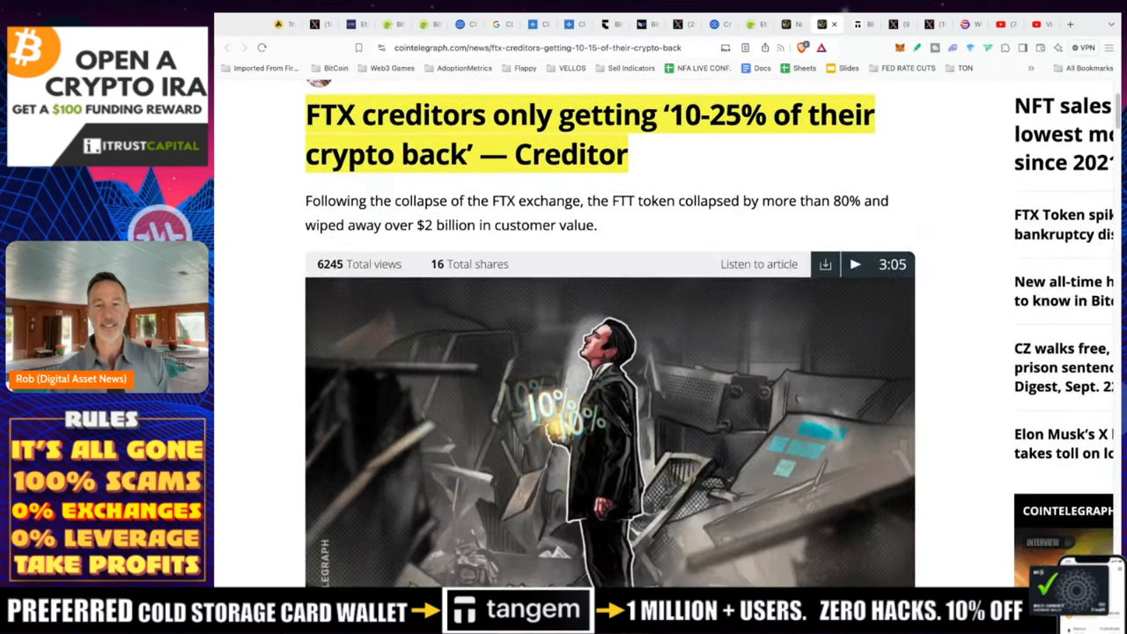
scroll(down, 3)
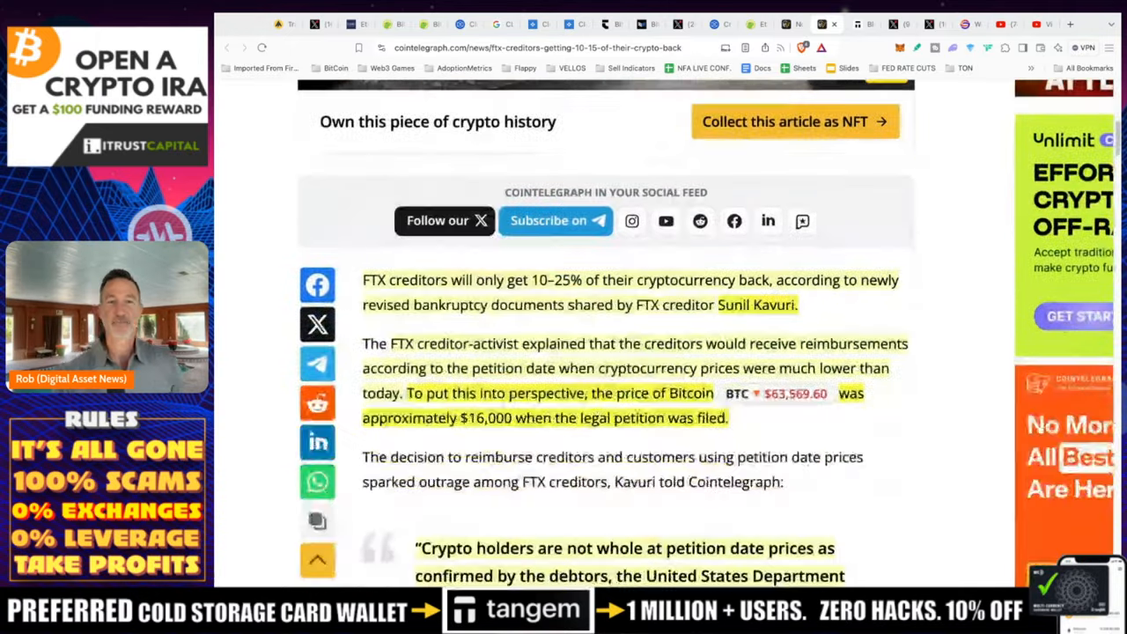
scroll(up, 3)
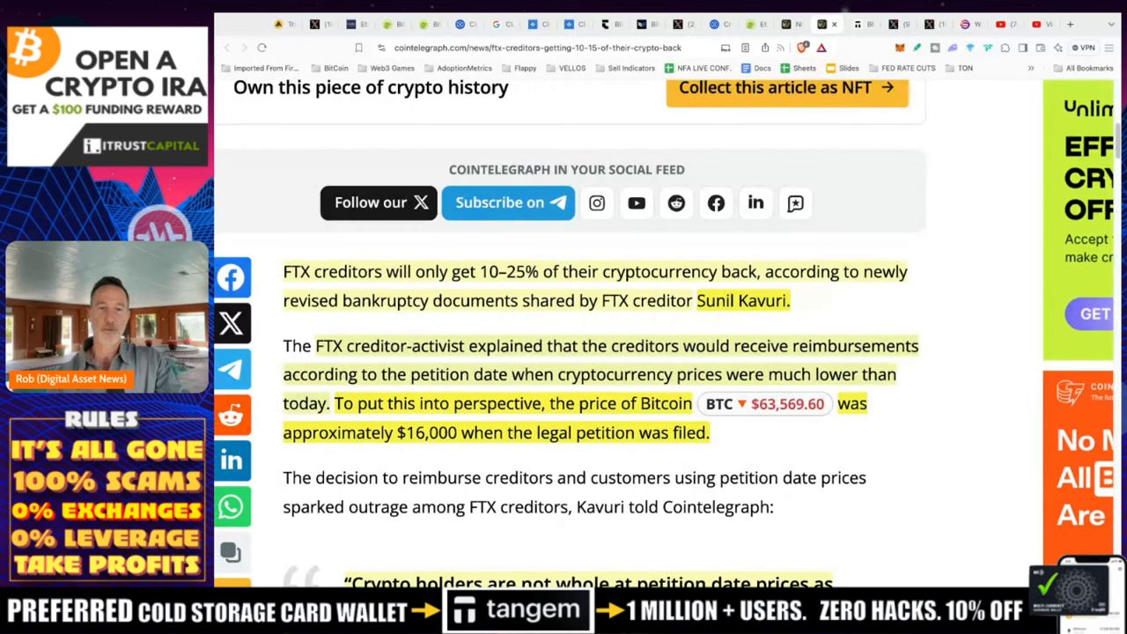
scroll(down, 3)
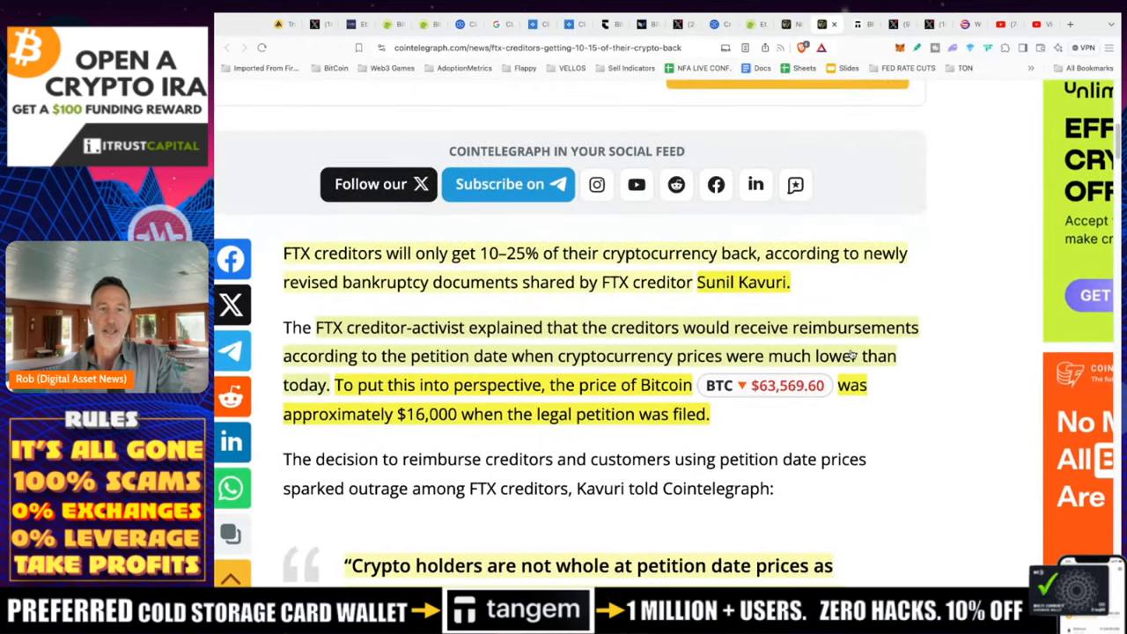
scroll(down, 3)
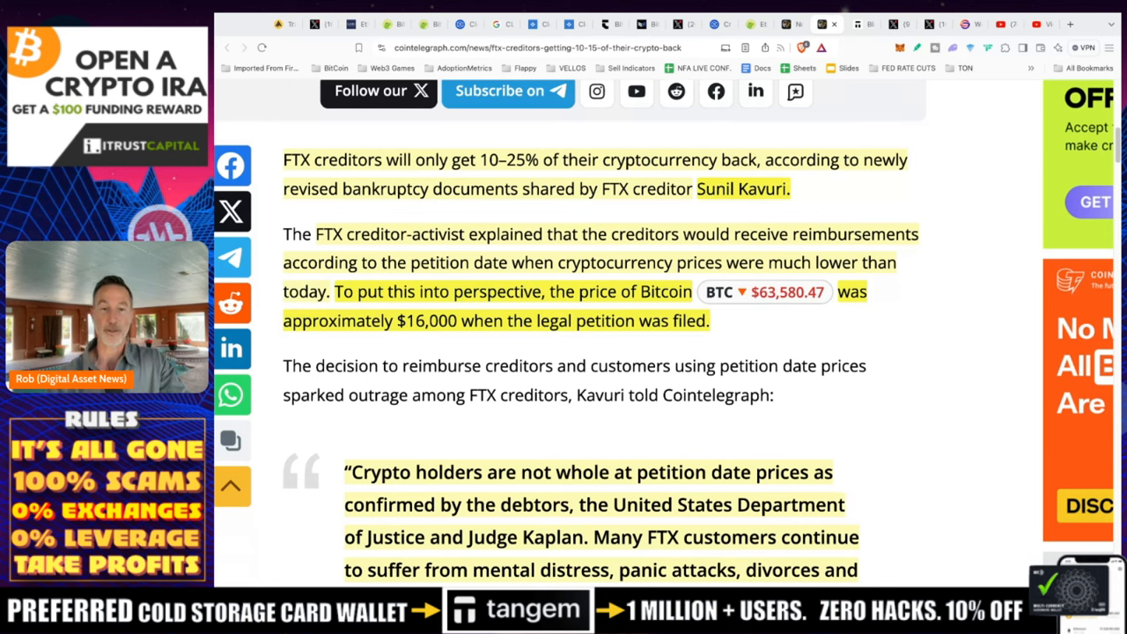
scroll(down, 3)
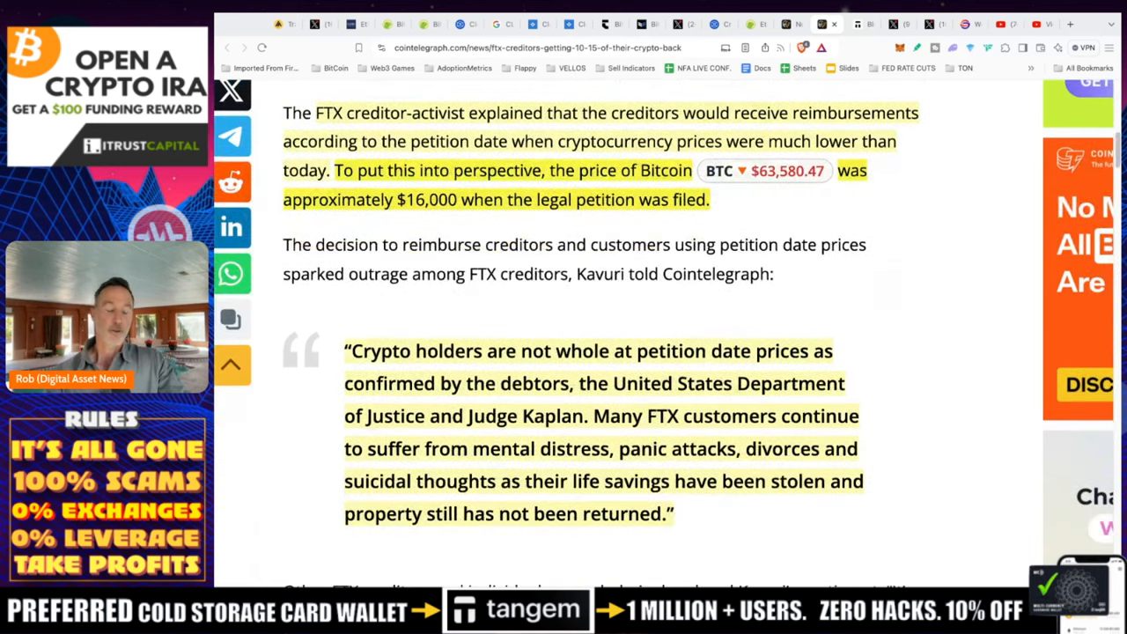
scroll(down, 3)
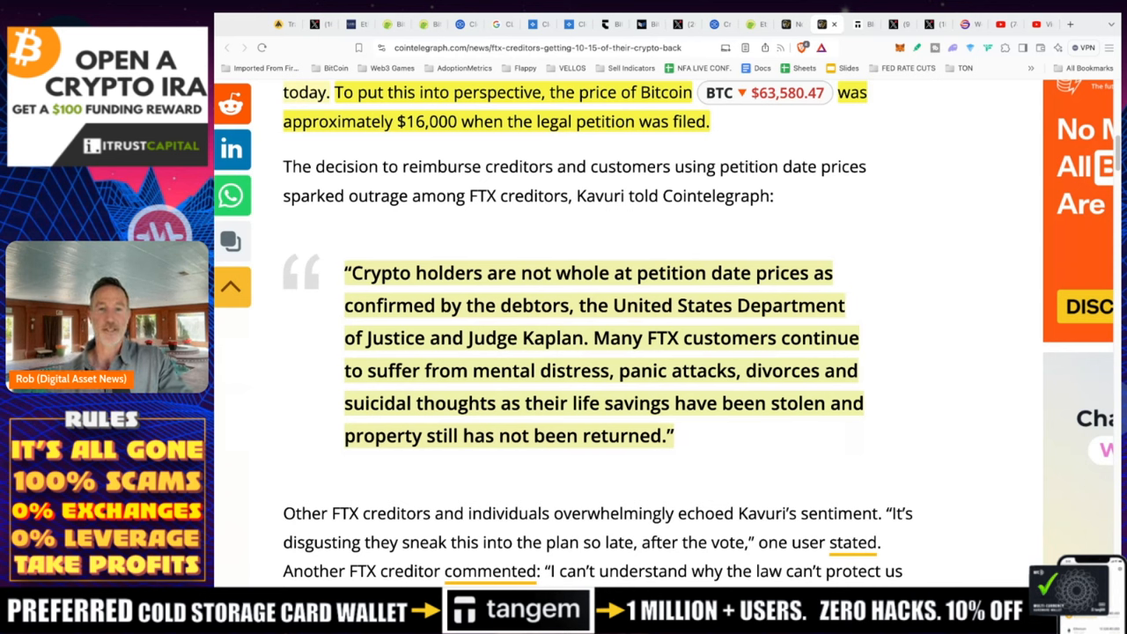
mouse_move(516, 377)
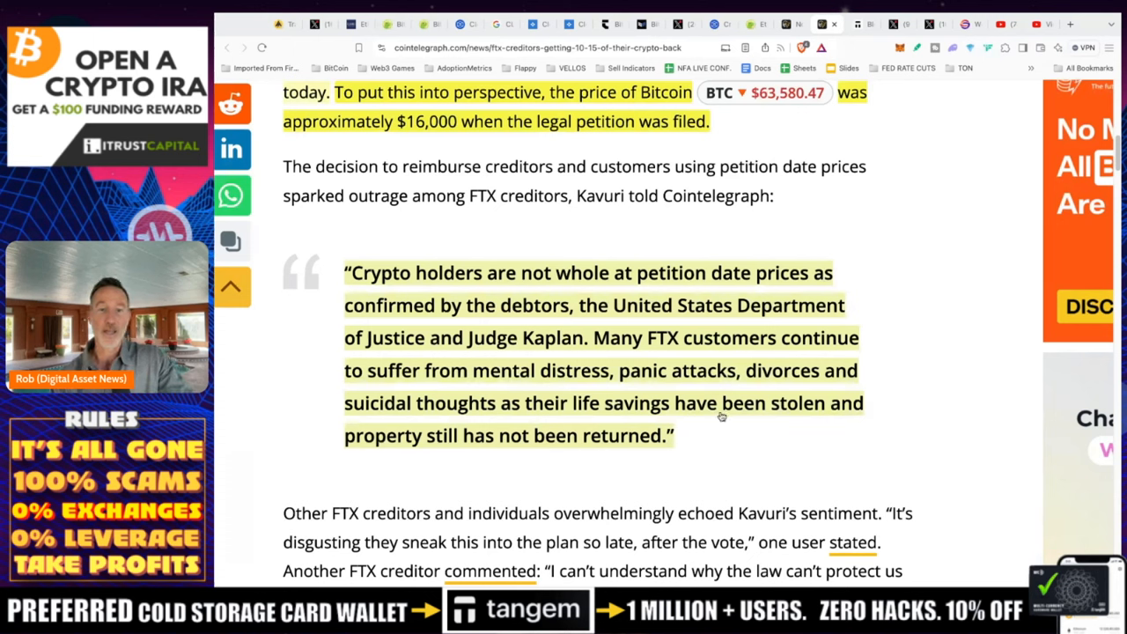
mouse_move(842, 264)
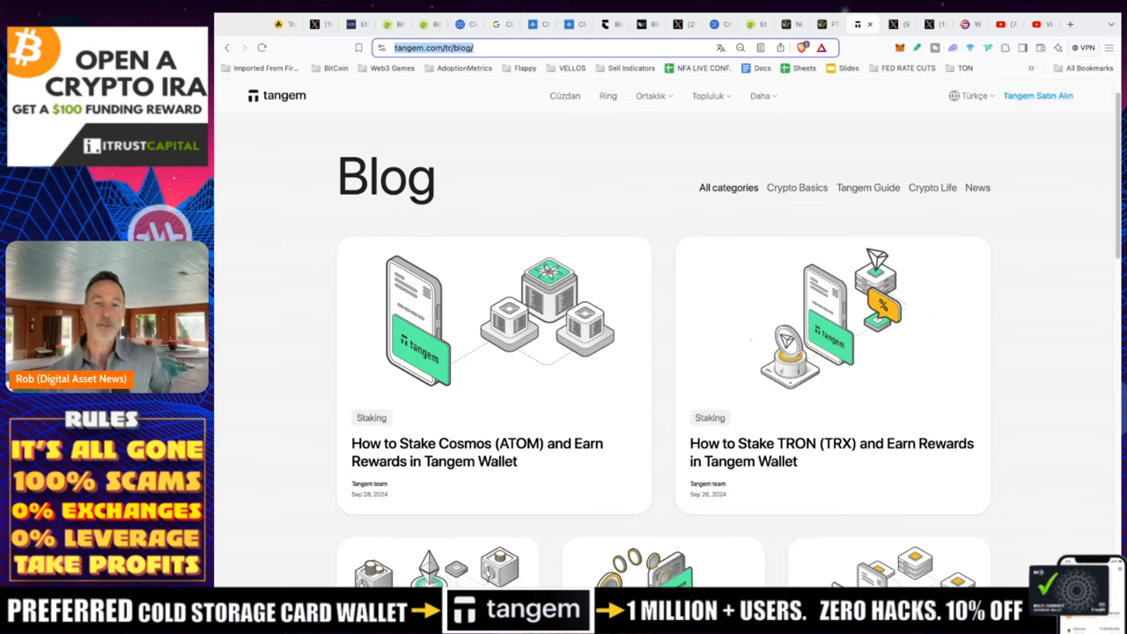
mouse_move(613, 307)
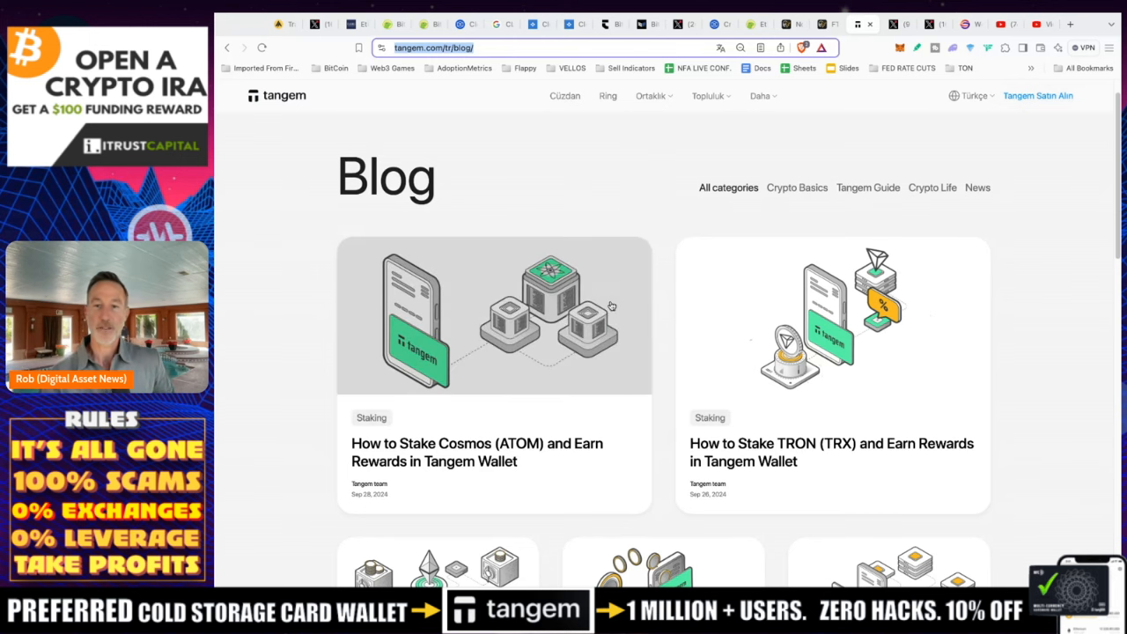
Scroll the Tangem blog past the Cosmos, TRON, validator and Solana staking guides to the app version timeline
scroll(down, 3)
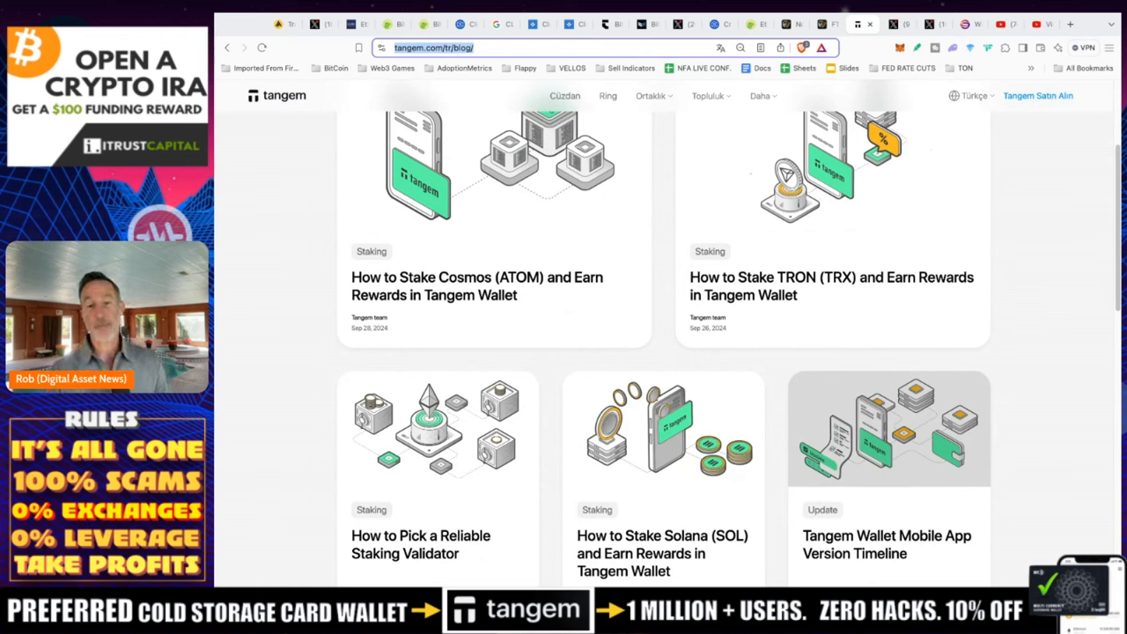
scroll(down, 3)
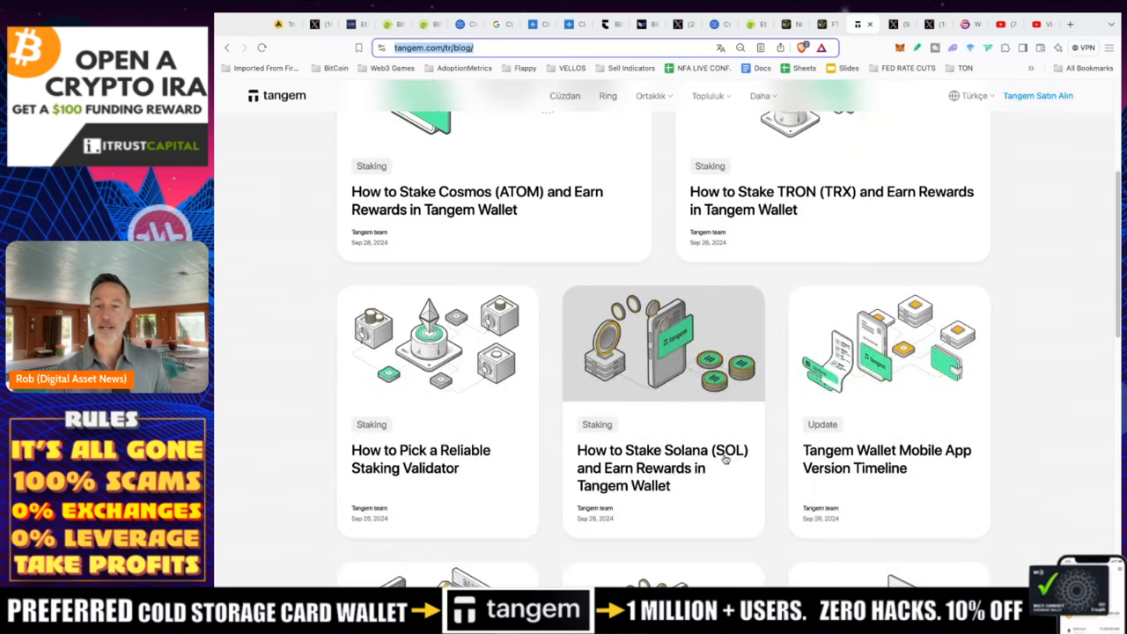
scroll(down, 3)
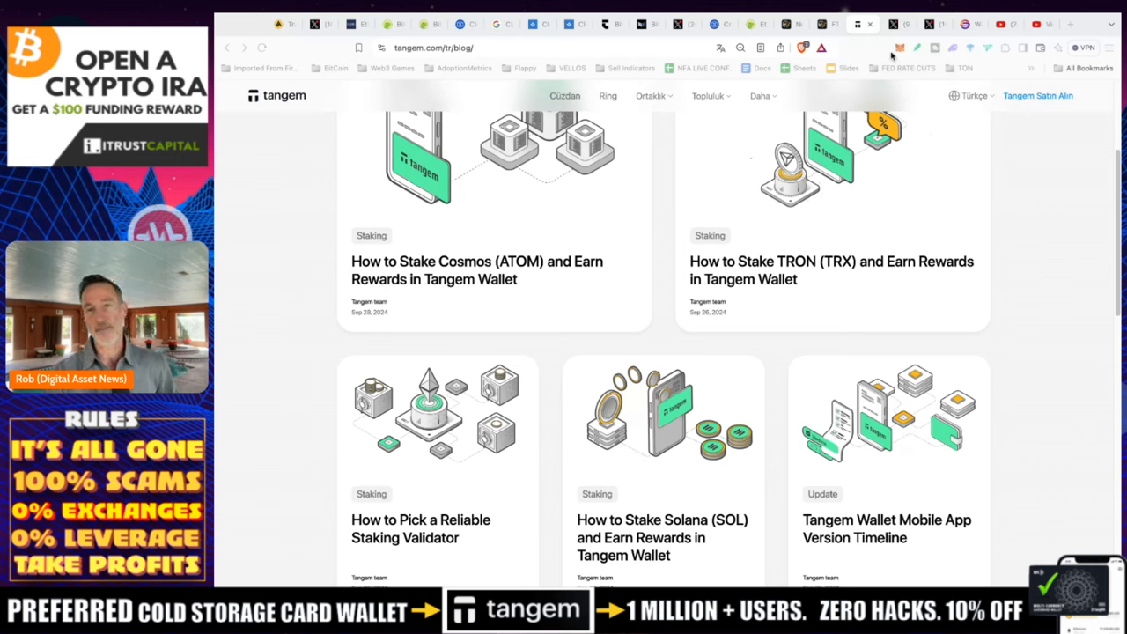
mouse_move(891, 56)
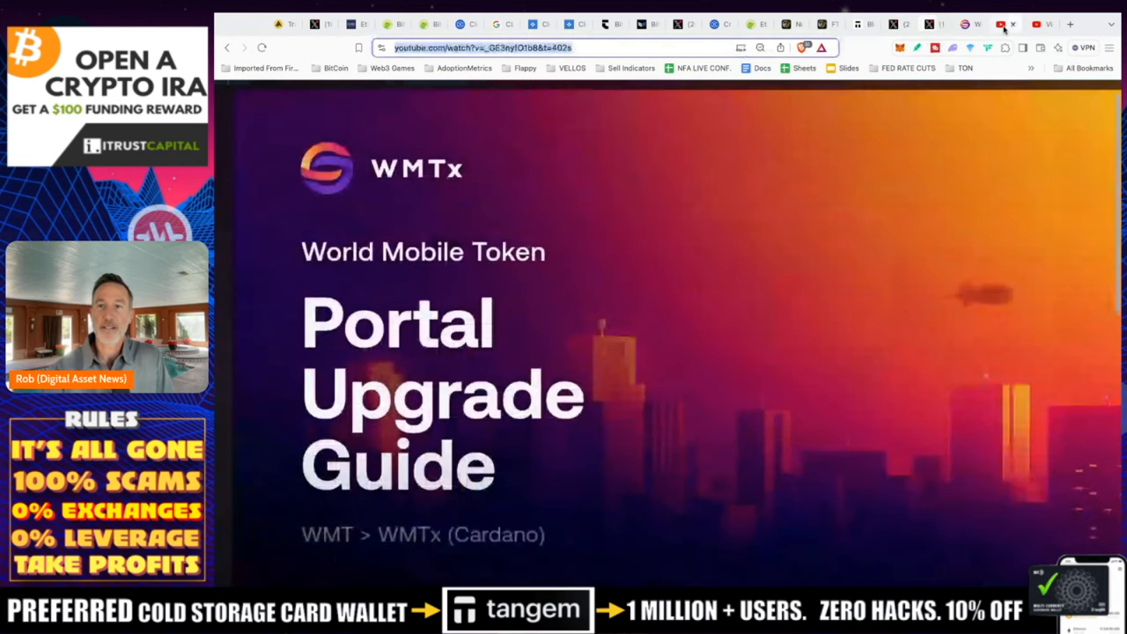
Switch to the YouTube tab with the WMT to WMTx Portal Upgrade Guide video
click(929, 25)
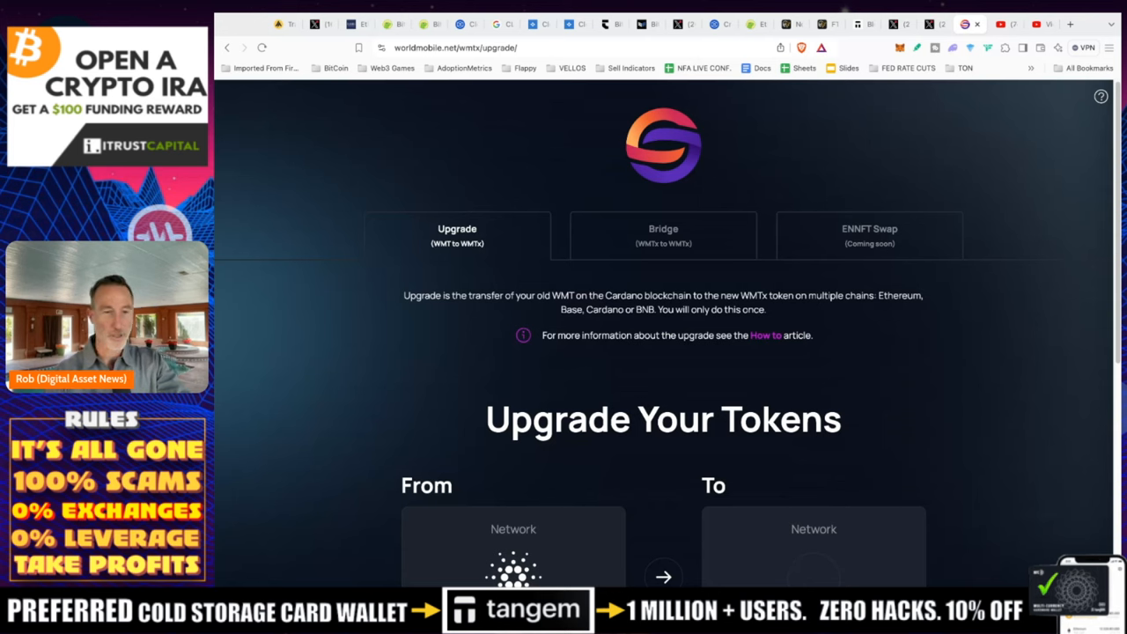
mouse_move(317, 310)
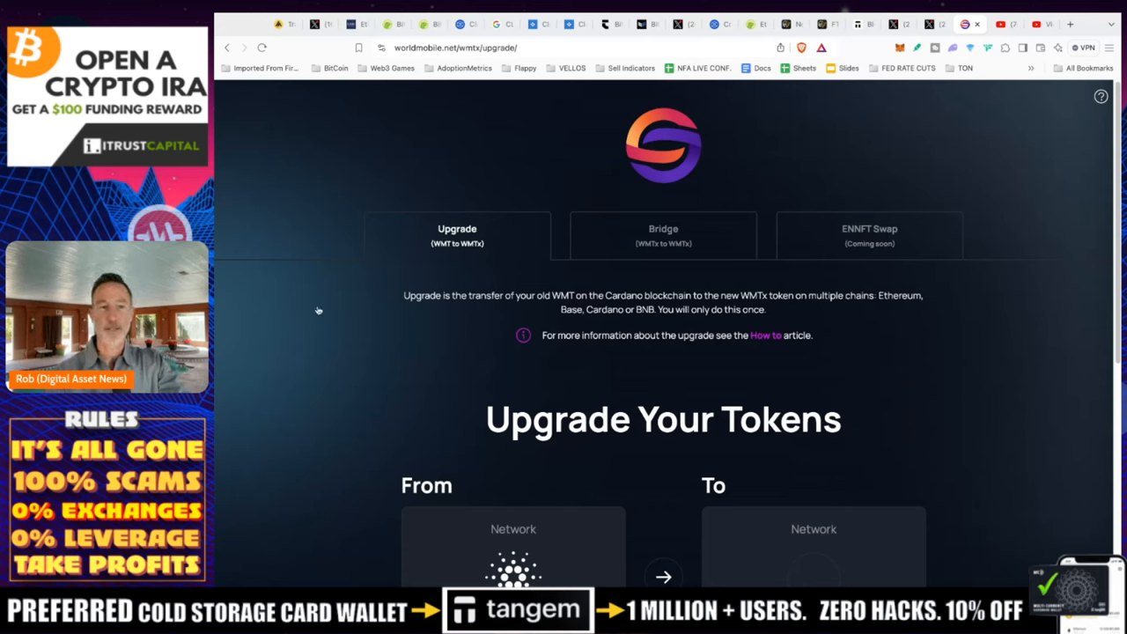